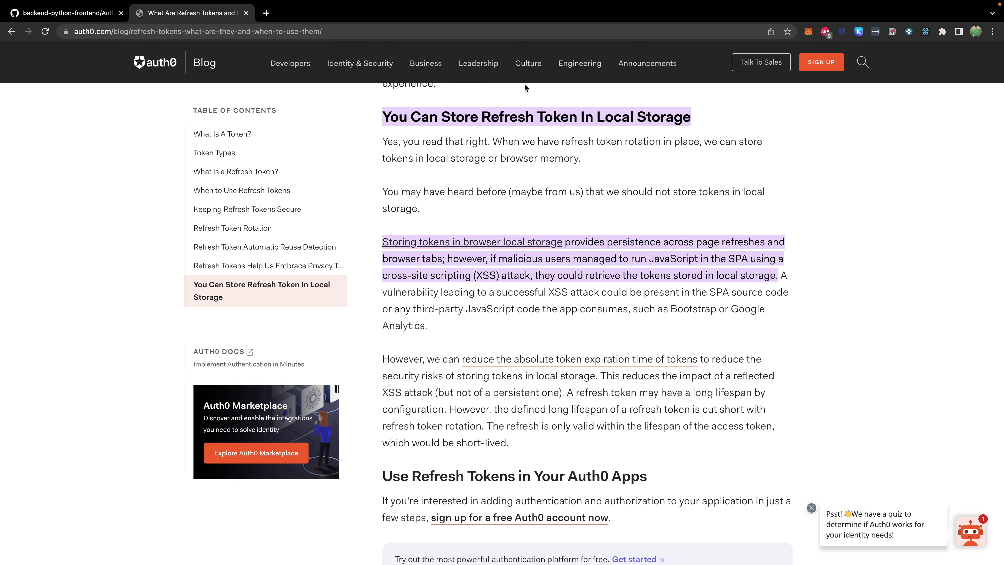
pyautogui.moveTo(536, 248)
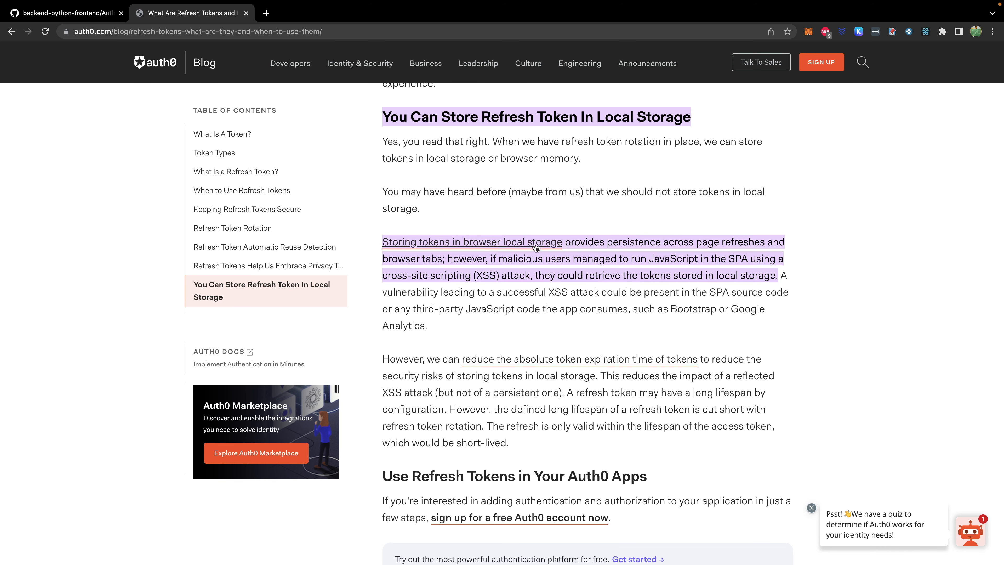
pyautogui.moveTo(720, 238)
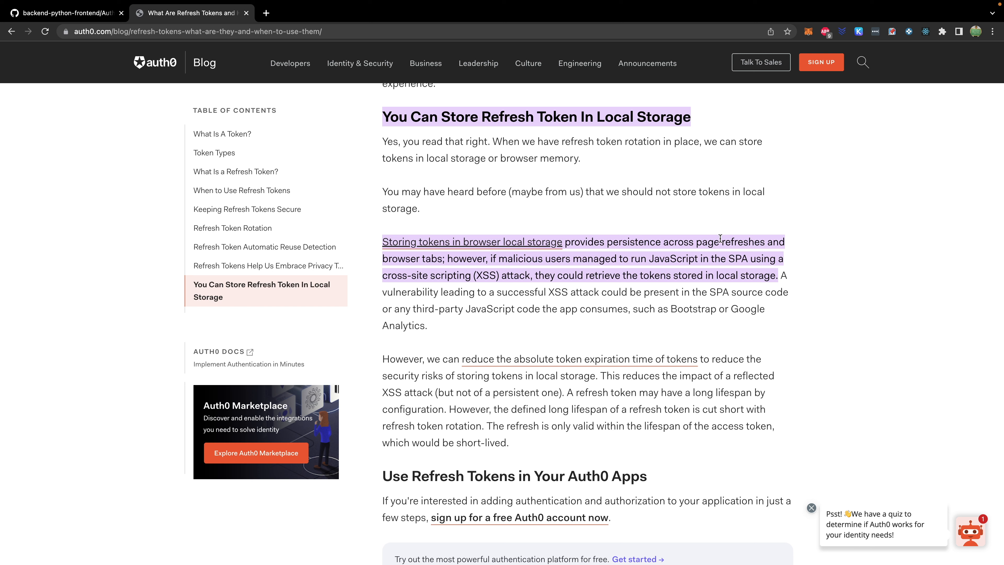
pyautogui.moveTo(415, 254)
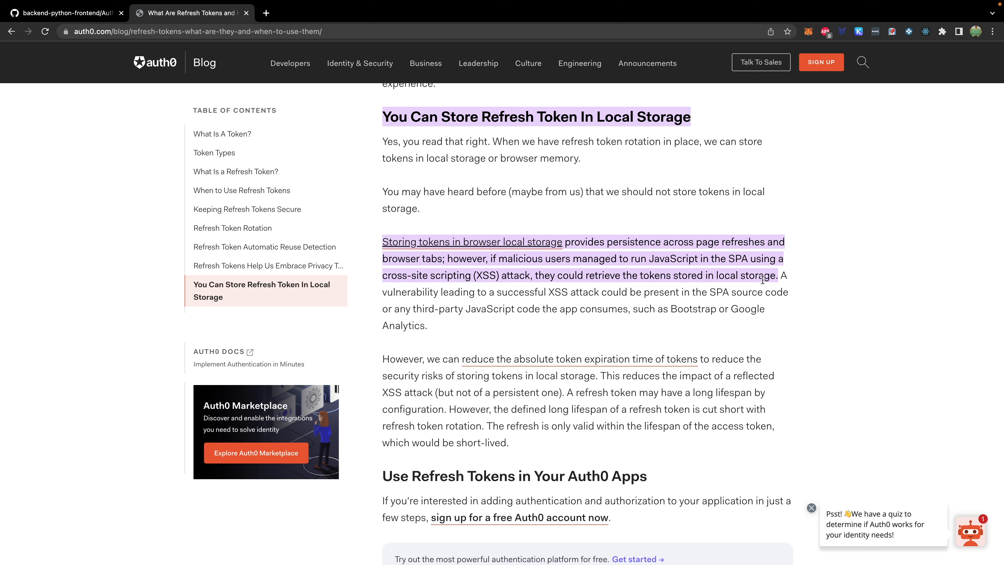
pyautogui.moveTo(504, 276)
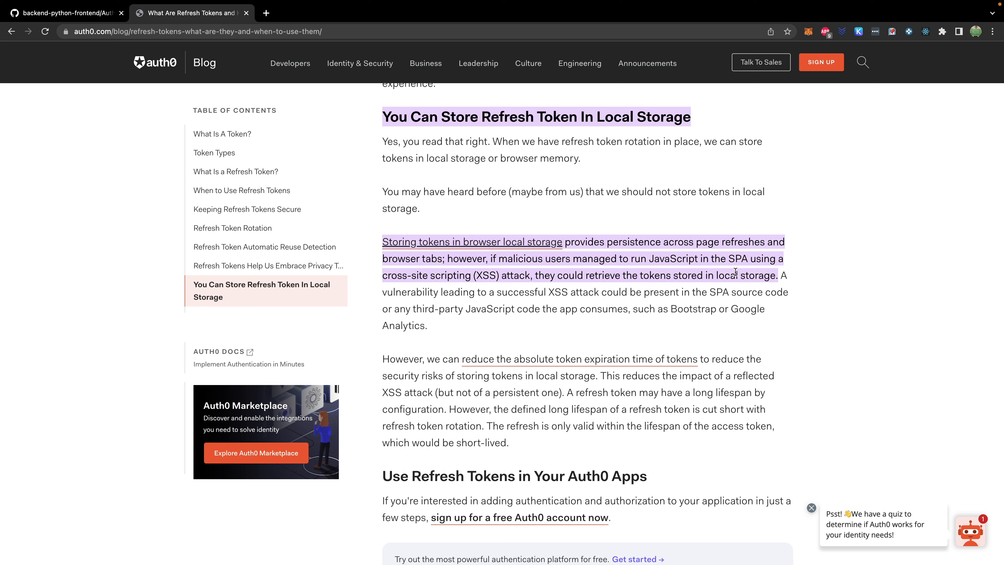
pyautogui.moveTo(793, 277)
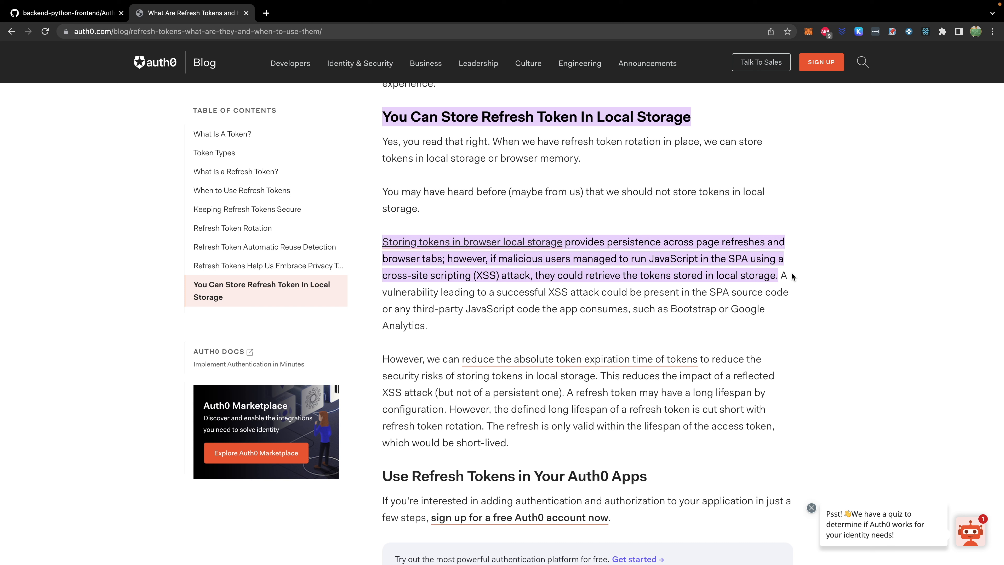
pyautogui.moveTo(595, 357)
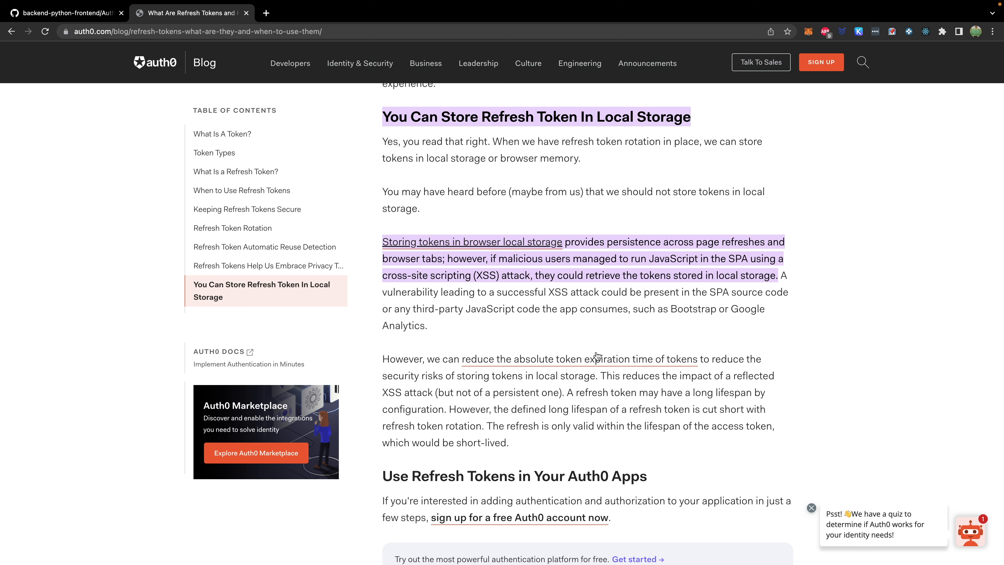
pyautogui.moveTo(664, 365)
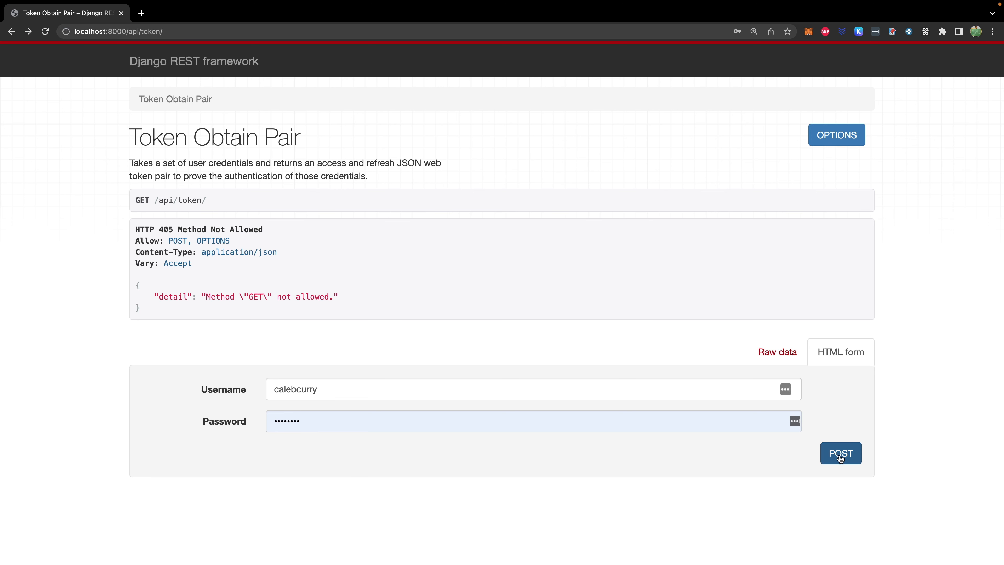
# - POST the Token Obtain Pair form to issue a refresh and access token pair
pyautogui.click(840, 453)
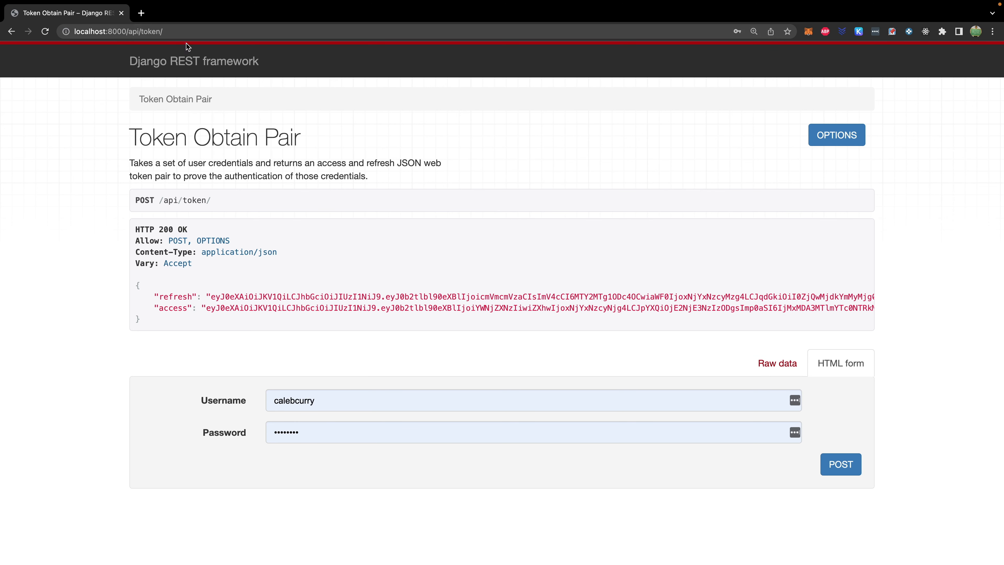
pyautogui.moveTo(205, 308)
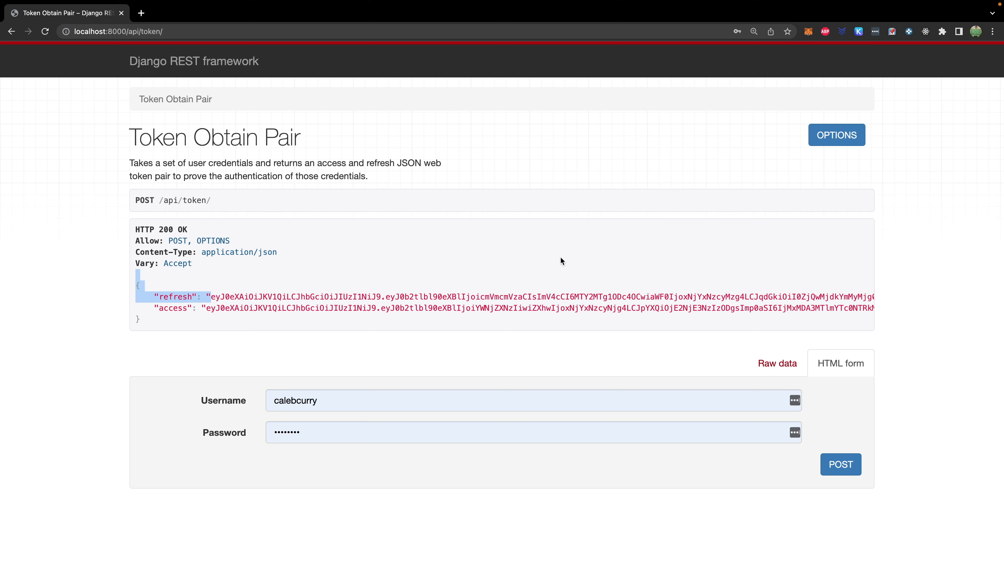
pyautogui.hscroll(3)
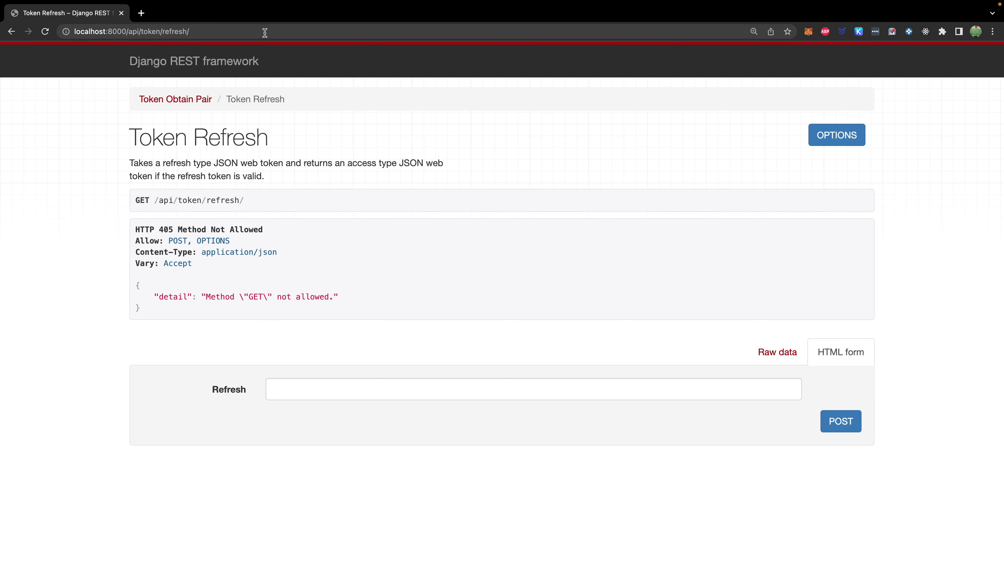
pyautogui.moveTo(383, 381)
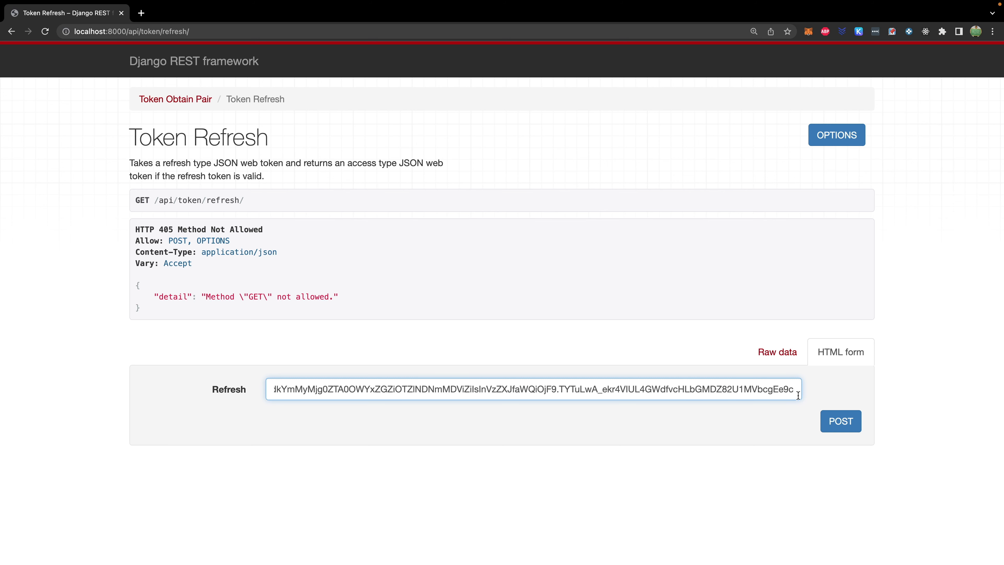
# - POST the pasted refresh token to /api/token/refresh/ for a new access token
pyautogui.click(840, 421)
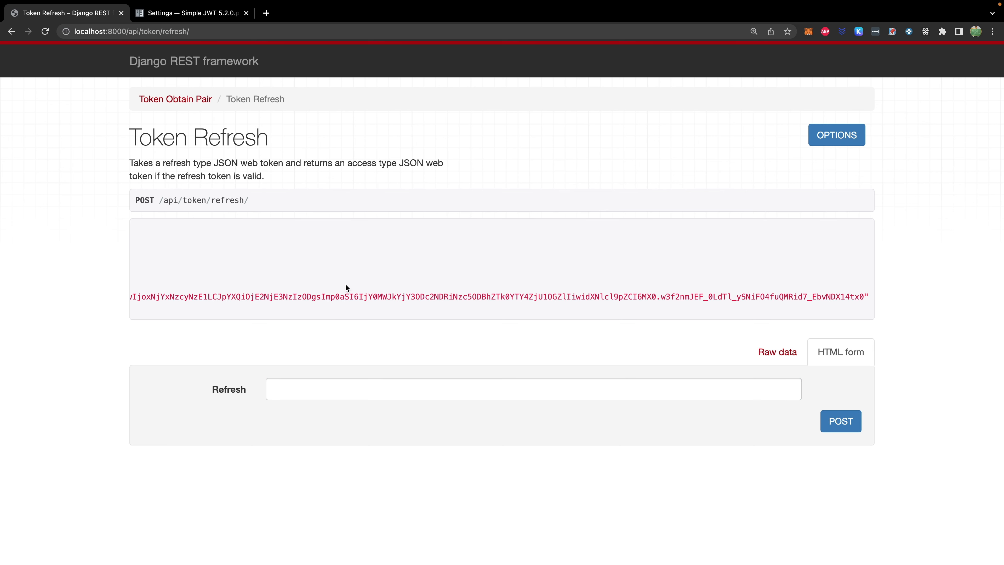
pyautogui.click(840, 420)
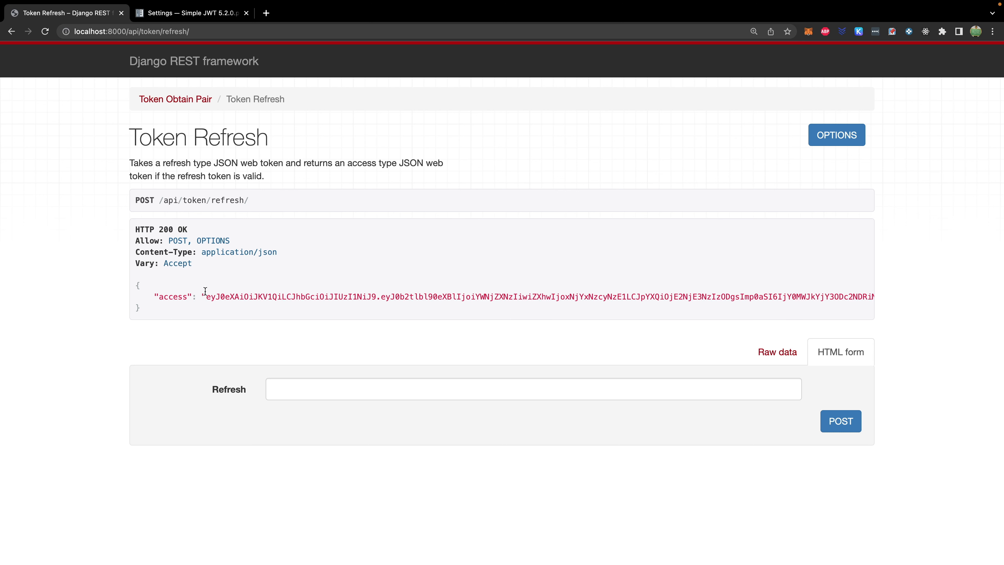
pyautogui.moveTo(331, 283)
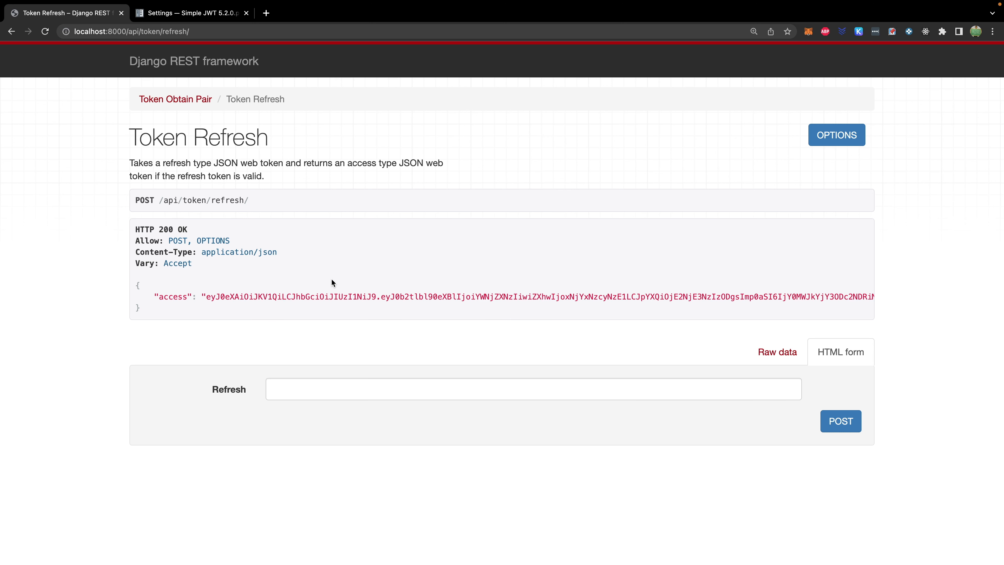
pyautogui.moveTo(314, 238)
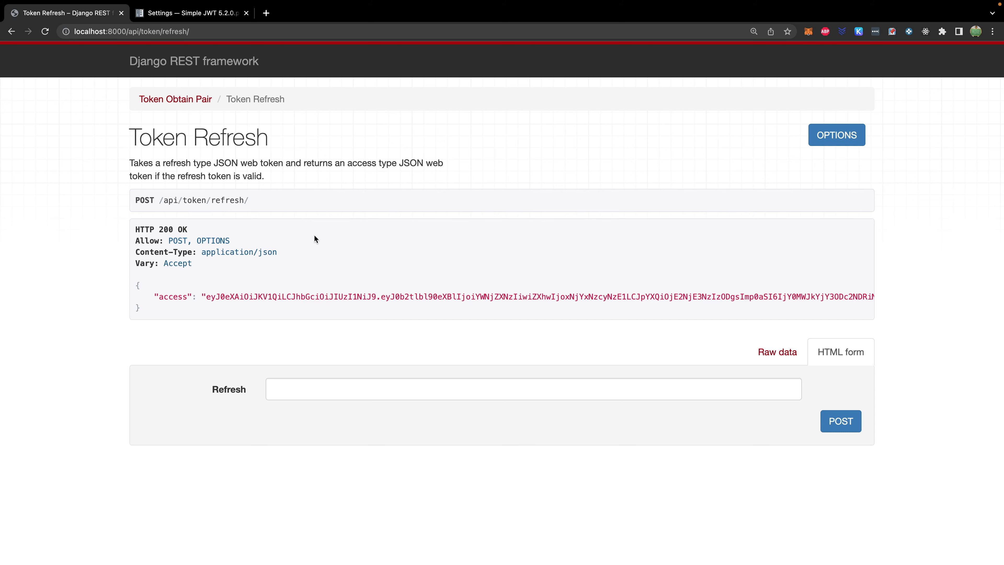
pyautogui.moveTo(299, 72)
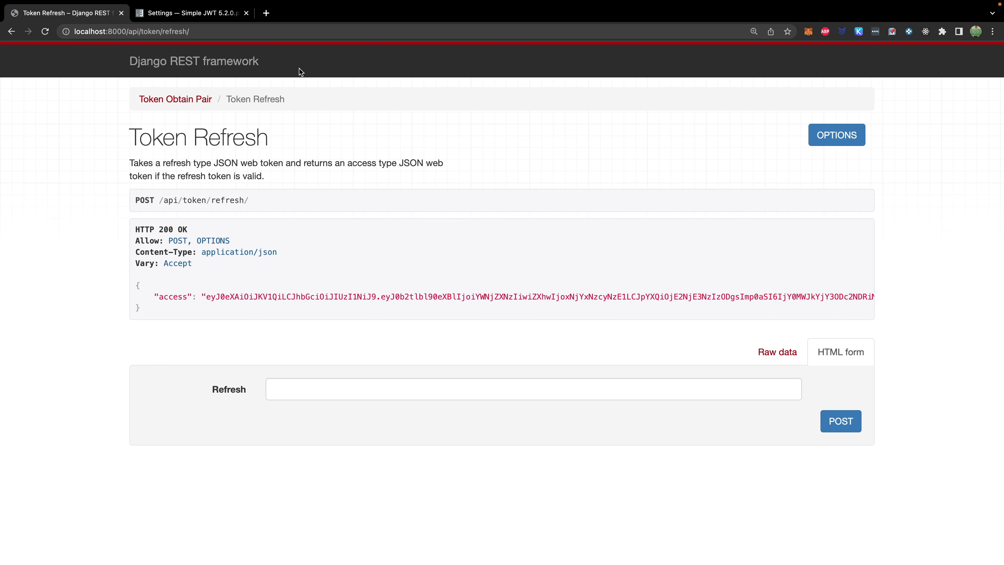
# - Select the SIMPLE_JWT example from SIMPLE_JWT = { through the ROTATE_REFRESH_TOKENS line
pyautogui.click(190, 13)
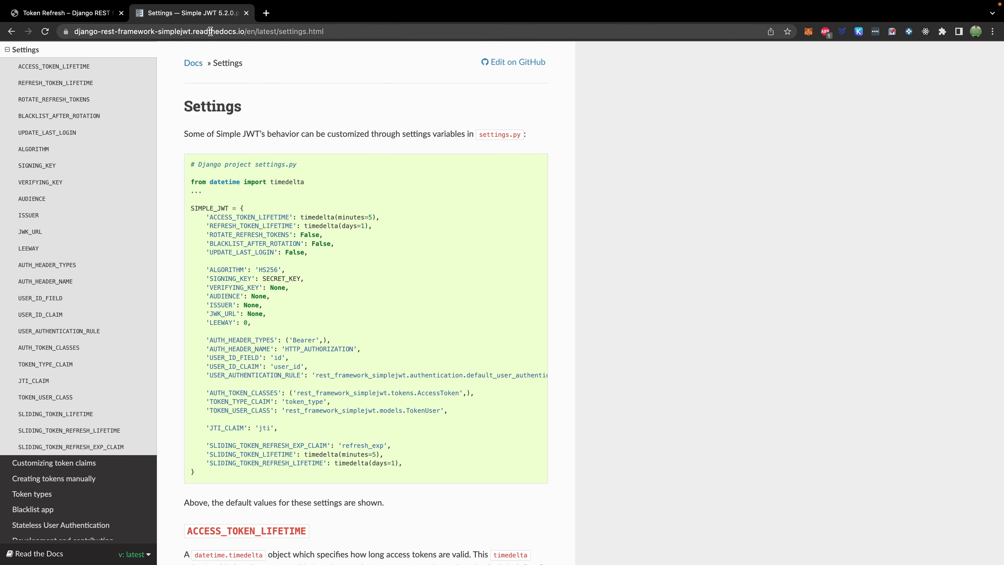
pyautogui.moveTo(211, 235)
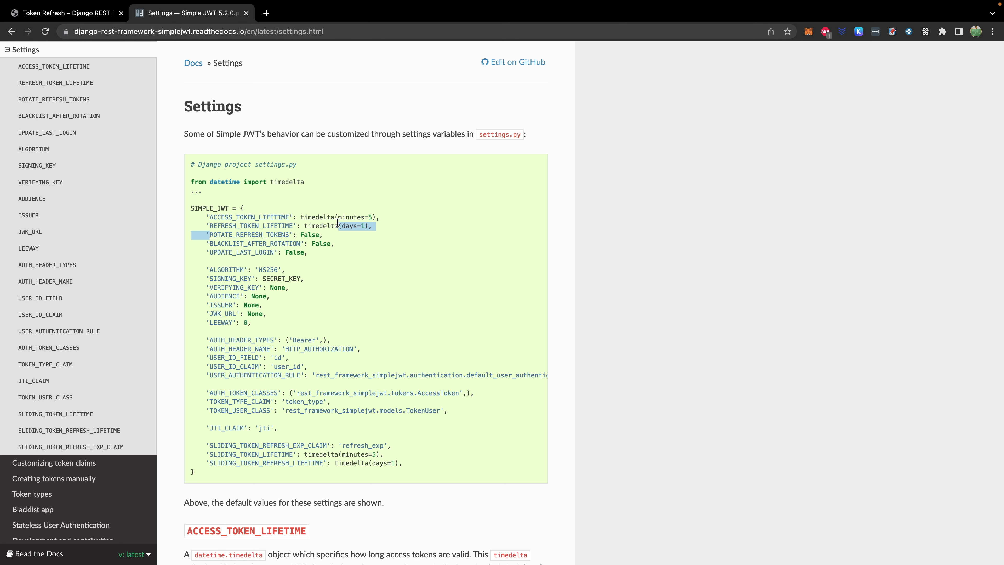
pyautogui.click(333, 237)
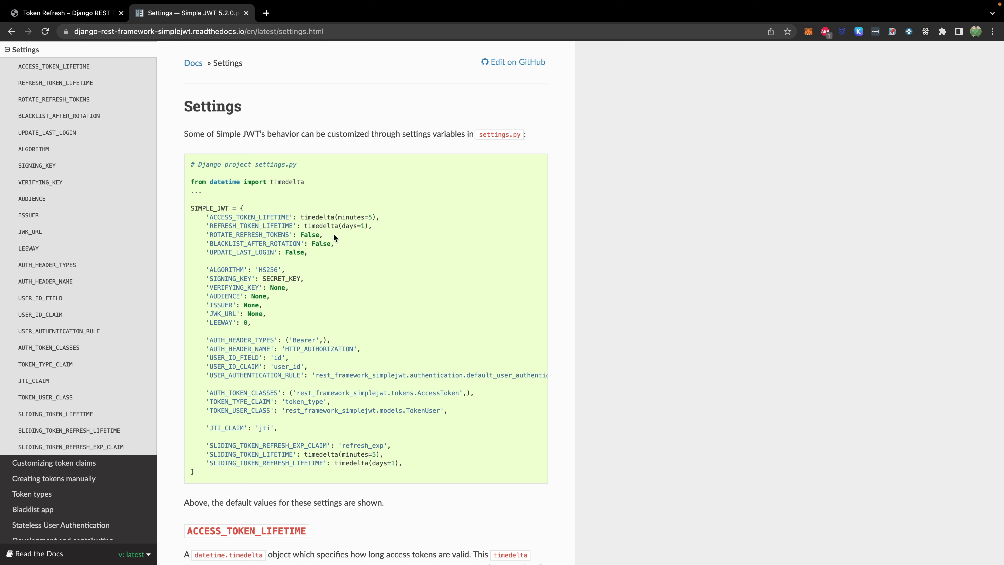
pyautogui.moveTo(242, 208)
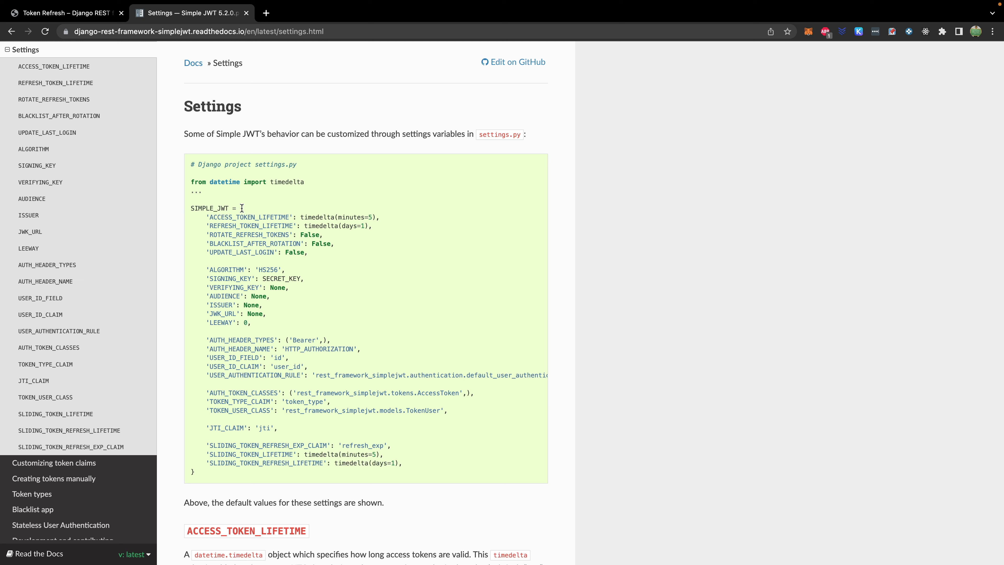
pyautogui.moveTo(207, 234)
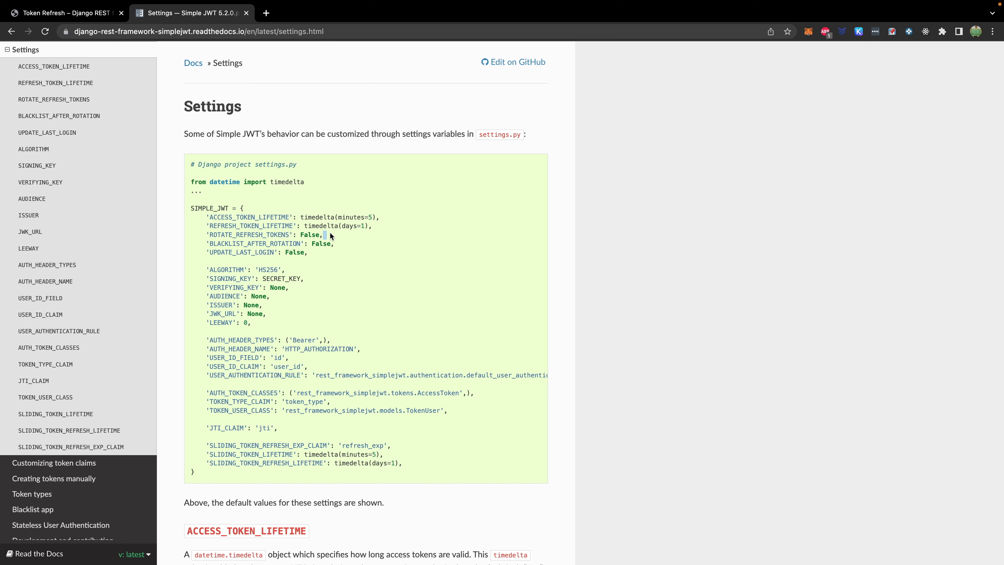
pyautogui.moveTo(191, 208); pyautogui.dragTo(327, 234)
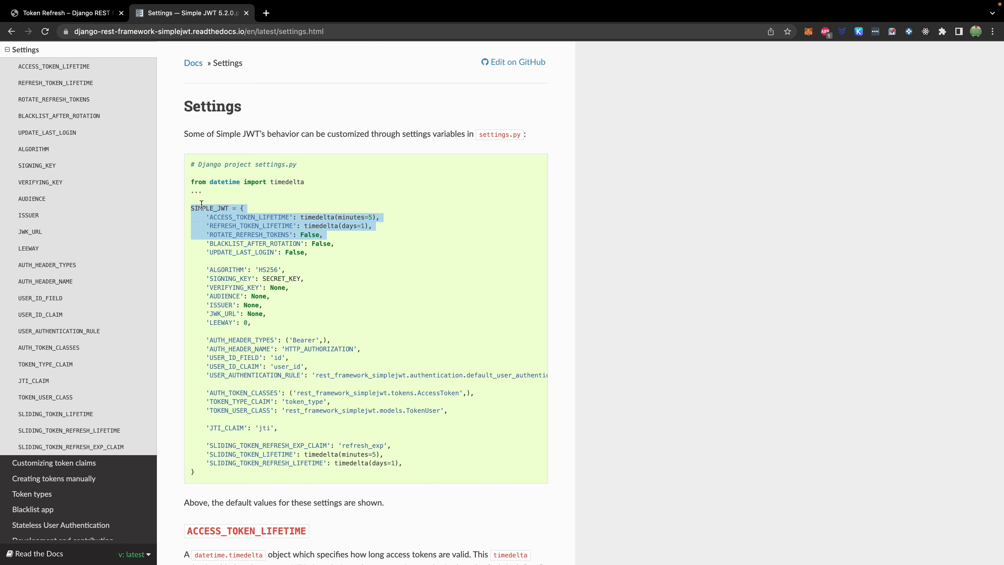
pyautogui.moveTo(357, 198)
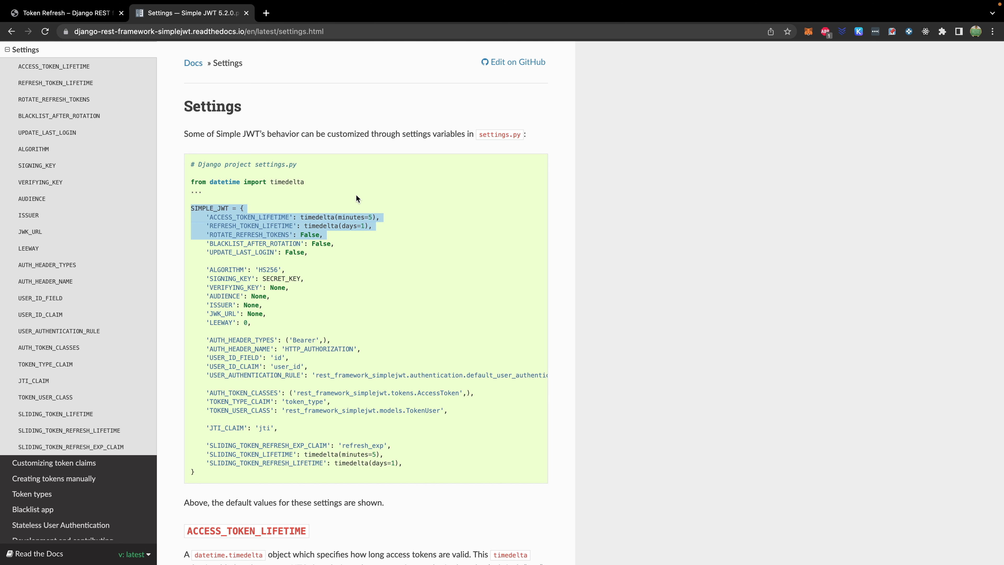
pyautogui.moveTo(348, 189)
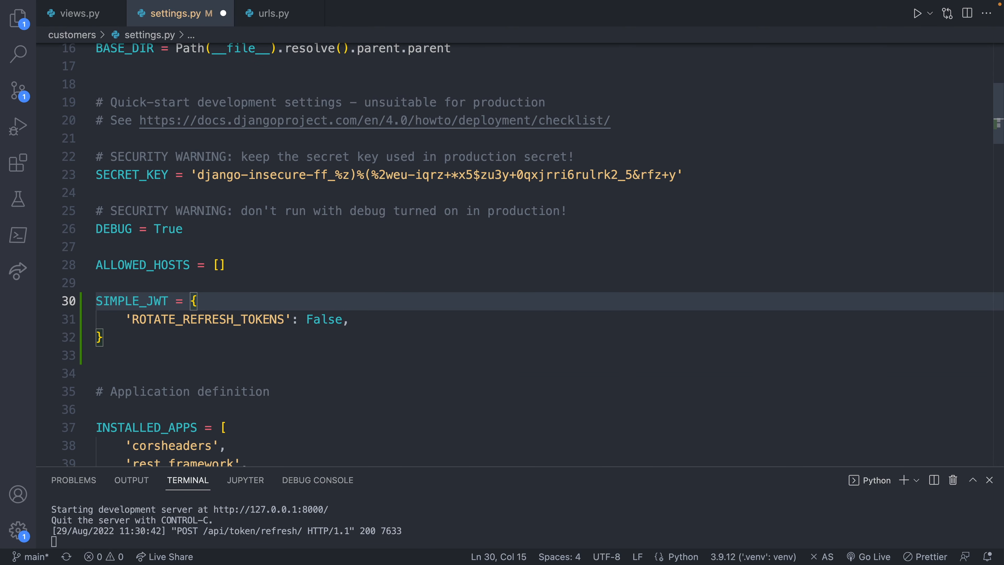
# - Change ROTATE_REFRESH_TOKENS in settings.py from False to True
pyautogui.click(344, 319)
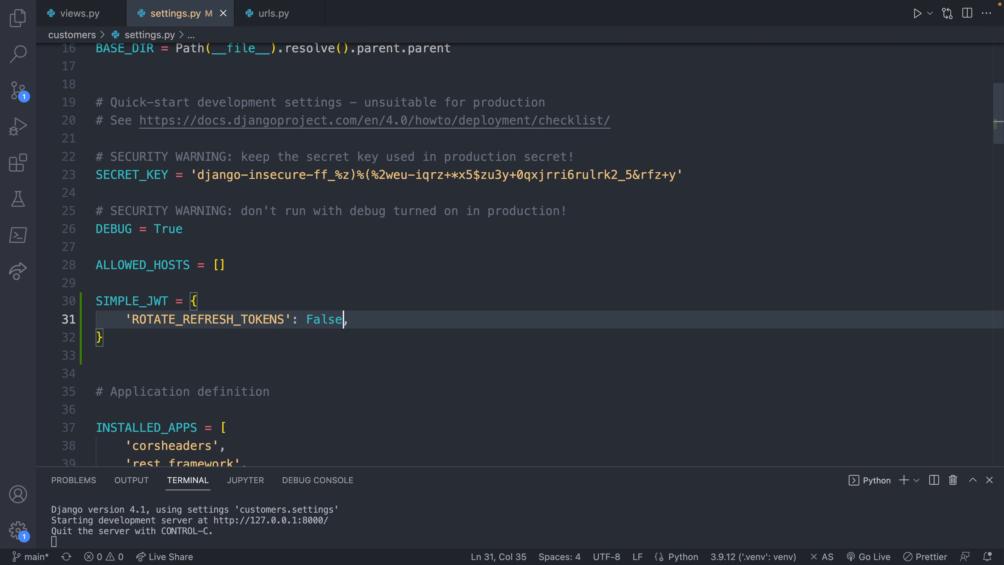
pyautogui.write('Tru')
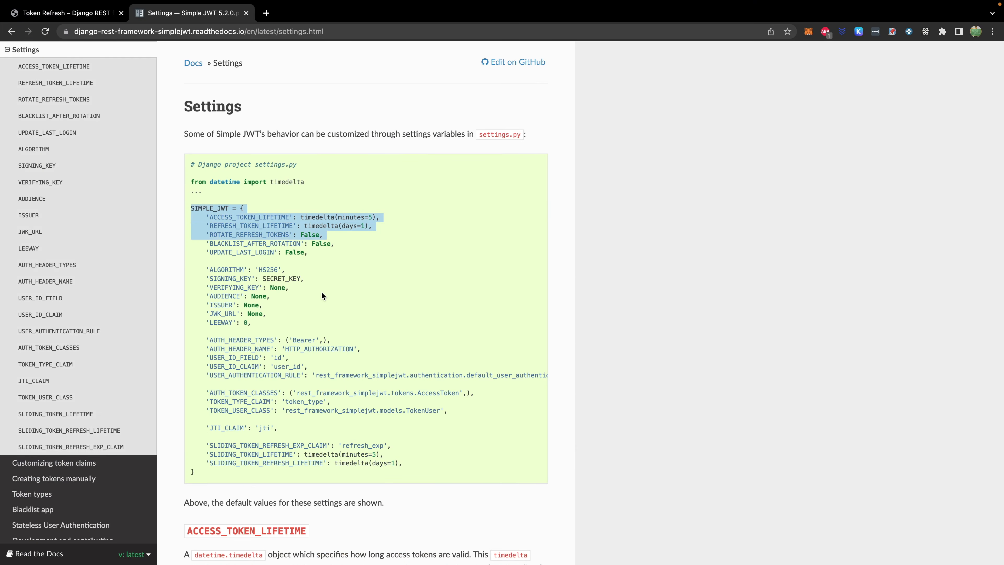
# - Navigate back to Token Obtain Pair and POST for a new token pair
pyautogui.click(64, 13)
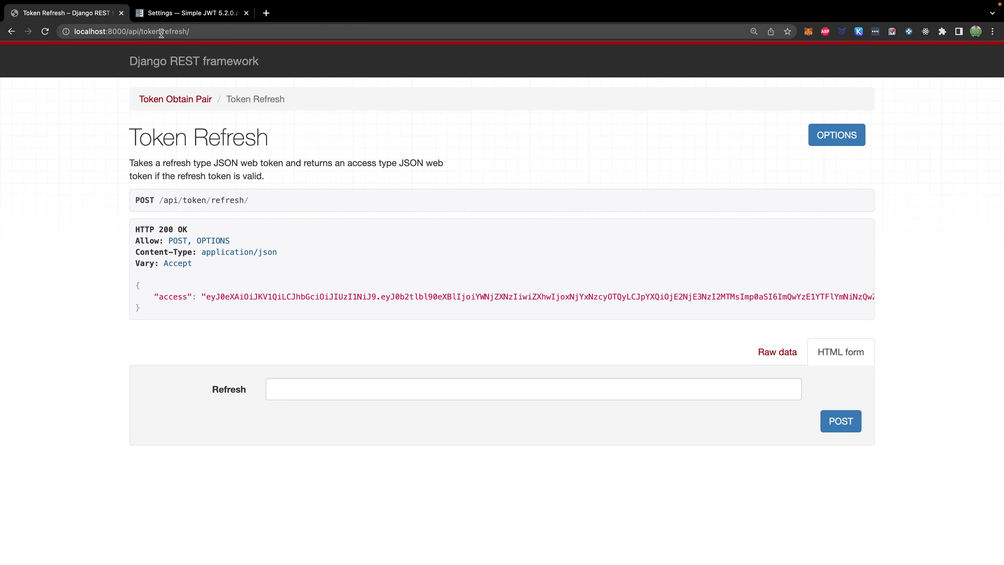
pyautogui.click(174, 99)
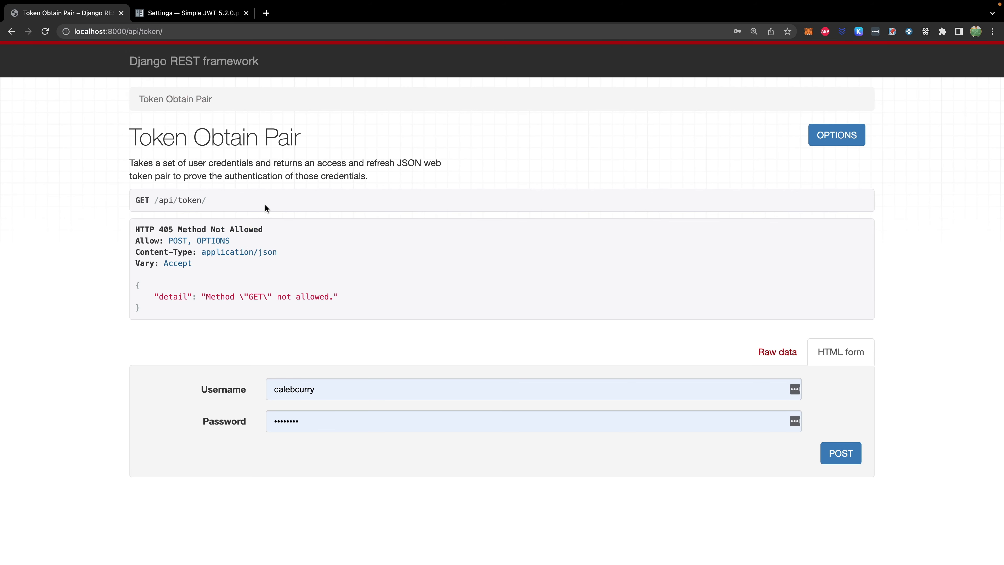
pyautogui.click(841, 453)
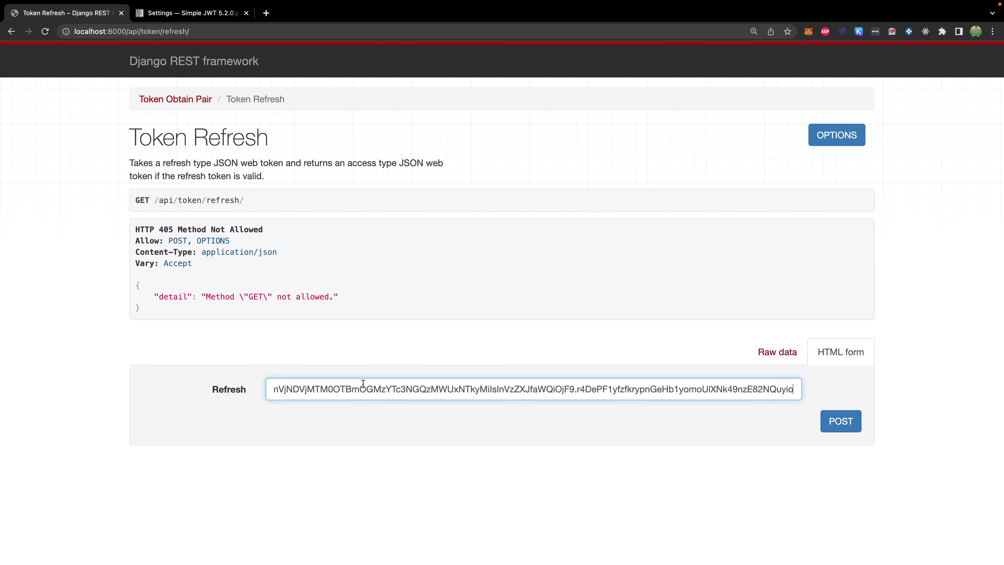
# - Submit the refresh token, then reuse the returned refresh token for another new pair
pyautogui.click(840, 421)
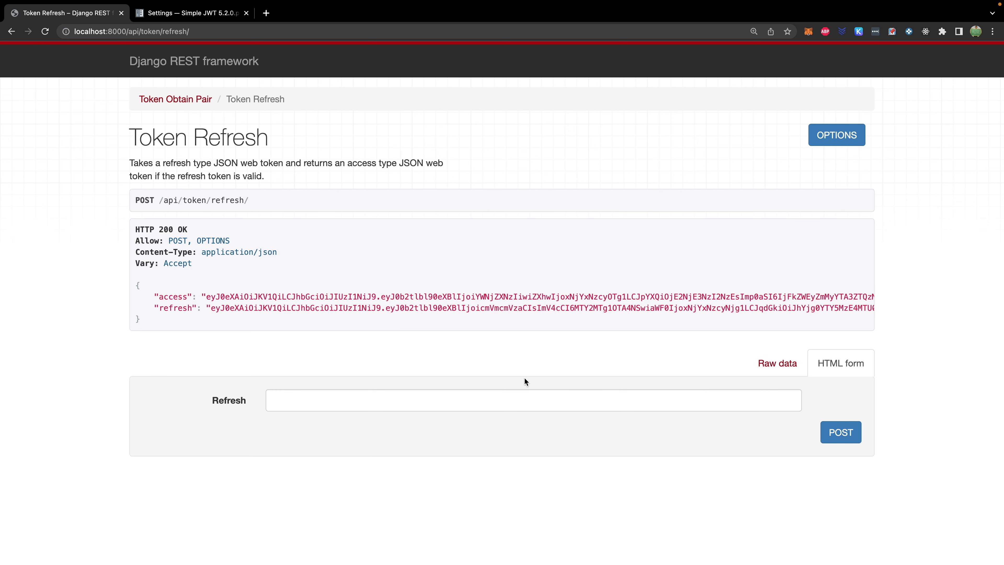
pyautogui.hscroll(3)
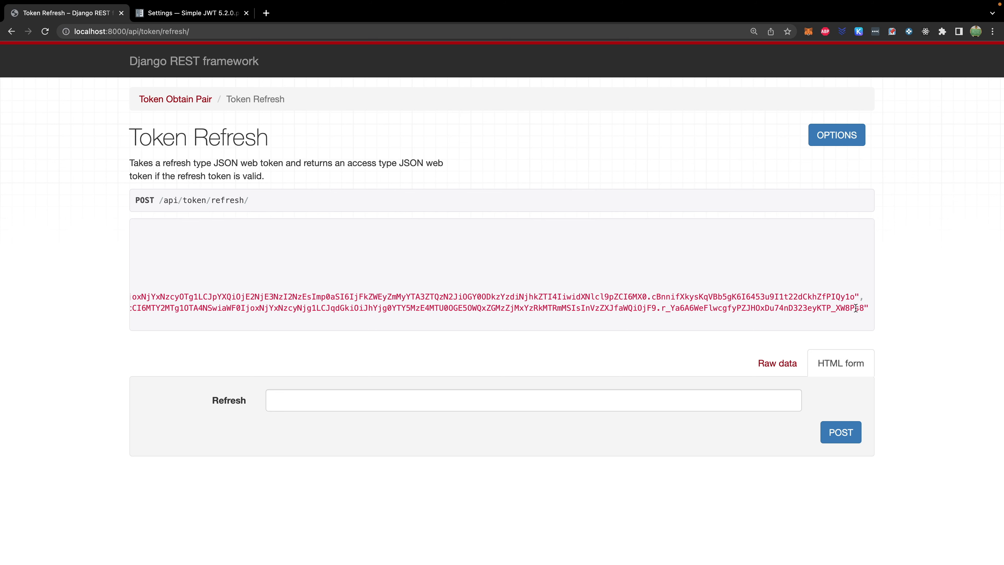
pyautogui.moveTo(736, 320)
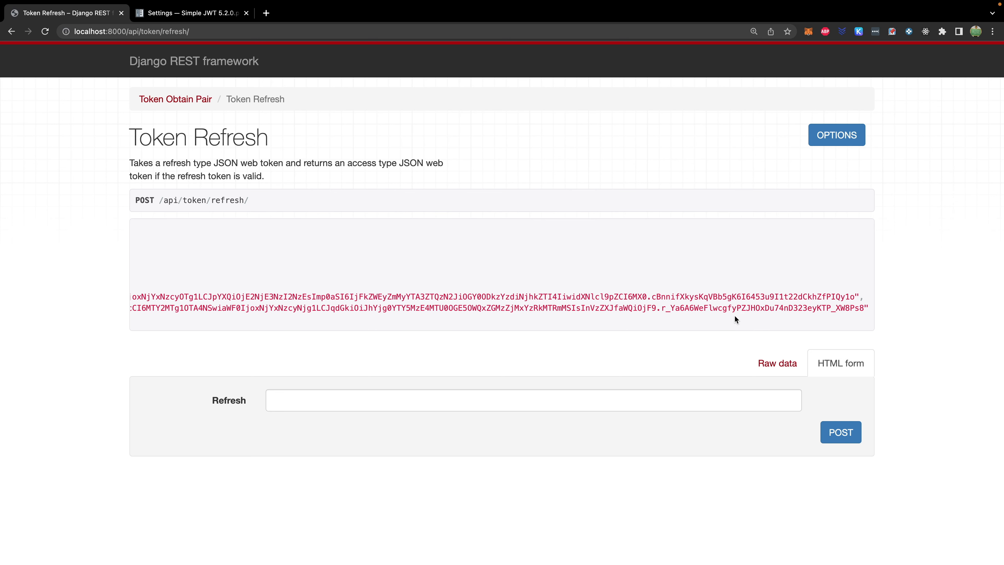
pyautogui.click(840, 431)
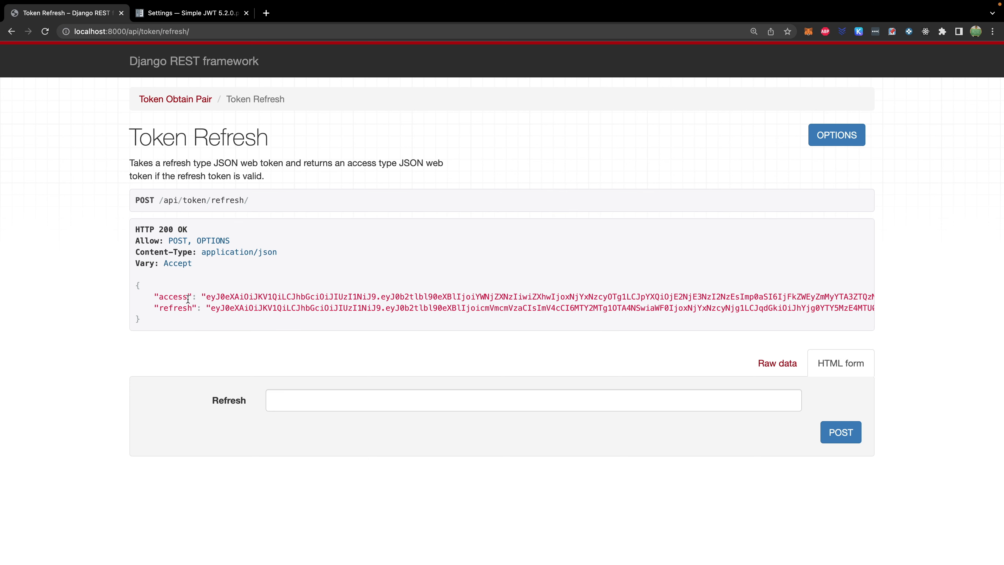
pyautogui.moveTo(259, 300)
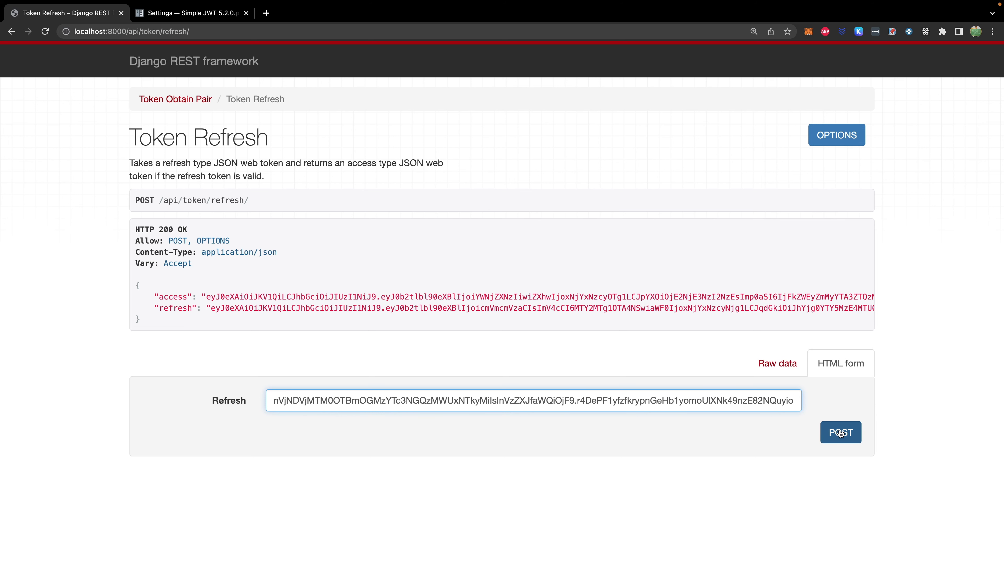
pyautogui.click(840, 432)
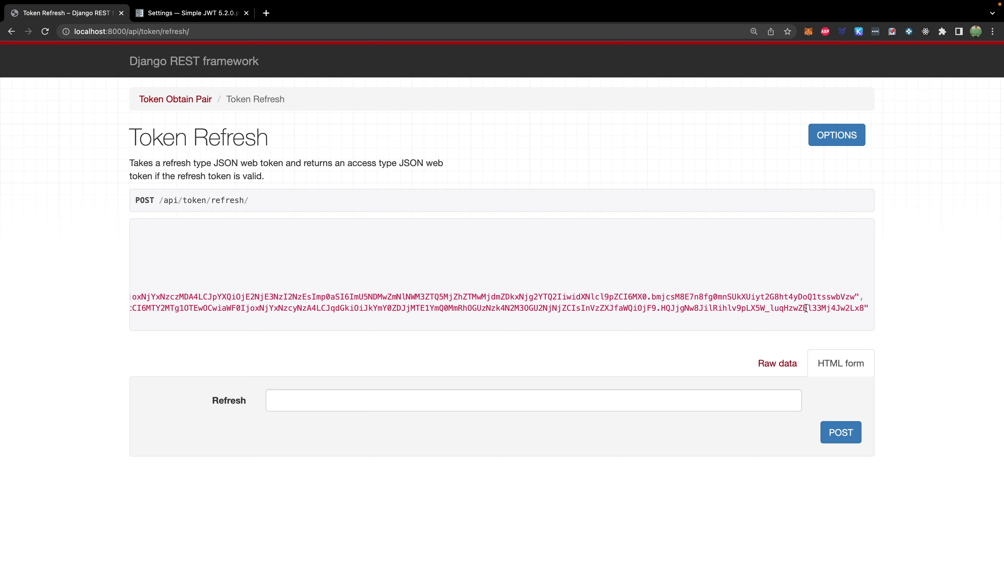
pyautogui.moveTo(194, 13)
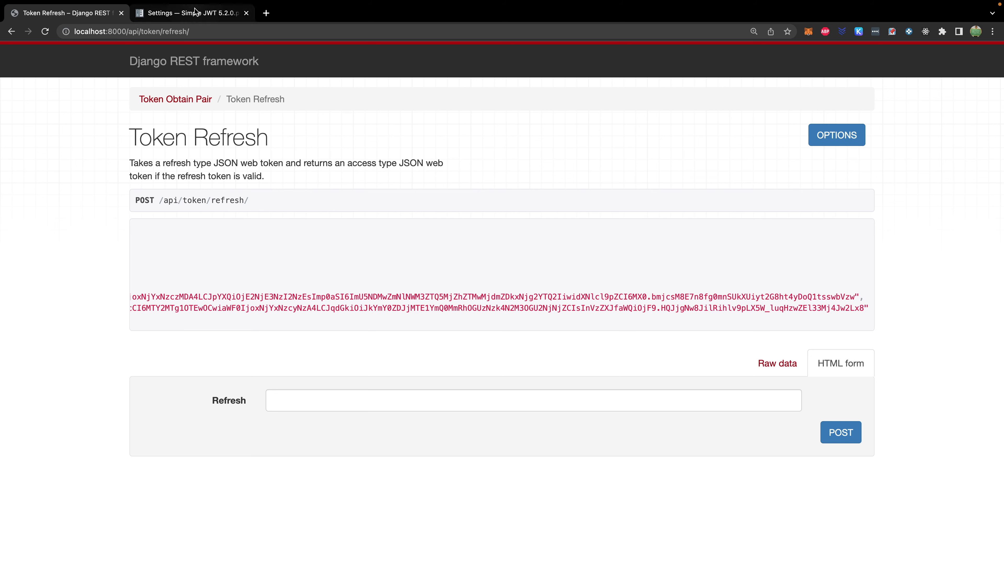
pyautogui.click(189, 13)
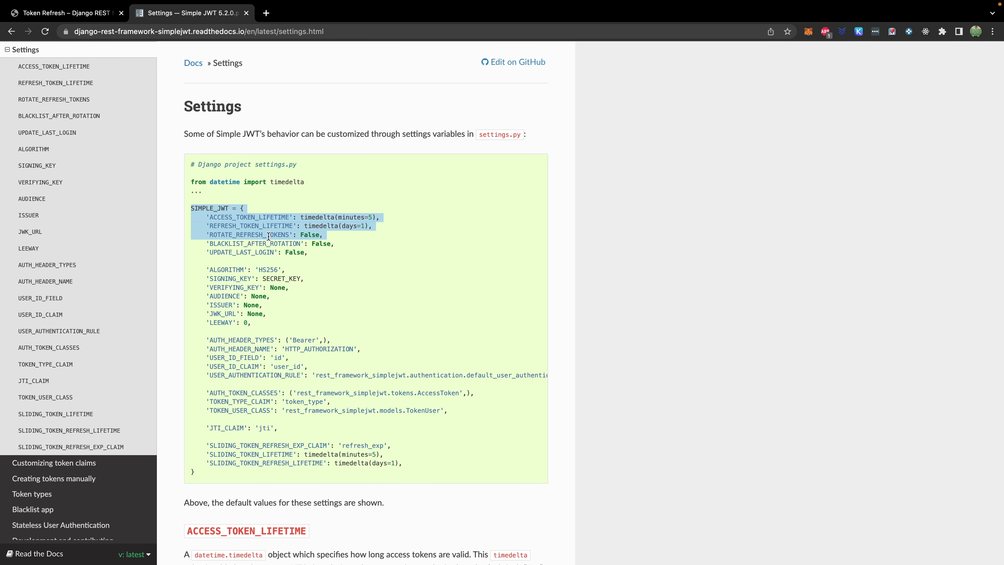
pyautogui.moveTo(340, 243)
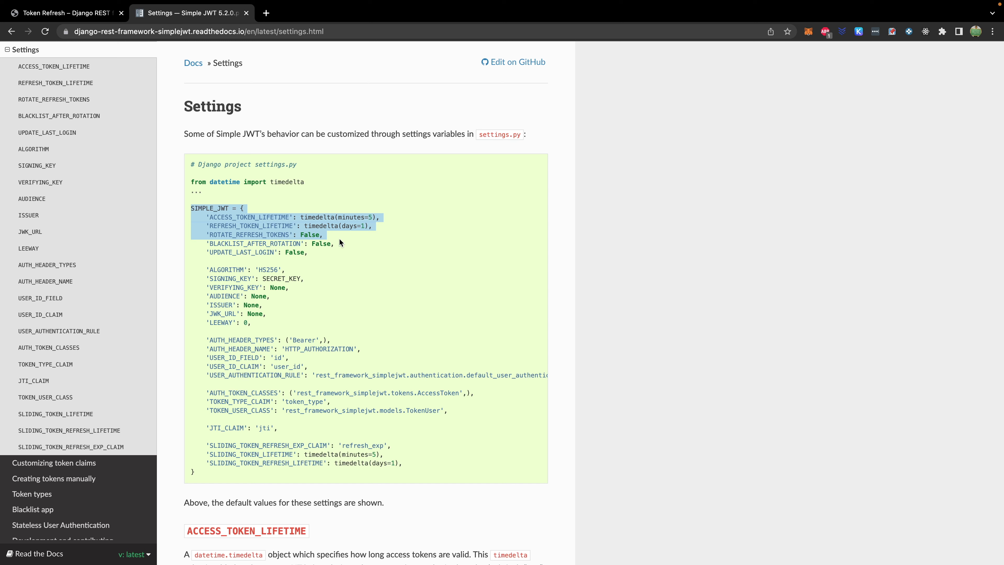
pyautogui.moveTo(628, 348)
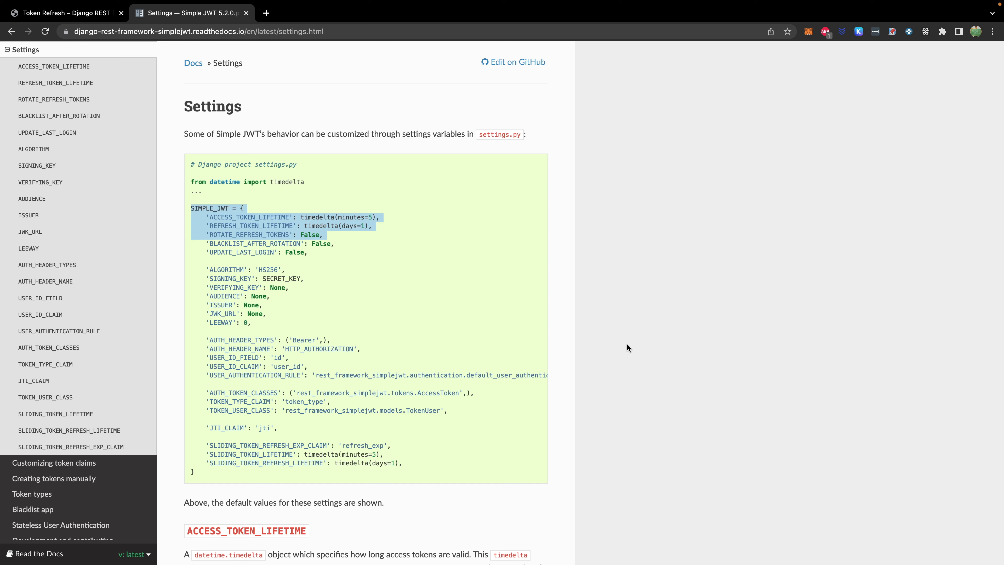
pyautogui.moveTo(674, 343)
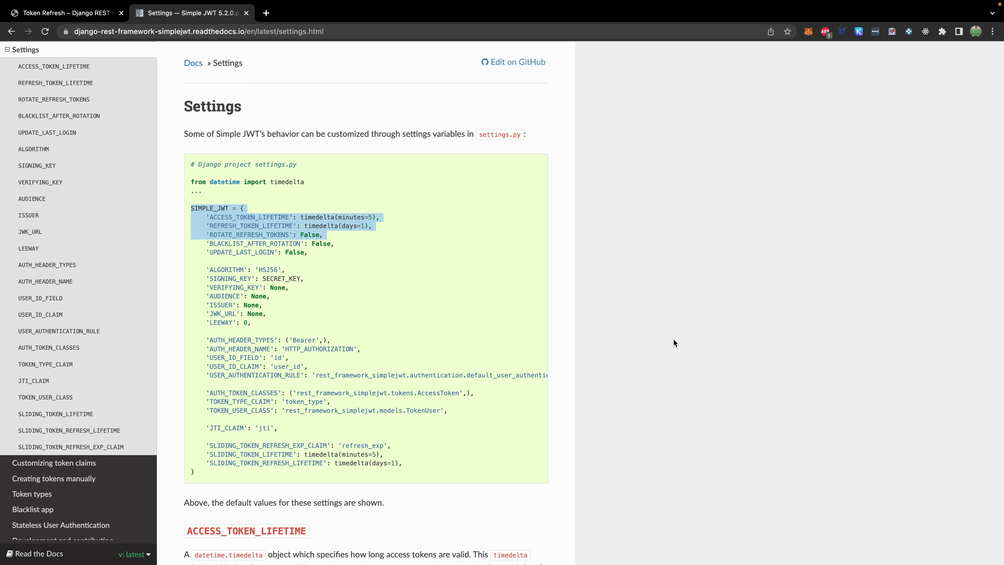
pyautogui.click(64, 12)
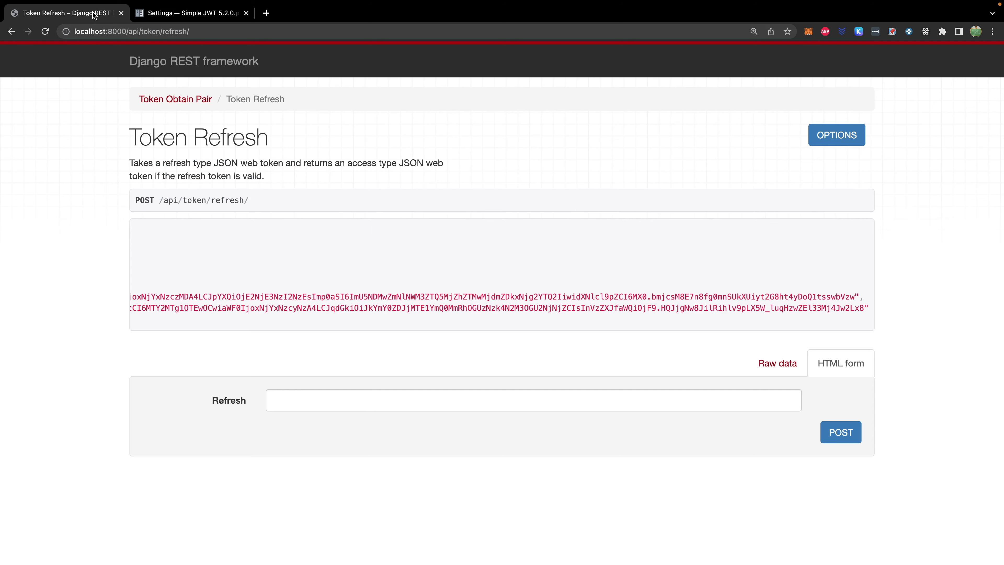
# - Check the HTTP 200 token response and return to settings.py in the editor
pyautogui.click(840, 432)
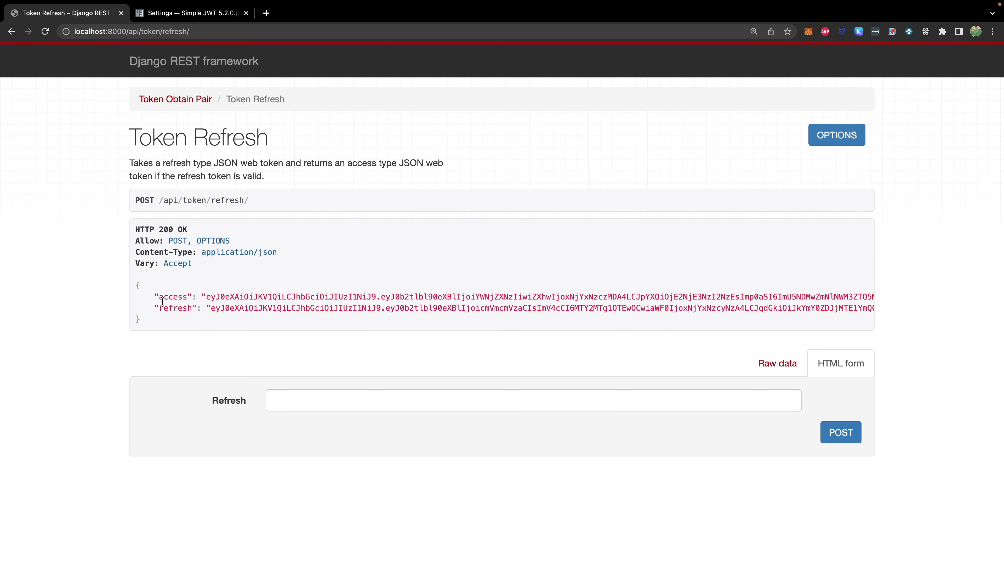
pyautogui.moveTo(86, 294)
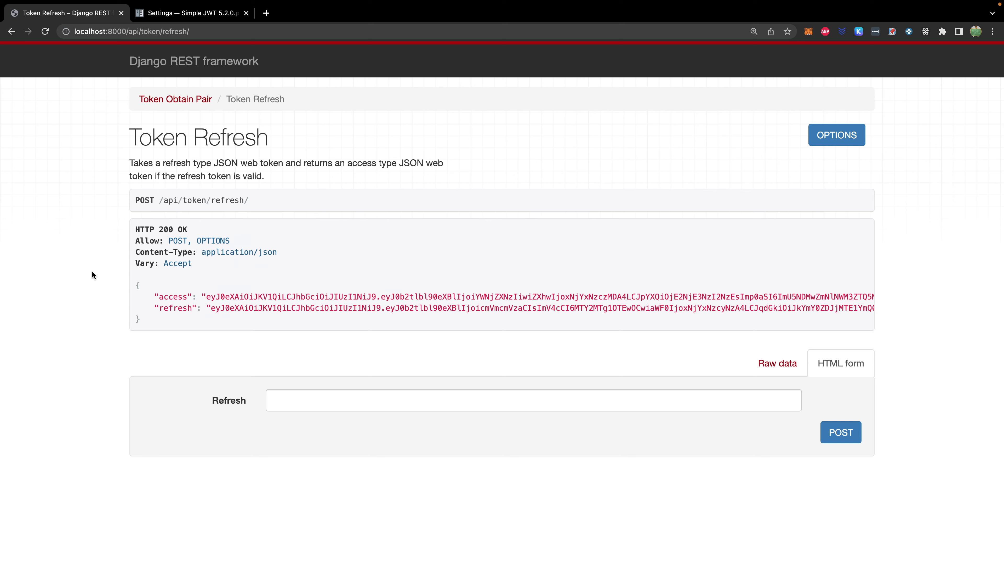
pyautogui.click(190, 13)
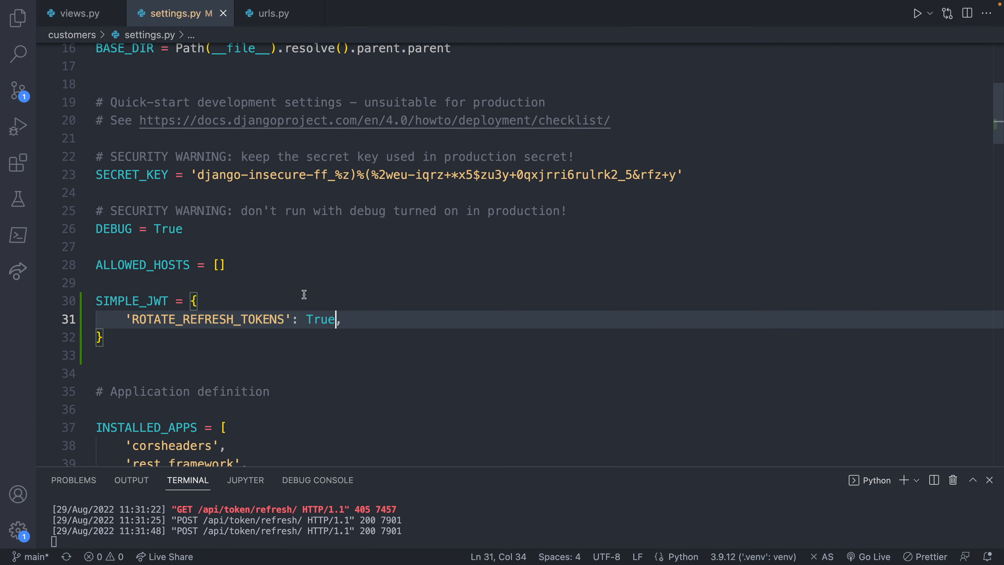
# - Find True in settings.py to confirm ROTATE_REFRESH_TOKENS, then dismiss the search
pyautogui.press('Ctrl+f')
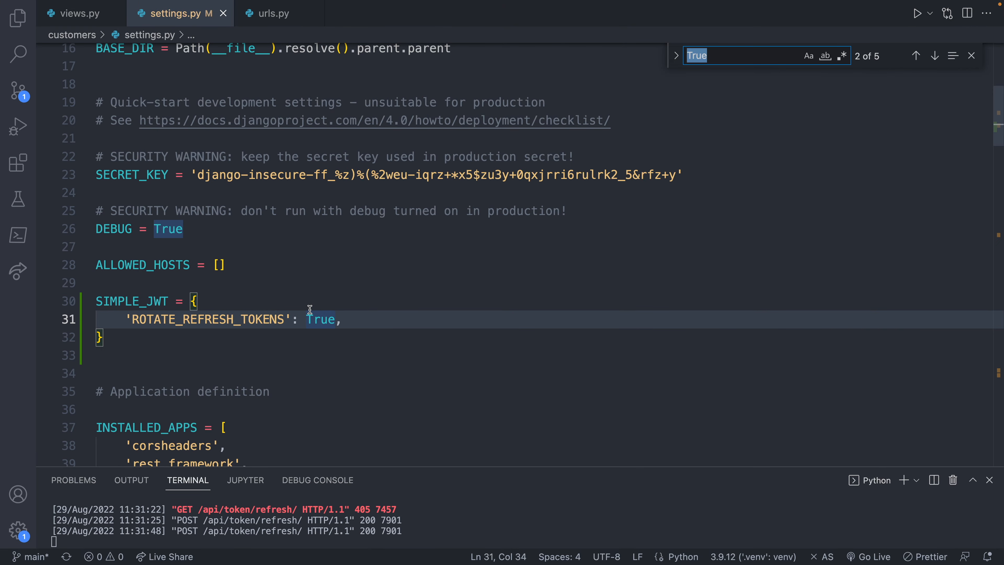
pyautogui.press('Escape')
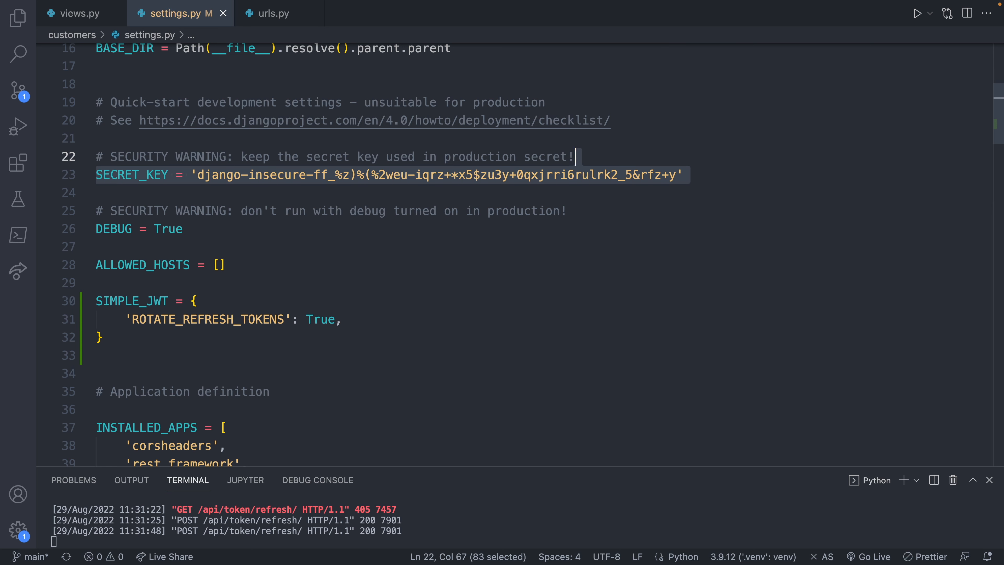
pyautogui.moveTo(716, 185)
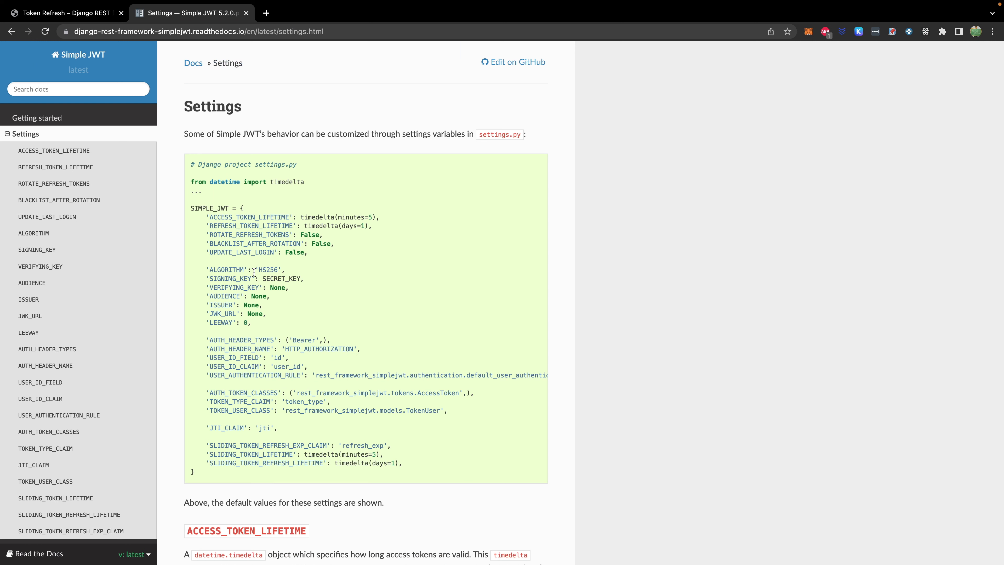
pyautogui.moveTo(345, 292)
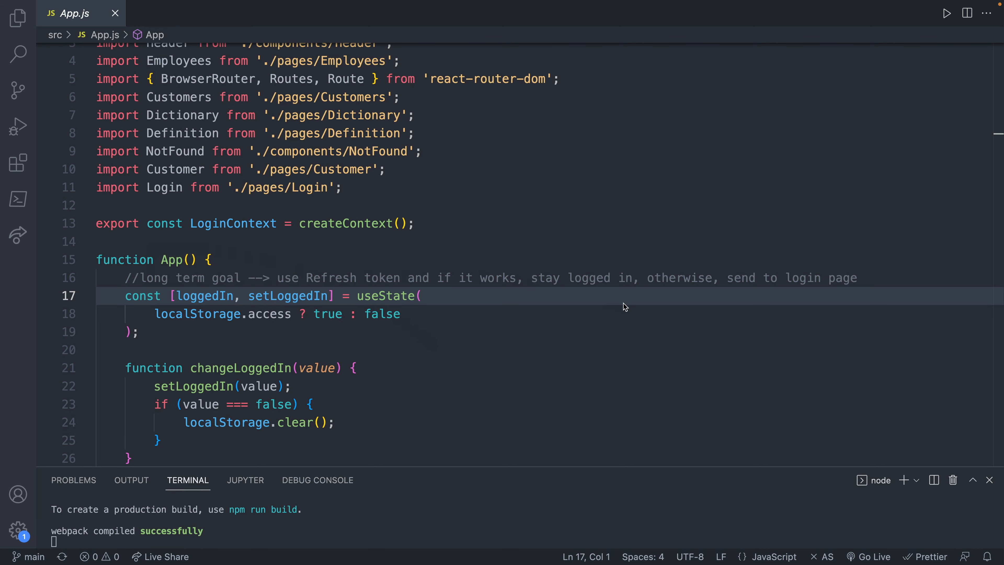
pyautogui.moveTo(617, 280)
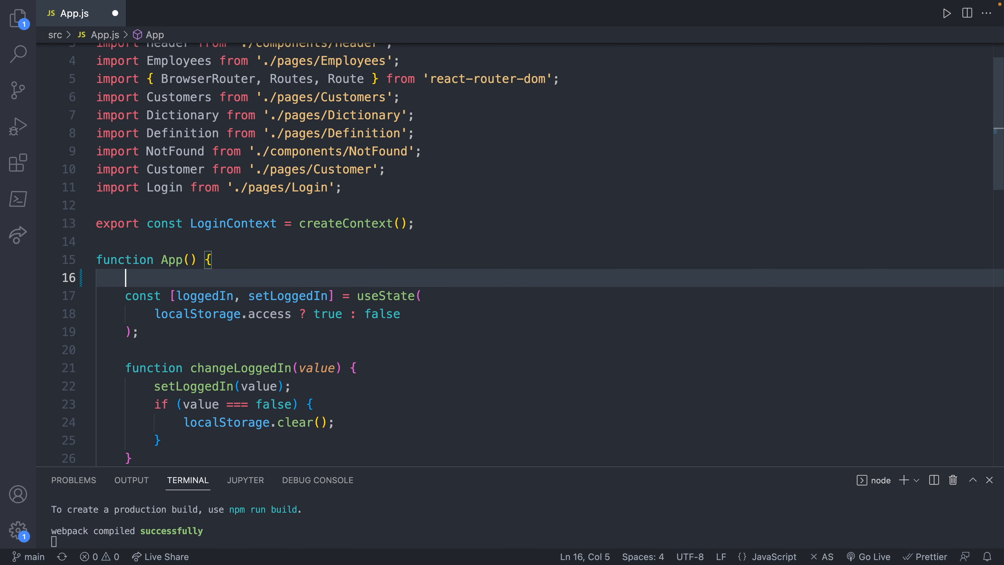
# - Write useEffect(); in App and add useEffect to the react import
pyautogui.write('useEff')
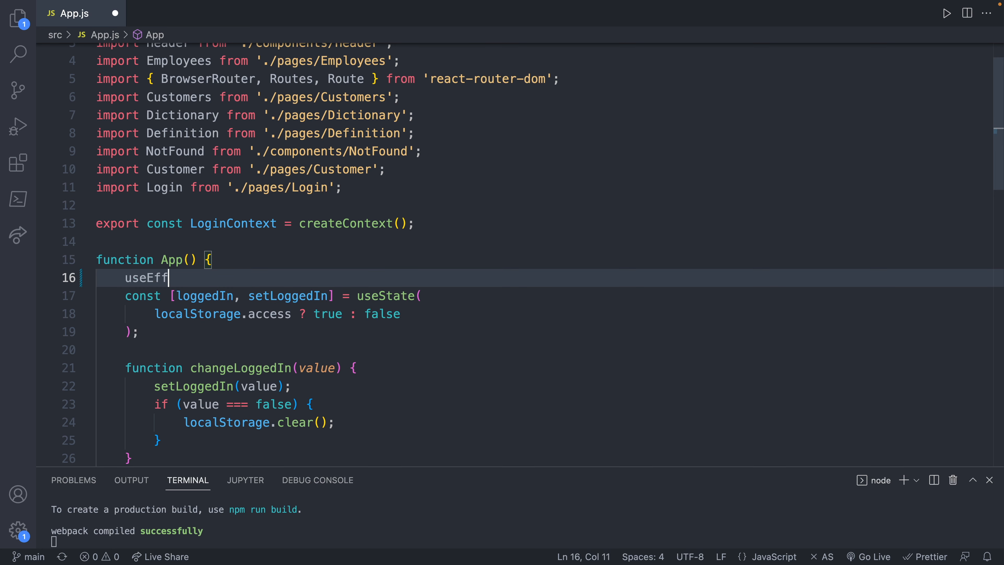
pyautogui.write('ect();')
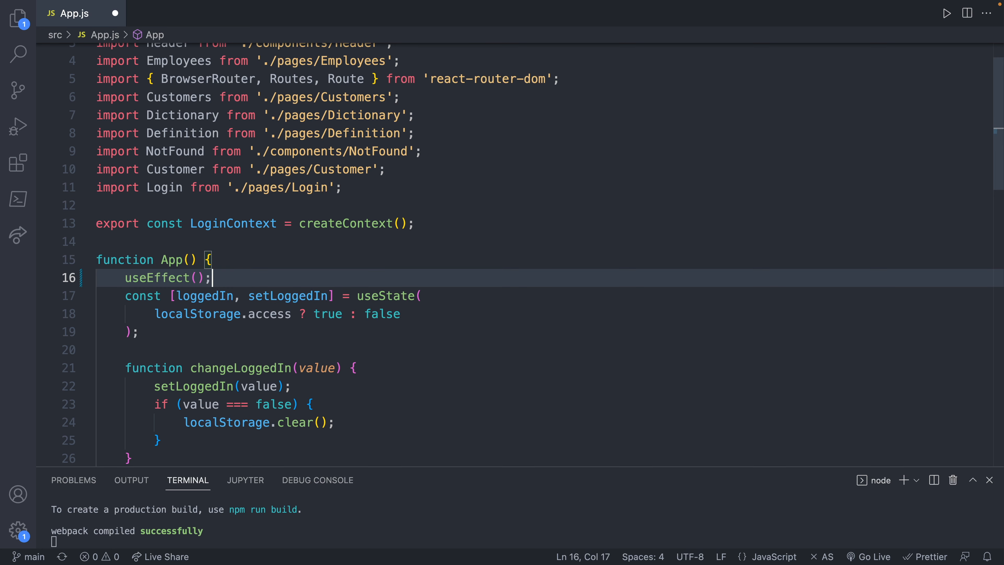
pyautogui.moveTo(591, 133)
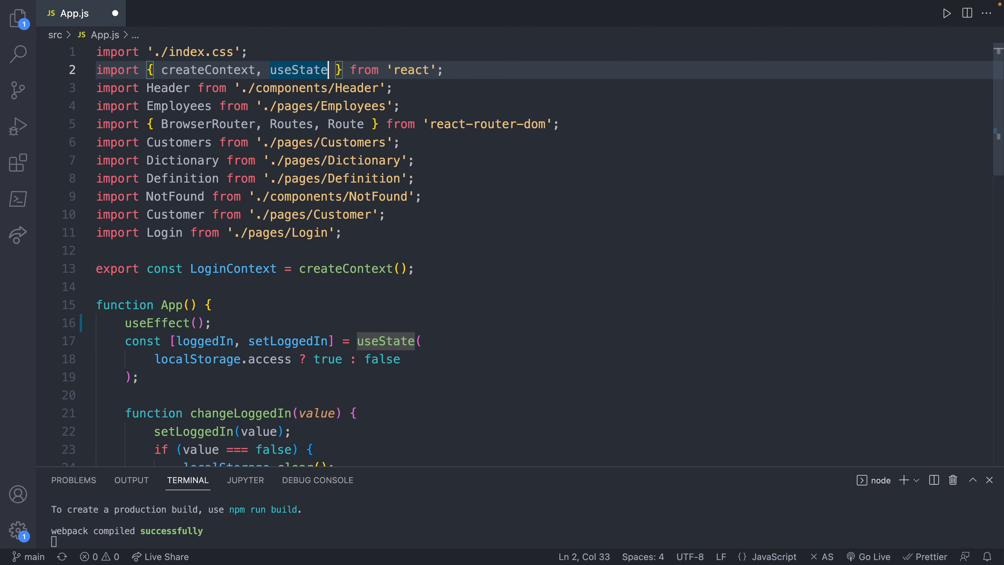
pyautogui.write(', useEffec')
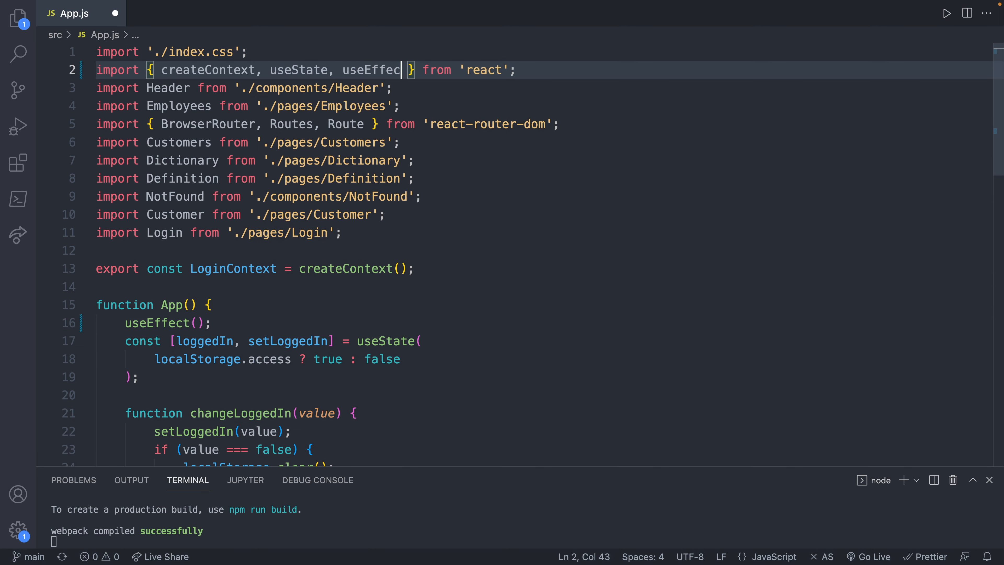
pyautogui.click(199, 323)
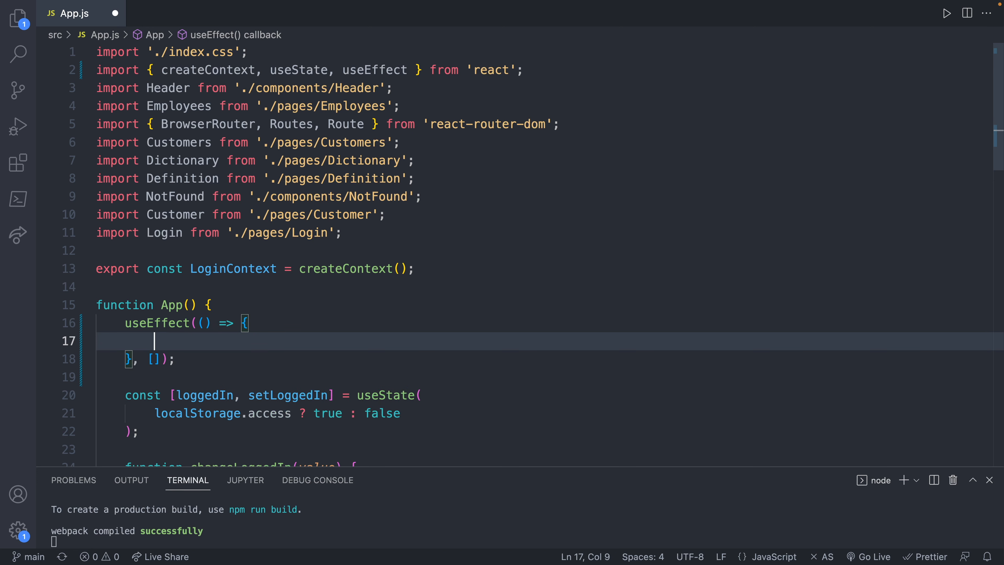
# - Write setInterval(() => {}, 5000) inside useEffect and expand the callback body
pyautogui.write('setInterval(')
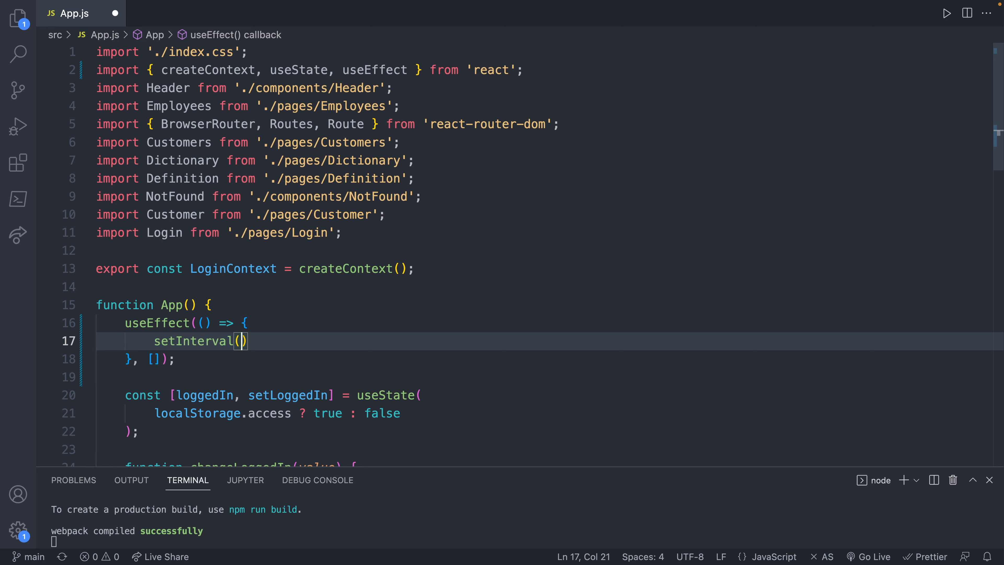
pyautogui.write('(')
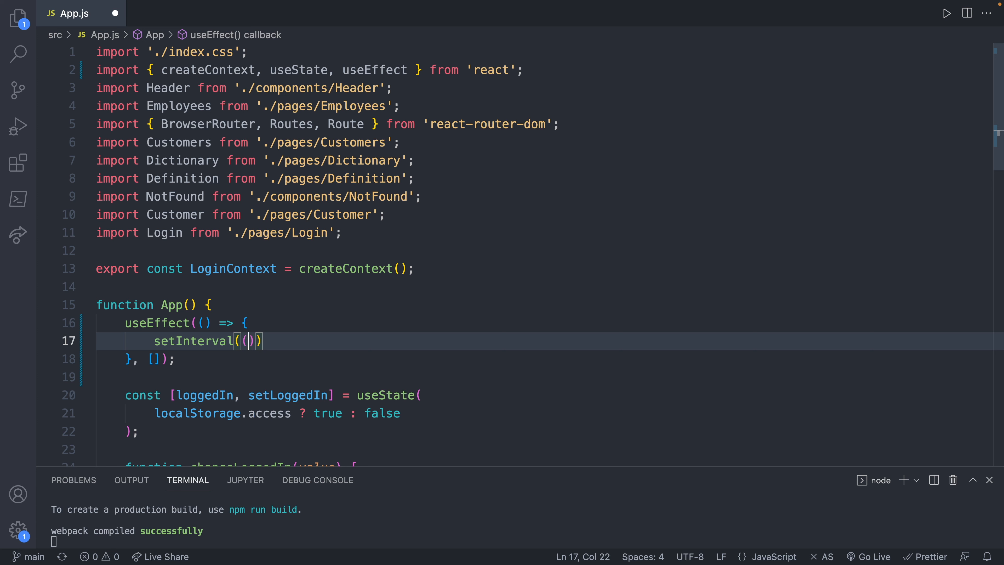
pyautogui.write('() => {},')
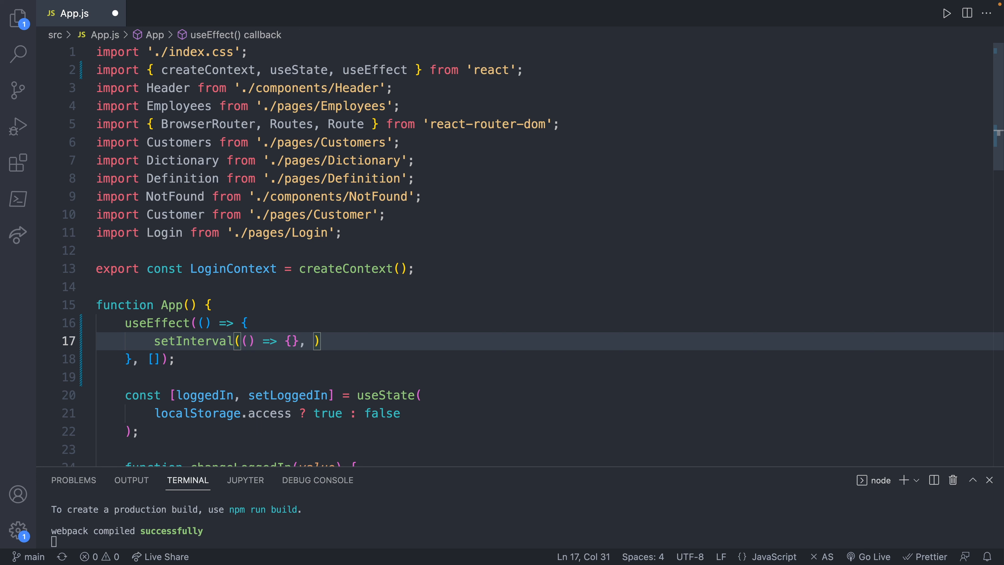
pyautogui.write('5000')
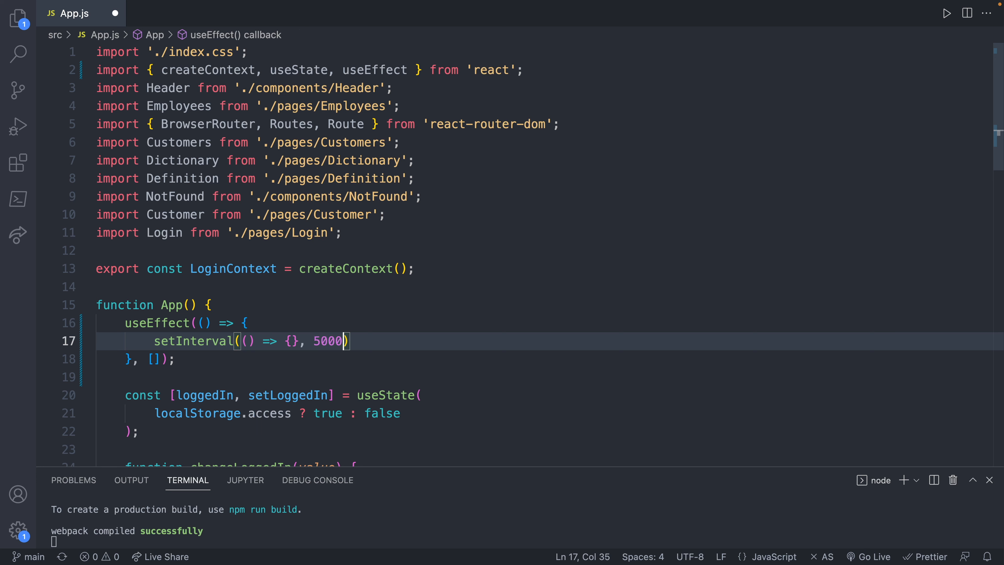
pyautogui.doubleClick(327, 340)
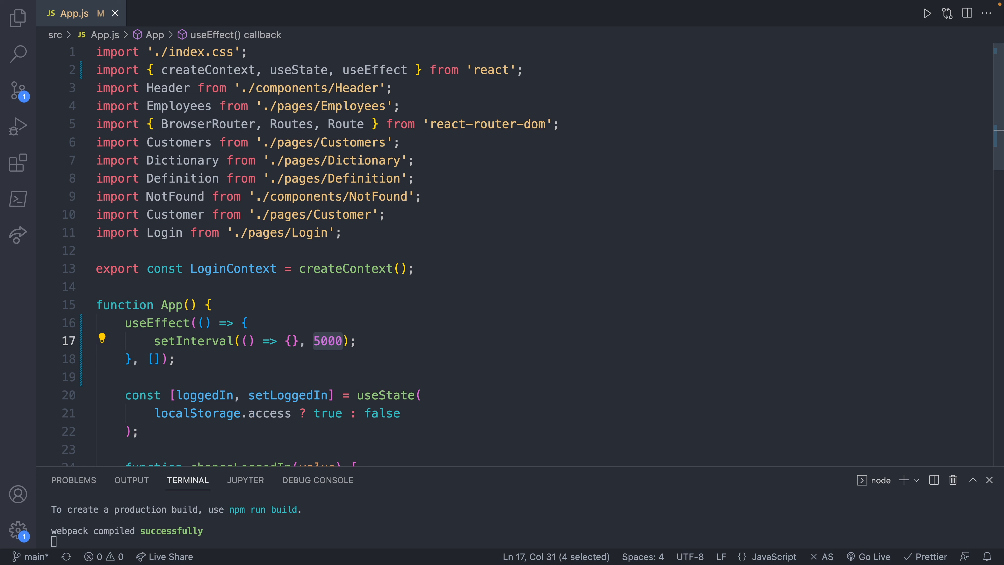
pyautogui.click(291, 341)
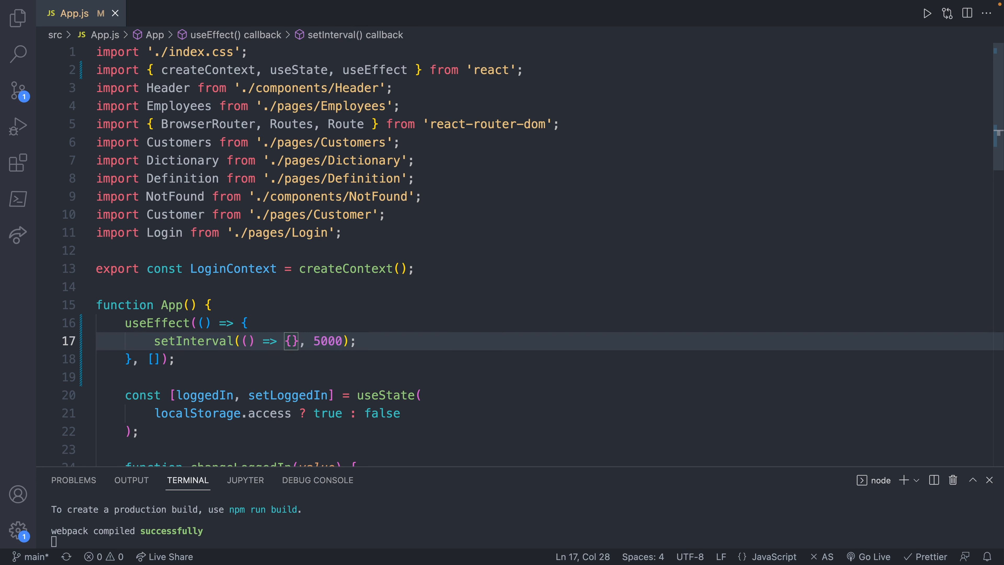
pyautogui.press('Enter')
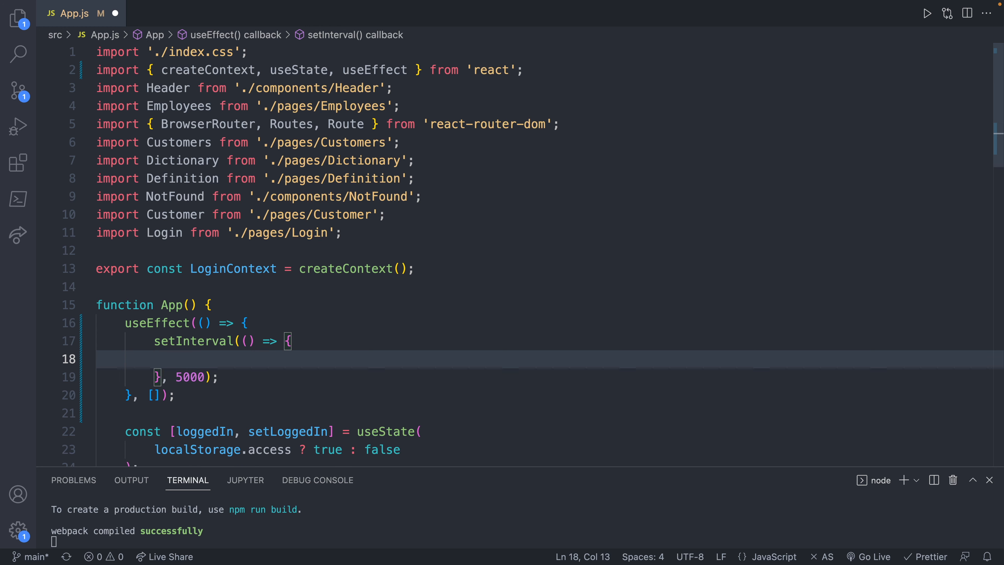
# - Start const url = baseUrl and import baseUrl from './shared', checking its definition
pyautogui.write('url =')
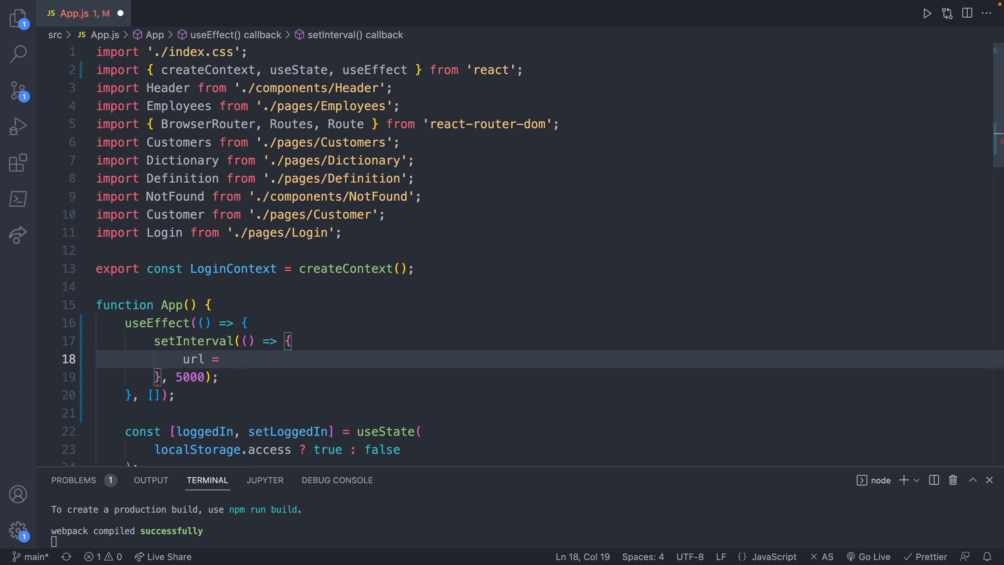
pyautogui.write('const')
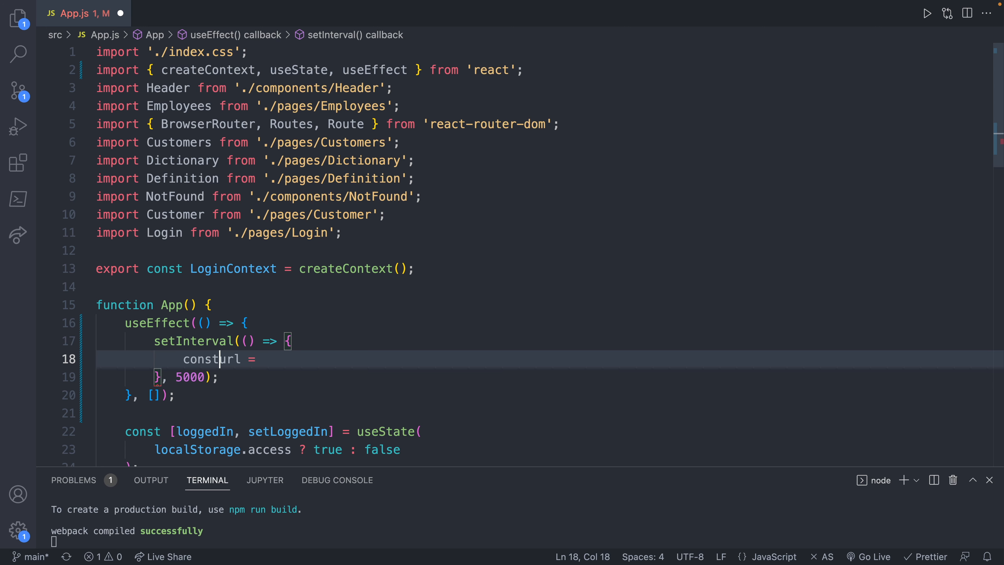
pyautogui.write('url = baseUrl')
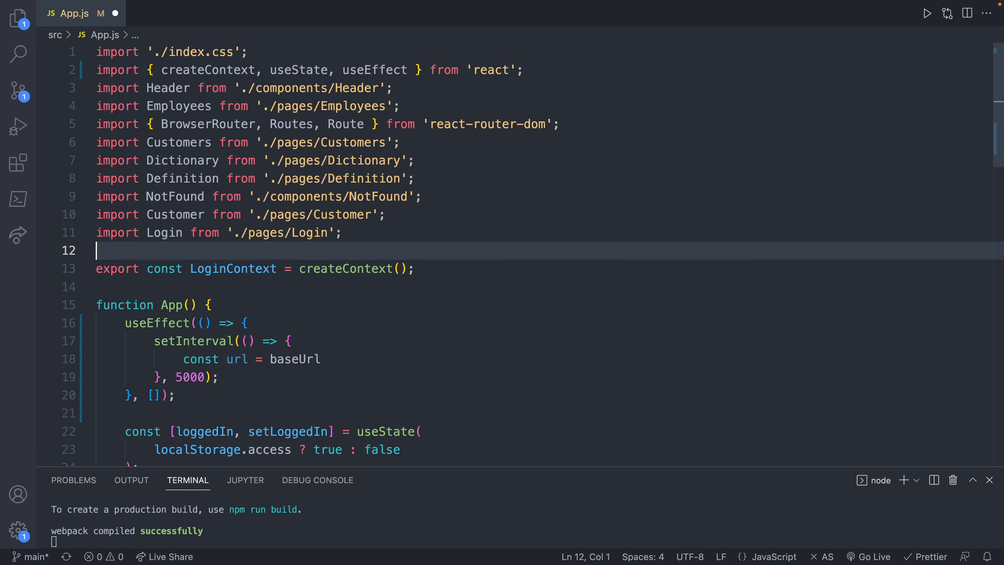
pyautogui.write('import bas')
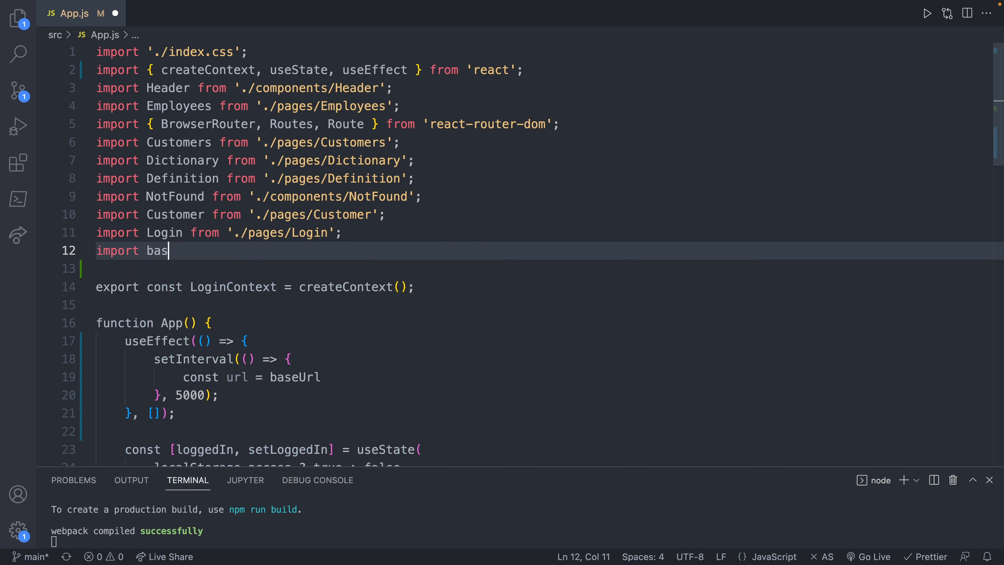
pyautogui.write("eUrl from ''")
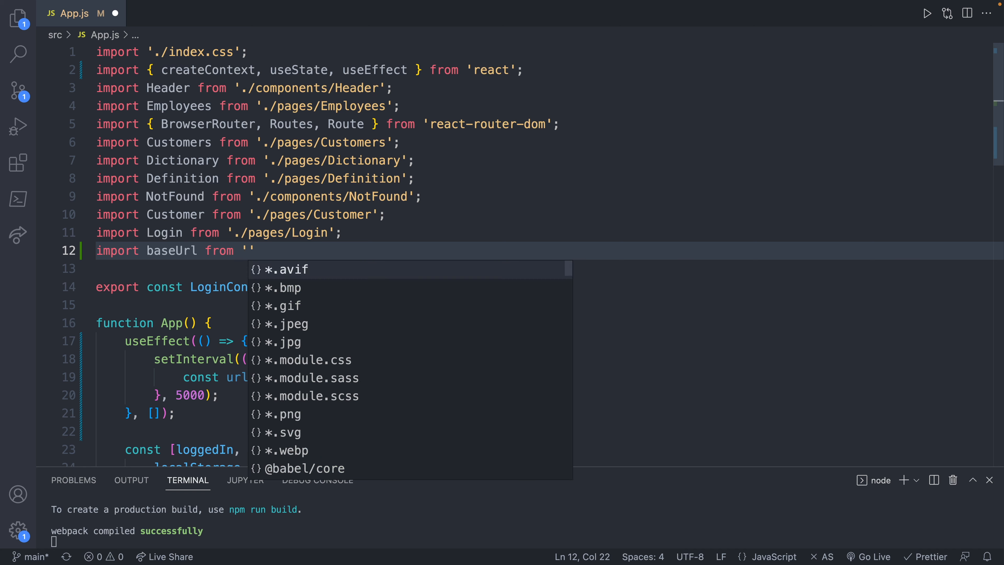
pyautogui.write('./shared')
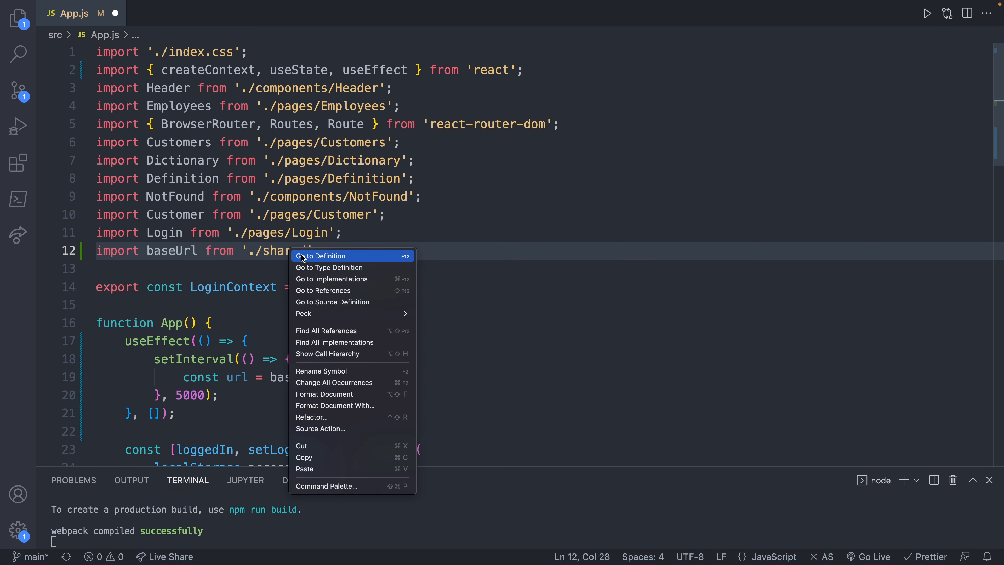
pyautogui.click(322, 256)
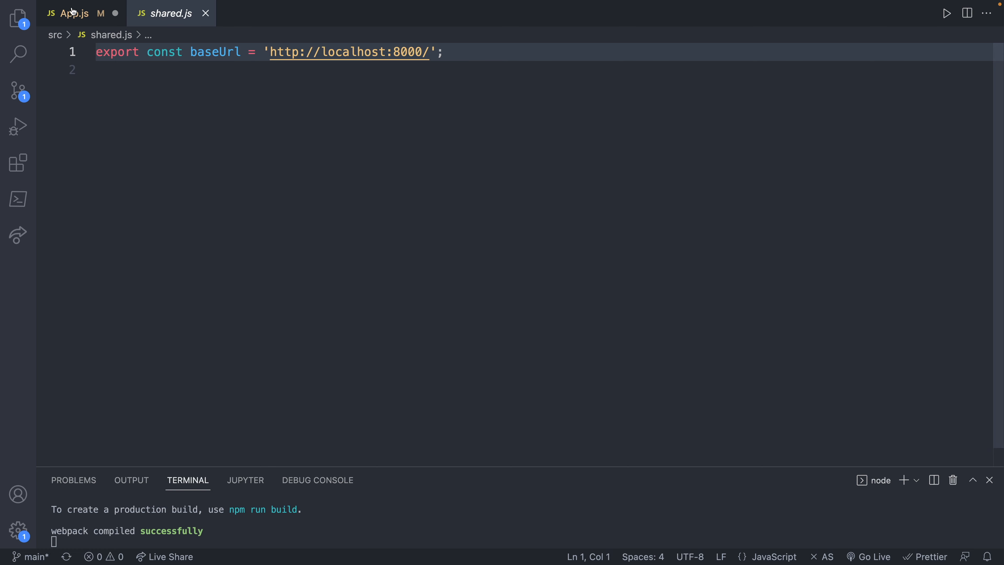
pyautogui.click(72, 12)
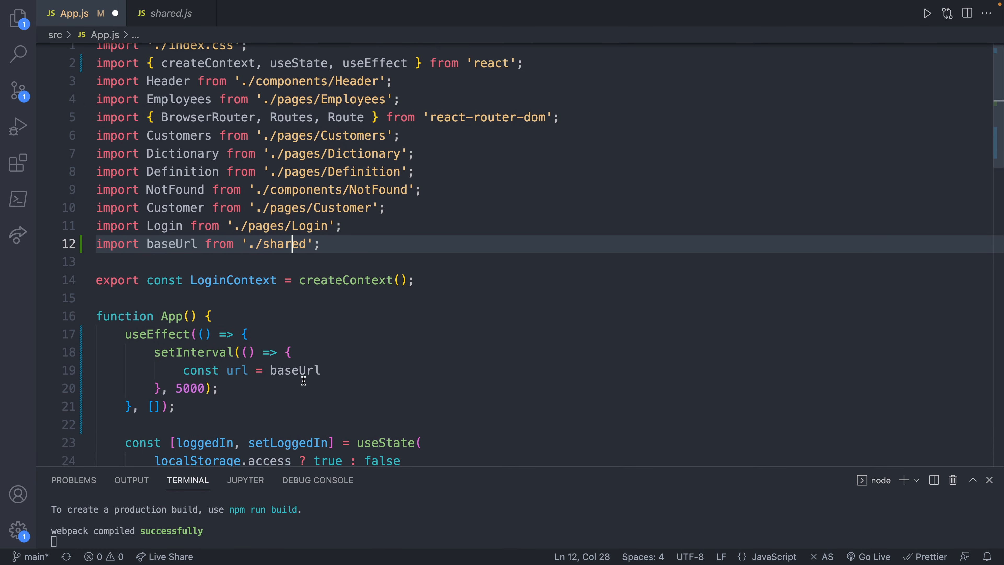
# - Complete url as baseUrl + 'api/token/refresh/' and make baseUrl a named import
pyautogui.write('+')
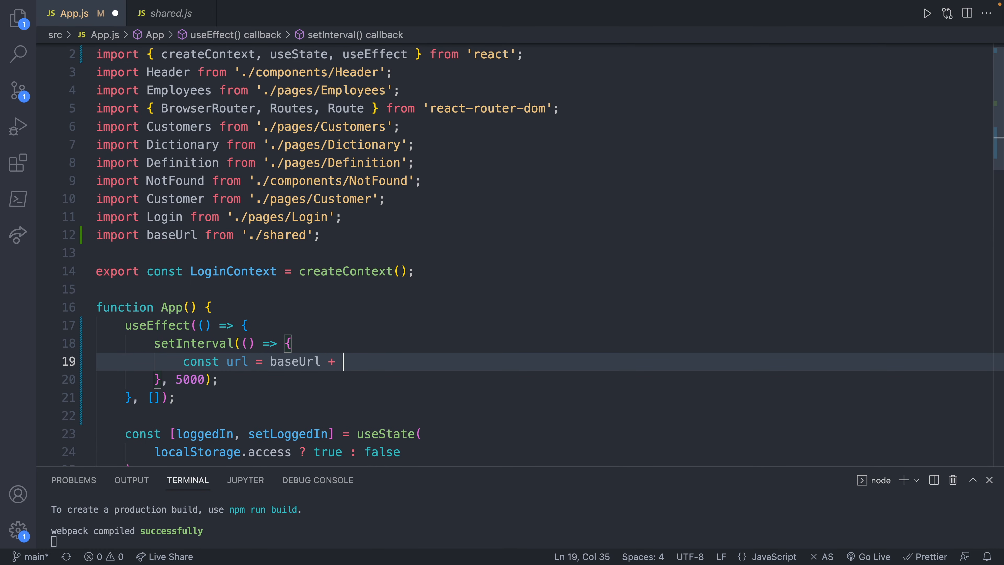
pyautogui.write("'api/'")
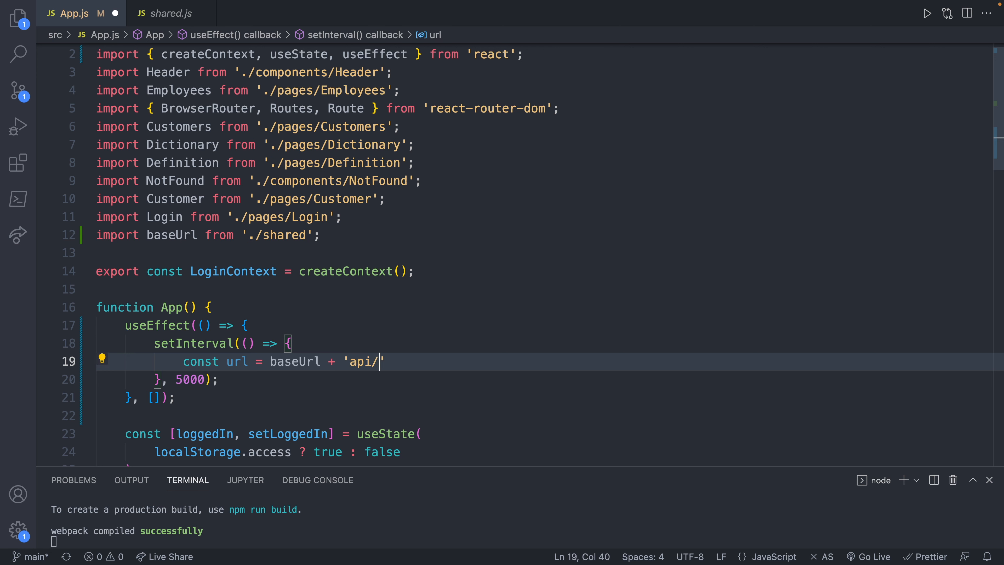
pyautogui.write('token/refresh/')
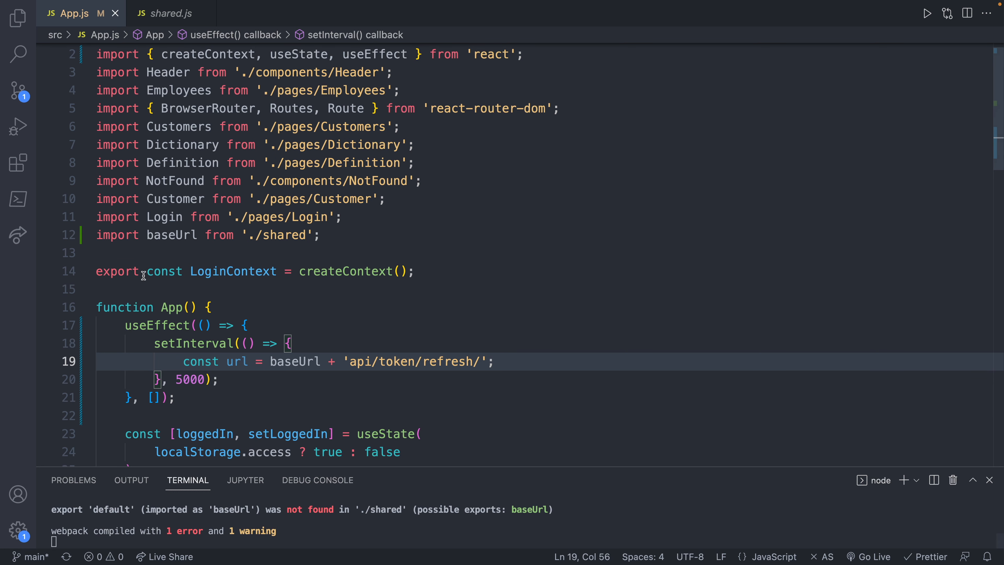
pyautogui.click(147, 235)
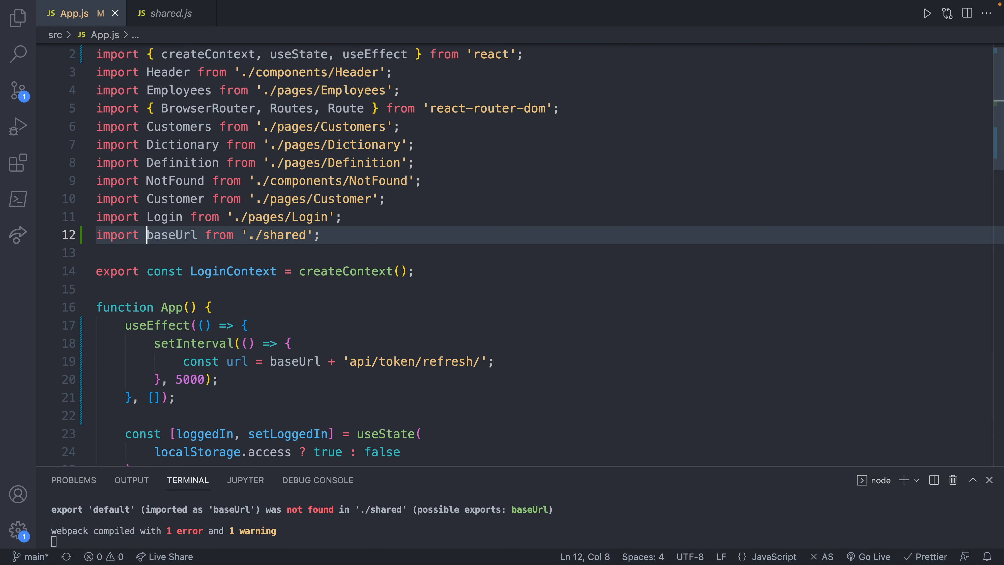
pyautogui.write('{')
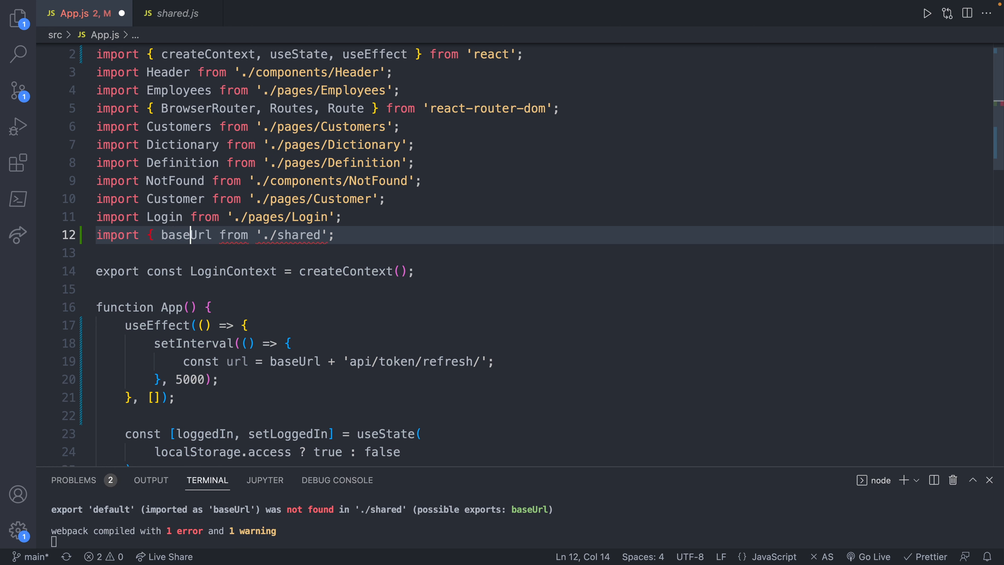
pyautogui.write('}')
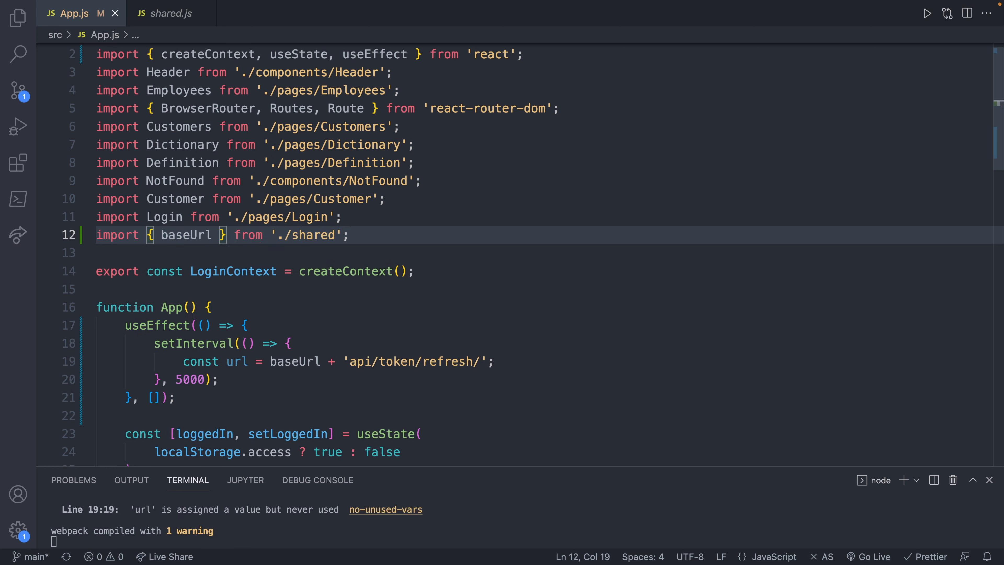
# - Call fetch(url), return response.json() in .then, and console.log(data) in a second .then
pyautogui.write('f')
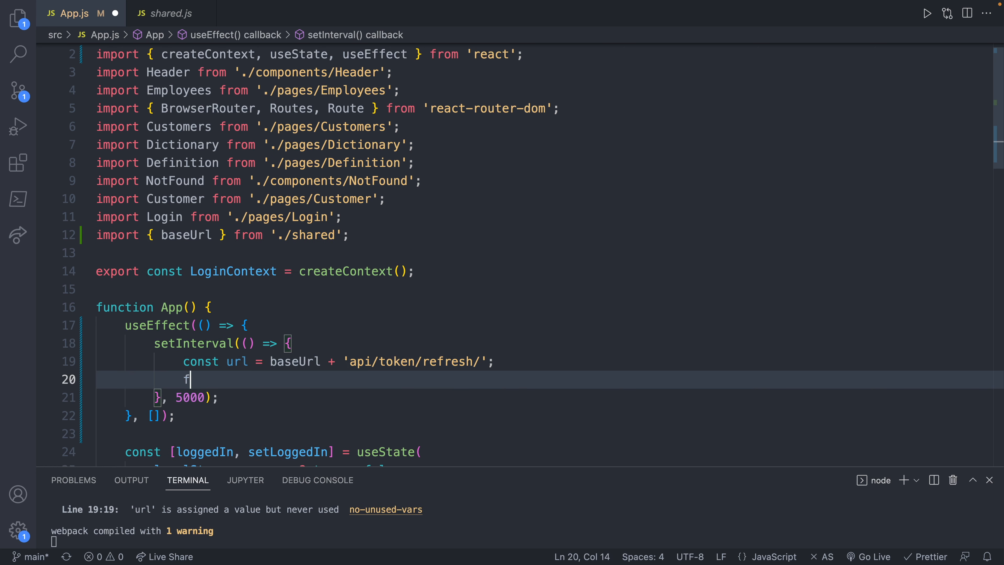
pyautogui.write('etch(url)')
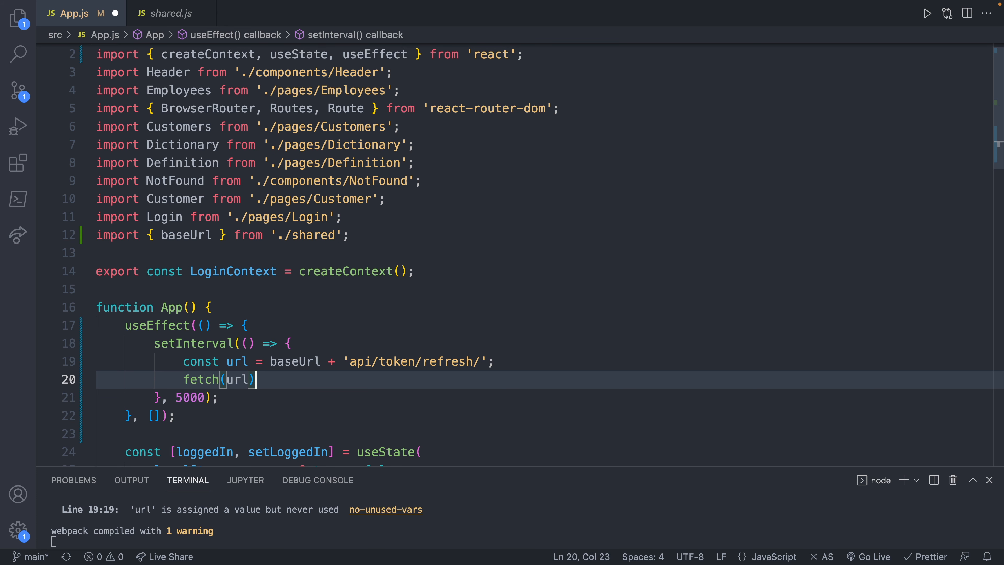
pyautogui.write('.then(() => {')
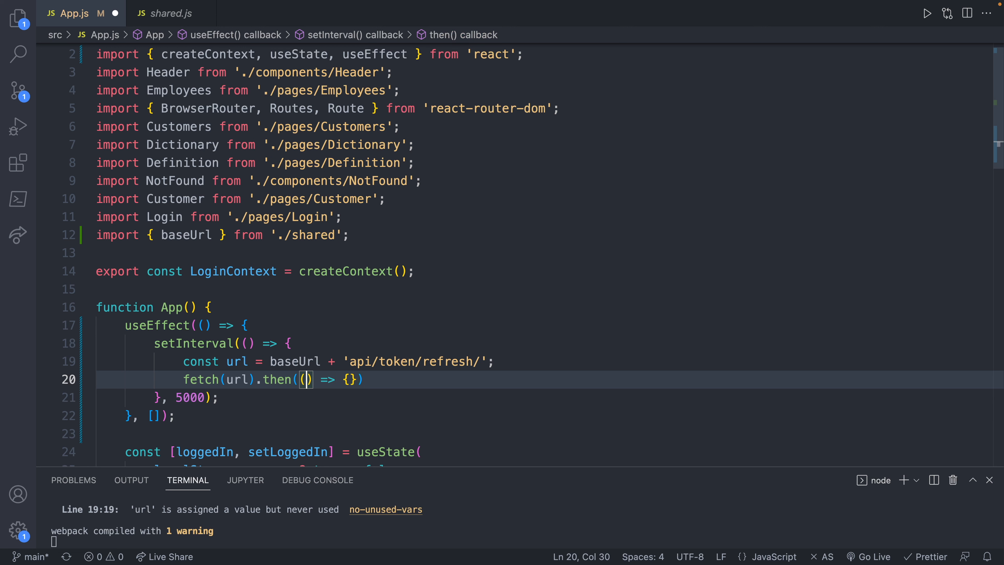
pyautogui.write('response')
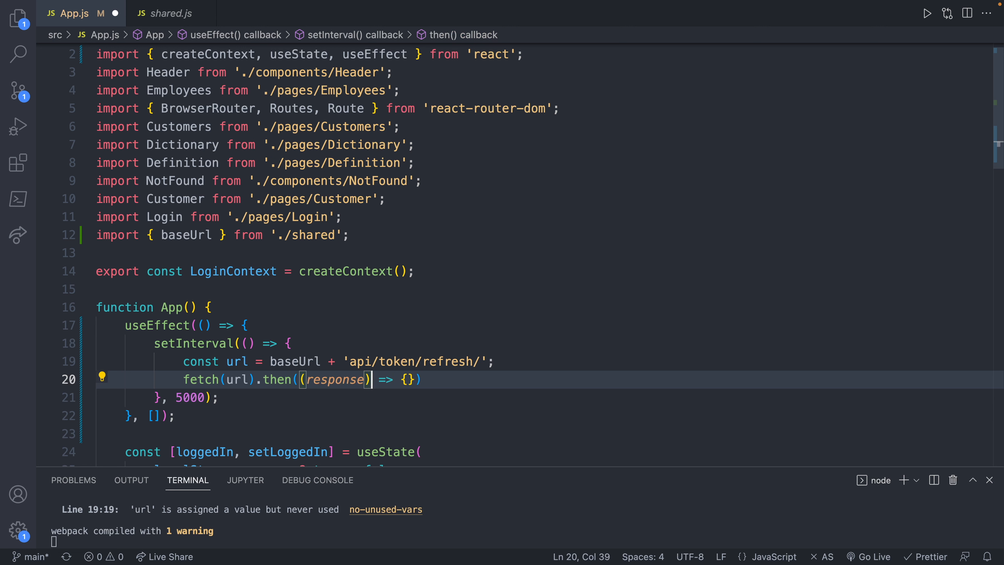
pyautogui.write('retur')
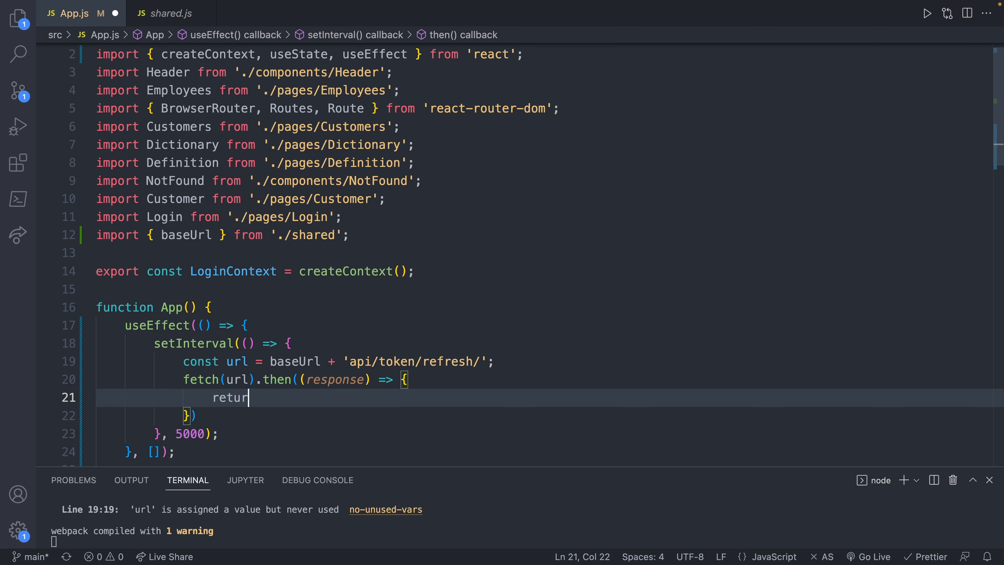
pyautogui.write('response.json();')
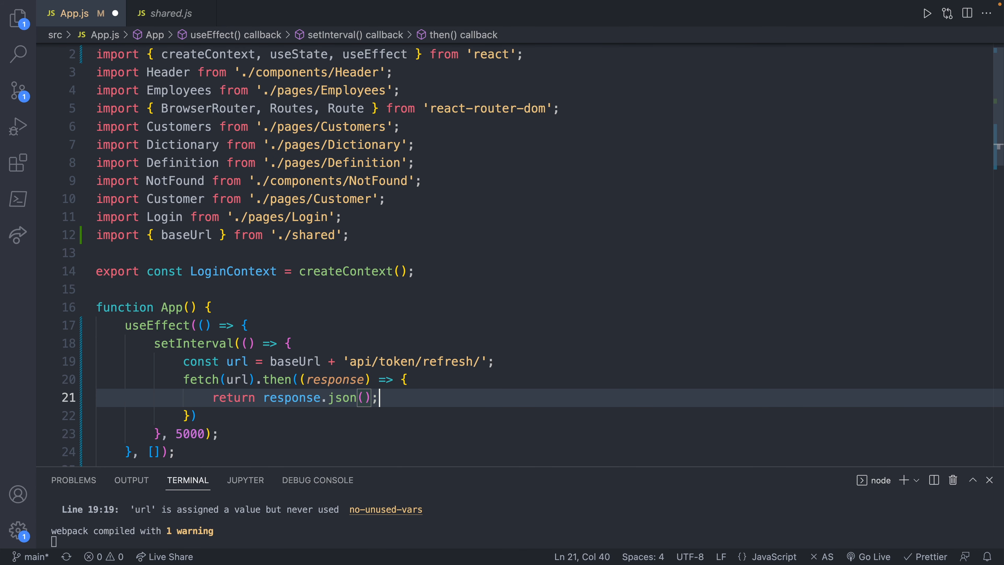
pyautogui.write('.then()')
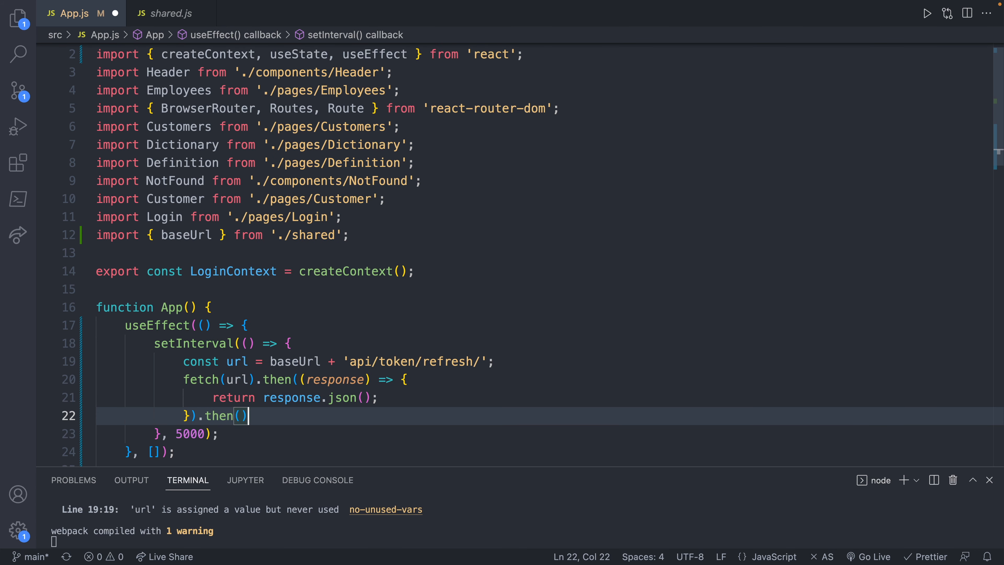
pyautogui.write('() => {')
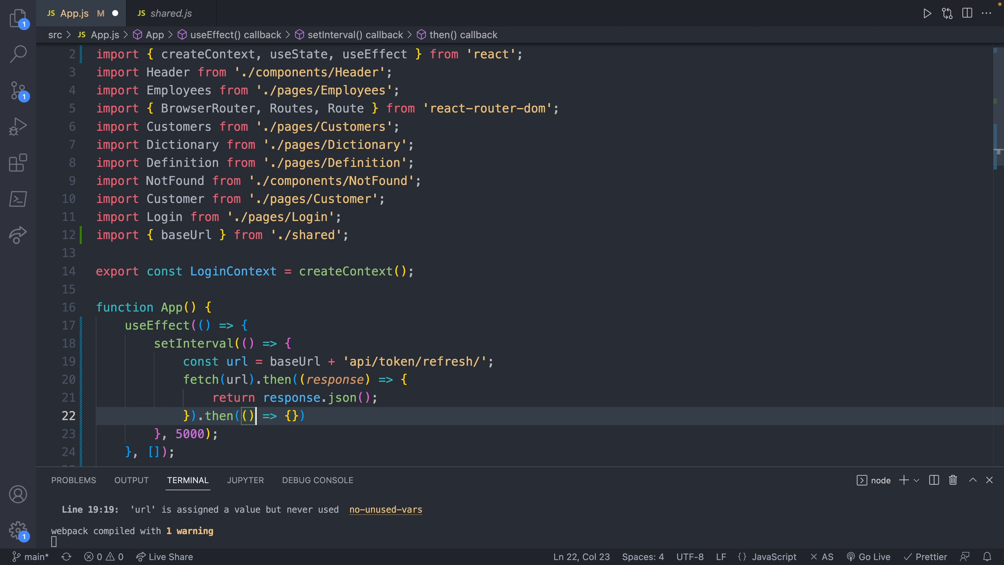
pyautogui.write('data')
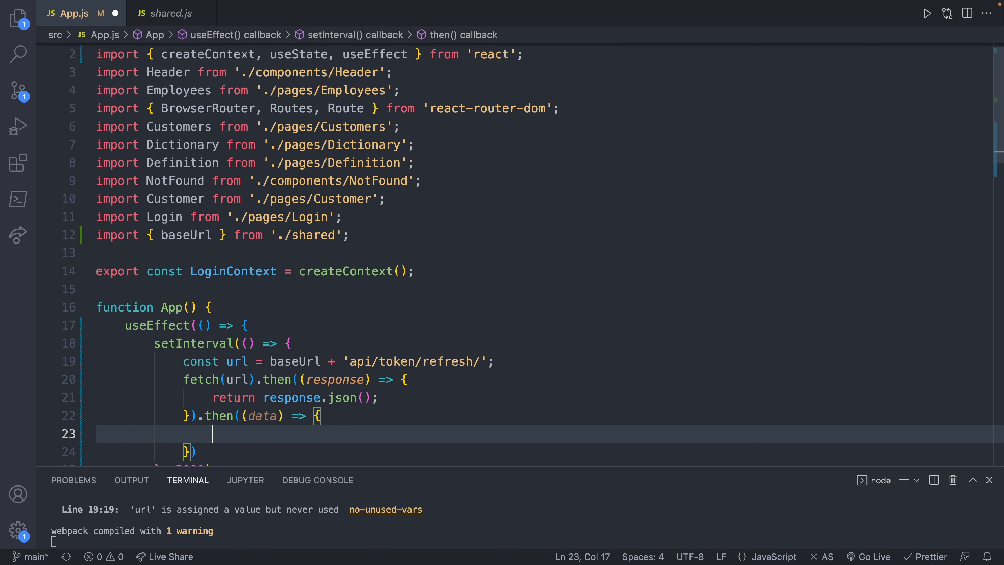
pyautogui.write('console.log(data);')
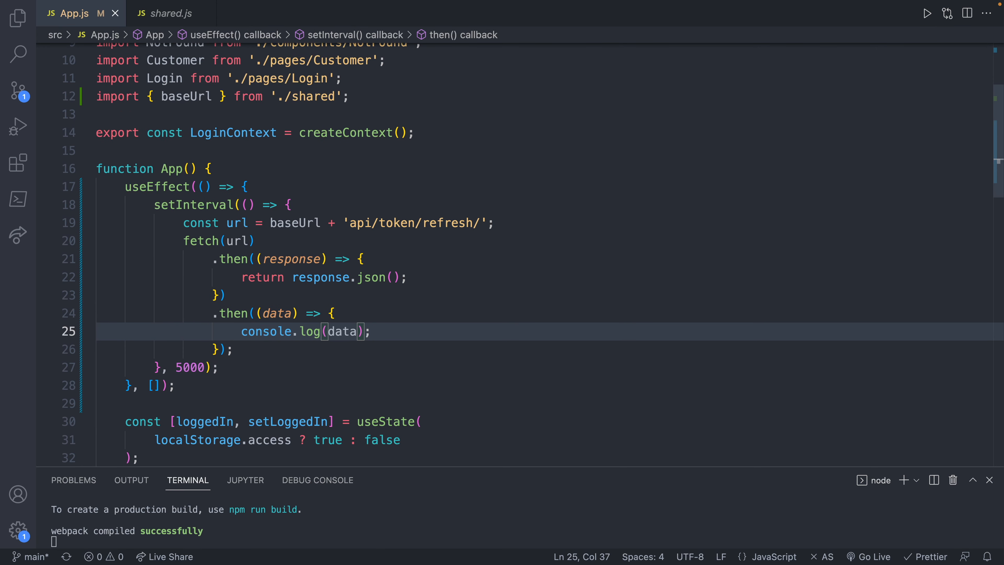
# - Give the fetch options method 'POST' and a 'Content-Type': 'application/json' header
pyautogui.click(237, 241)
pyautogui.write(', {')
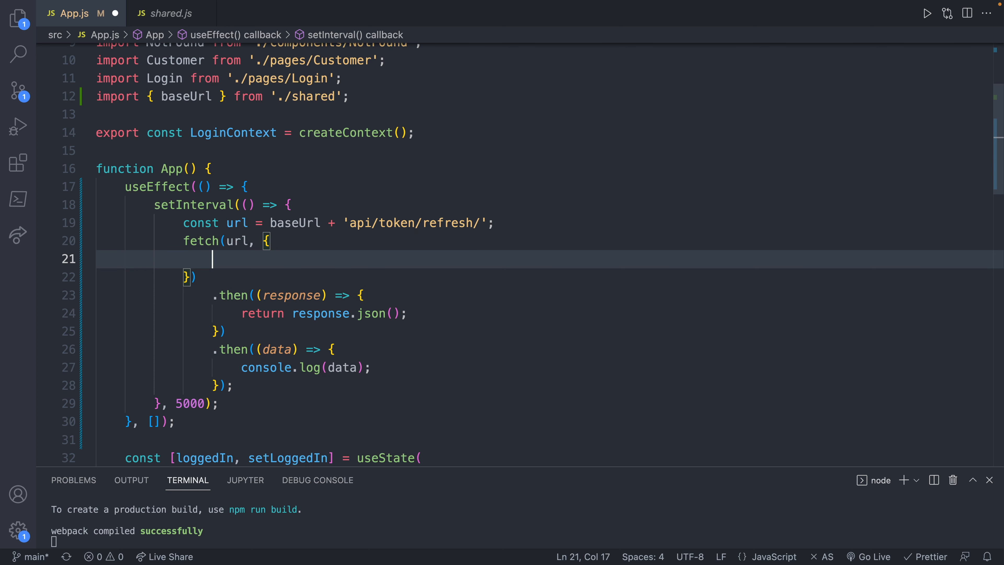
pyautogui.write("method: 'POST',")
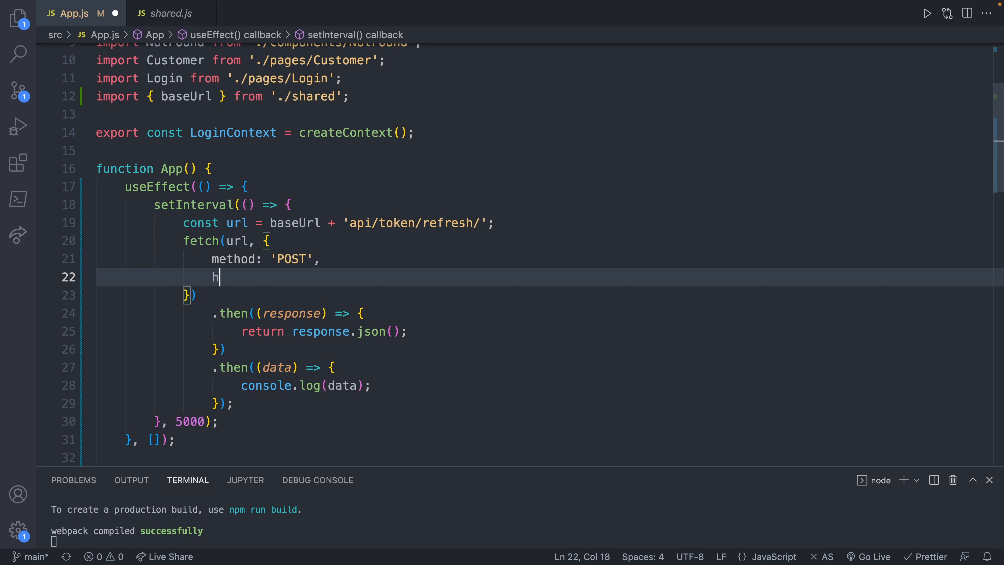
pyautogui.write('eaders:')
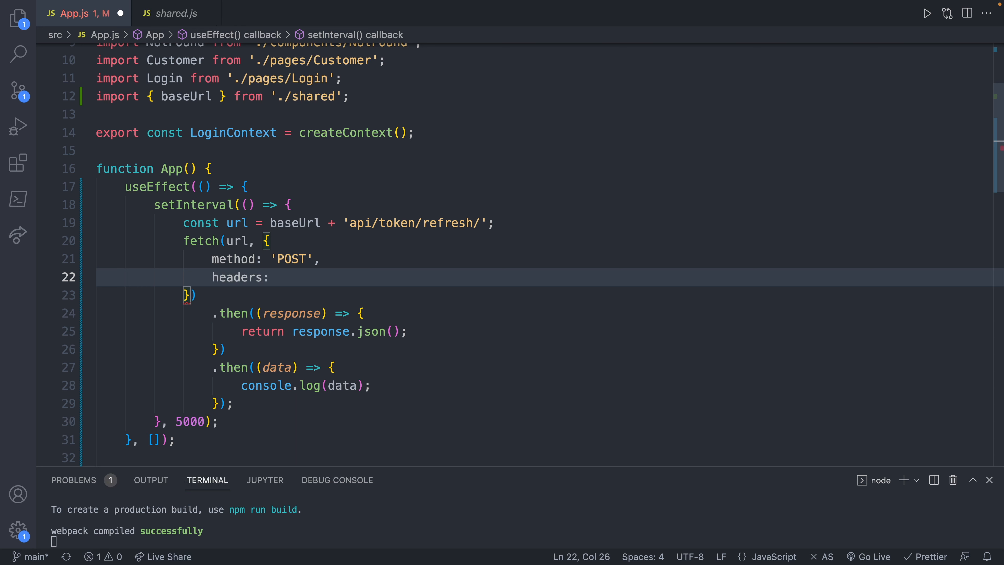
pyautogui.write('{}')
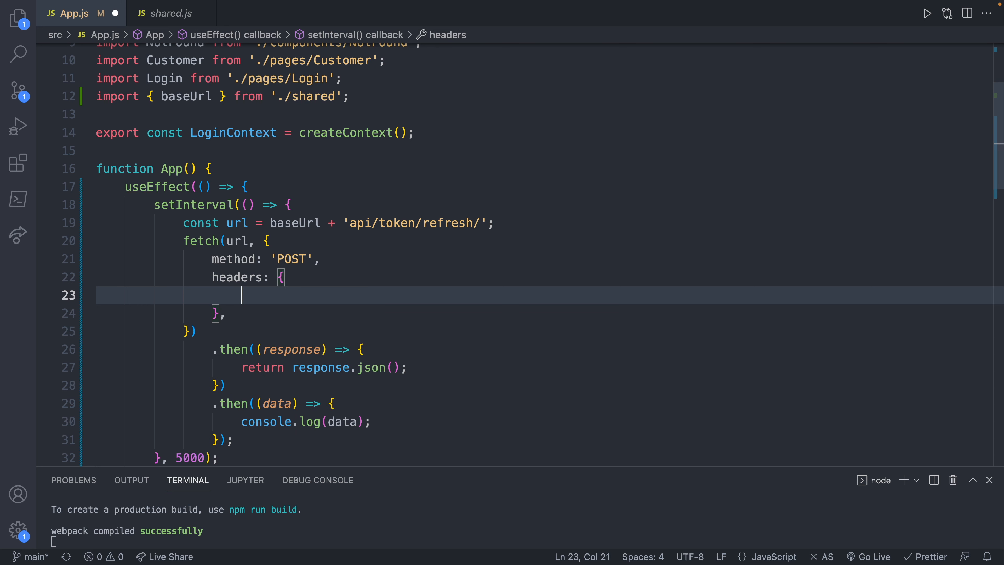
pyautogui.write("'Co'")
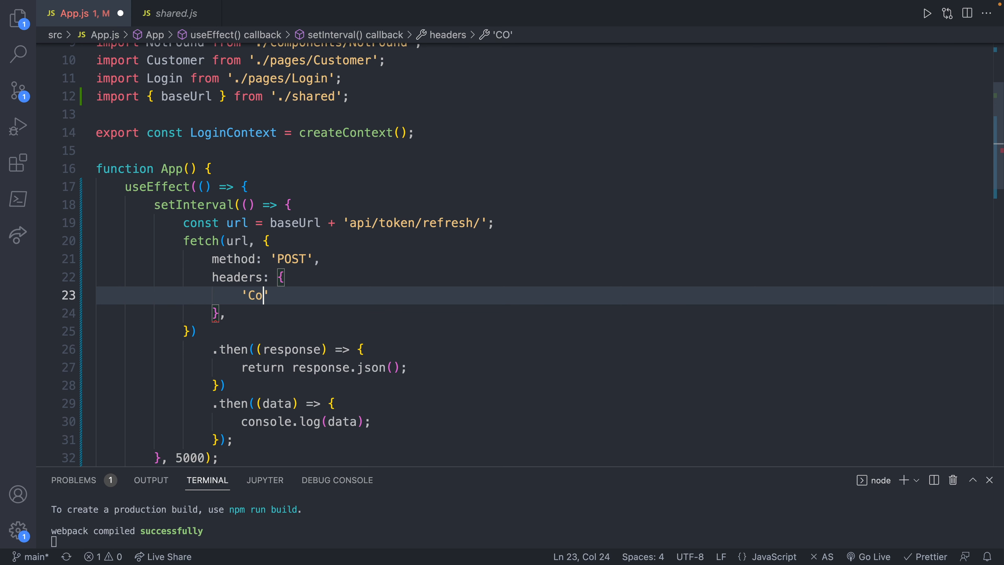
pyautogui.write("ntent-Type':")
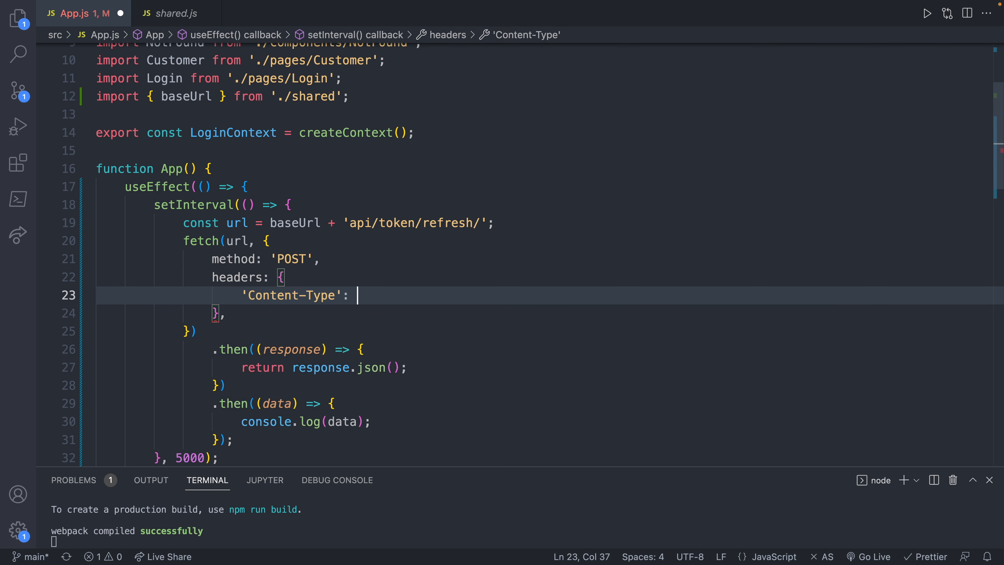
pyautogui.write("'application/json'")
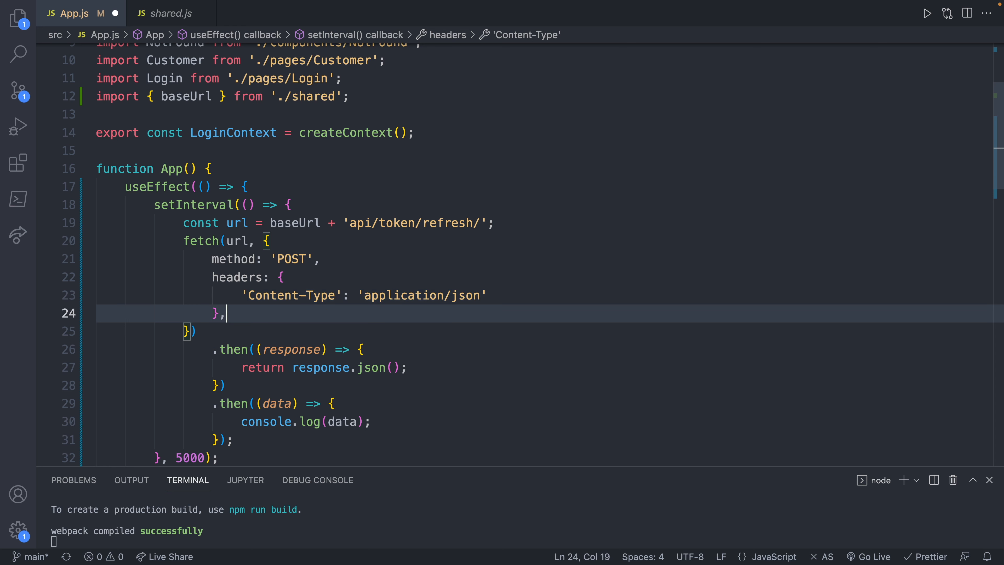
# - Add body: JSON.stringify({ refresh: ... }) taking the refresh field from localStorage
pyautogui.write('body:')
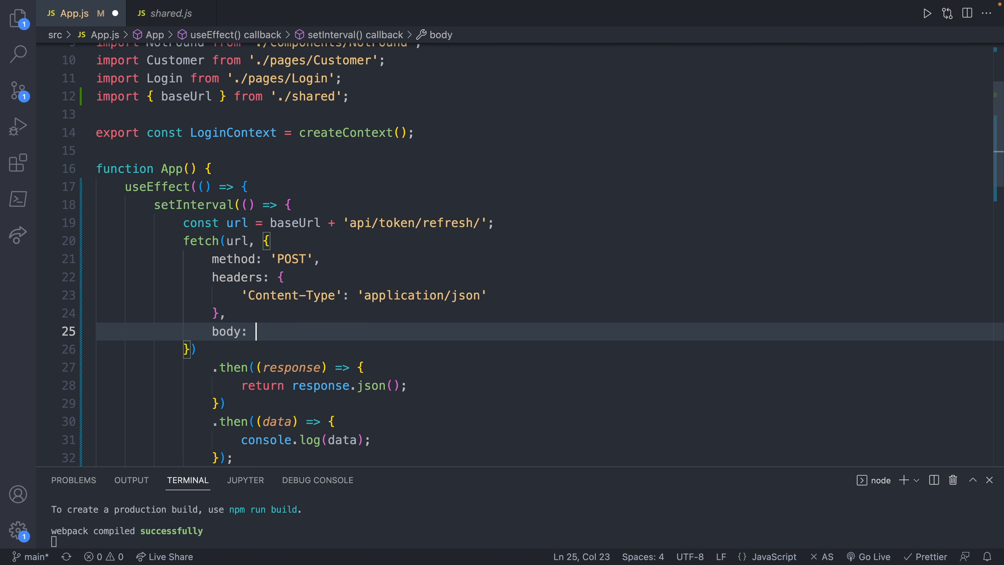
pyautogui.write('JSON.stringify(')
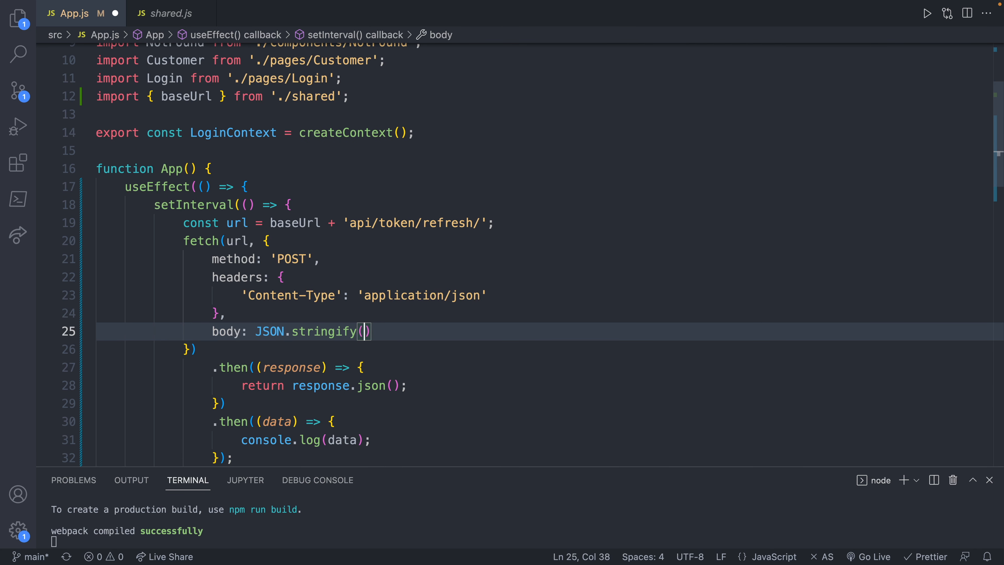
pyautogui.write('{}')
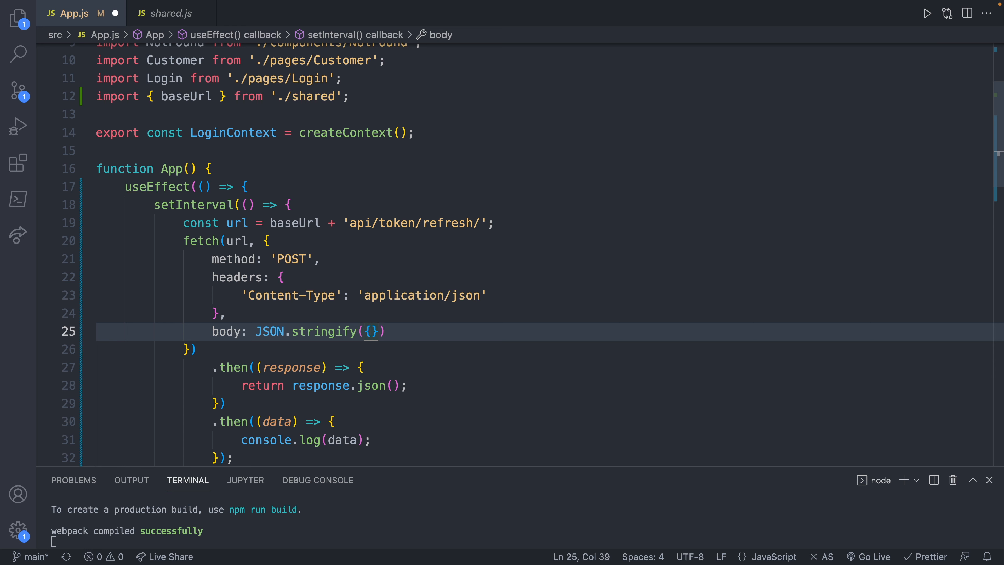
pyautogui.press('Enter')
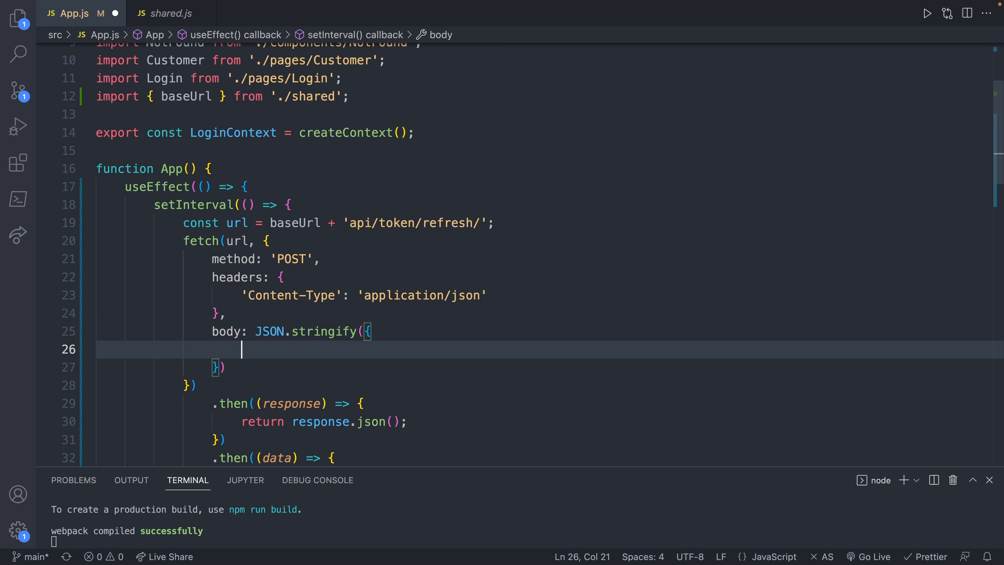
pyautogui.write('refresh:')
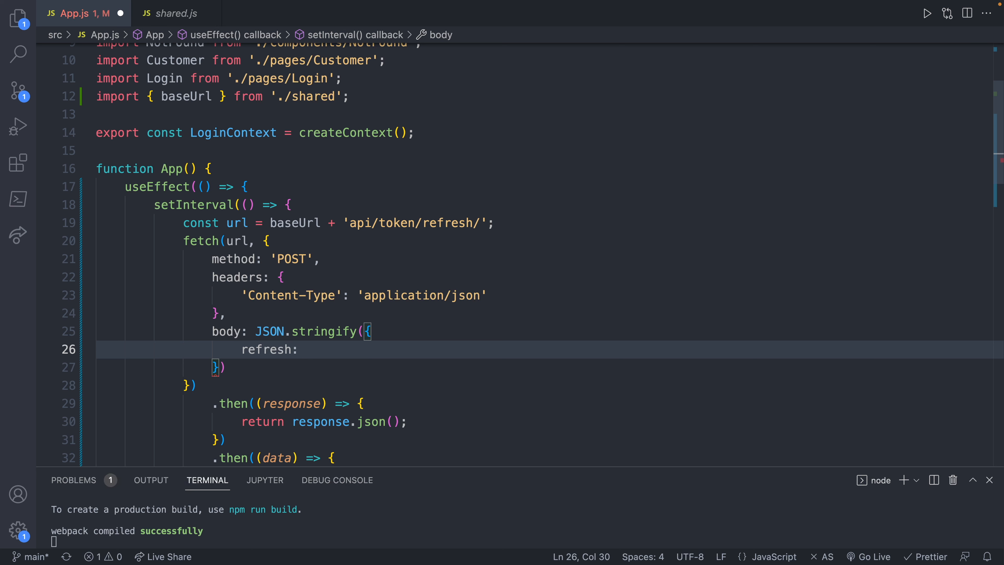
pyautogui.write('localStorage')
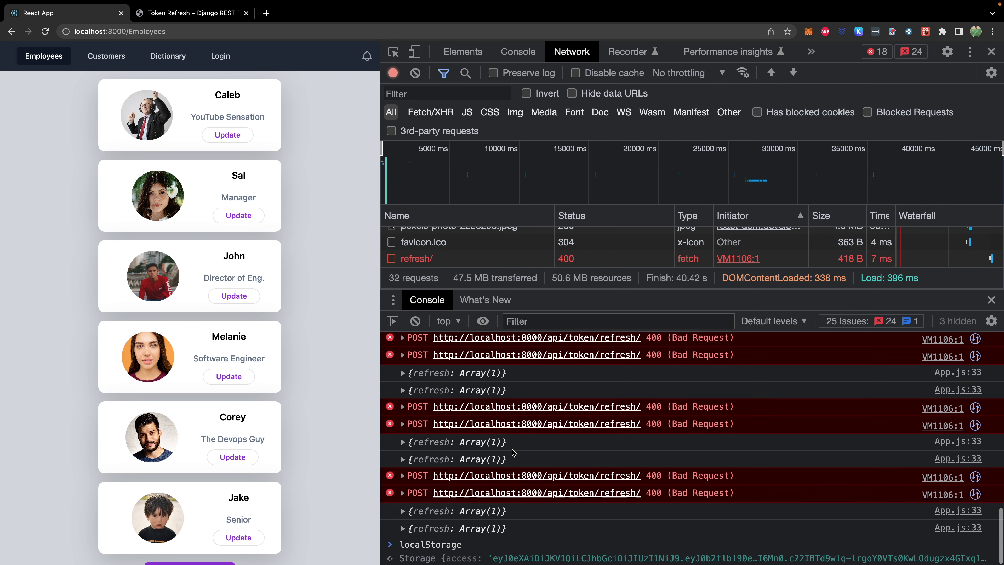
pyautogui.moveTo(527, 548)
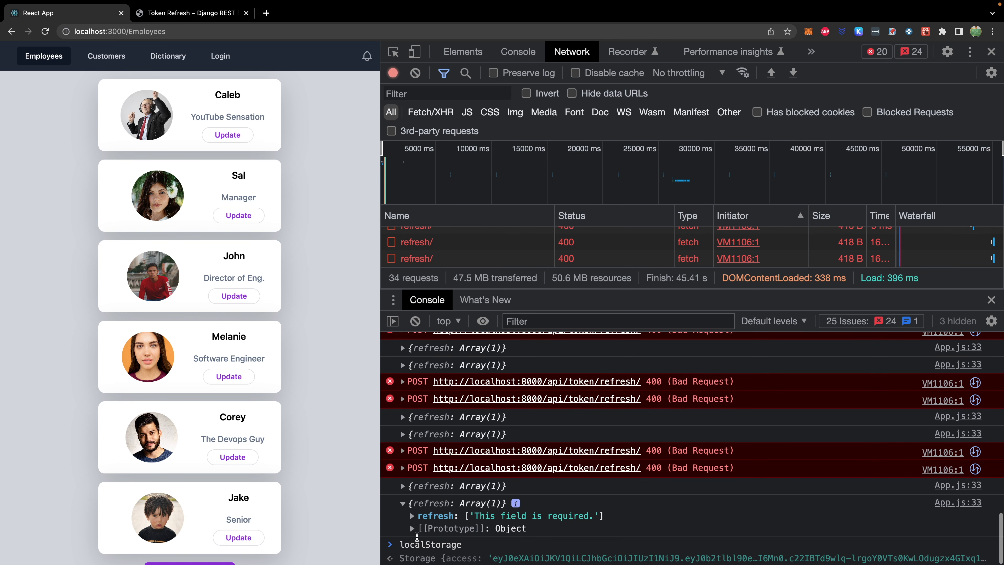
# - Expand a logged response in Console and preview the failed refresh/ request's server error
pyautogui.scroll(3)
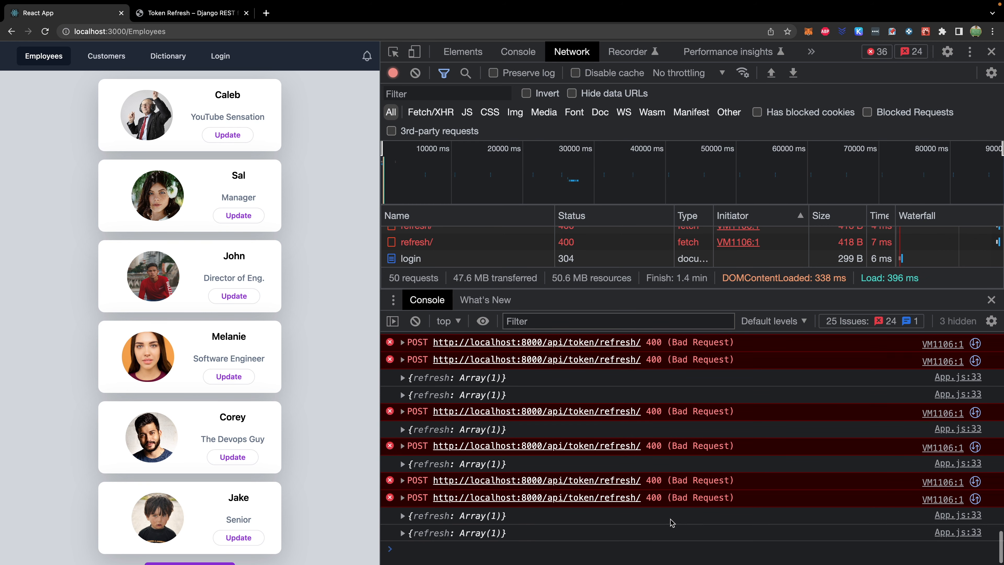
pyautogui.click(403, 534)
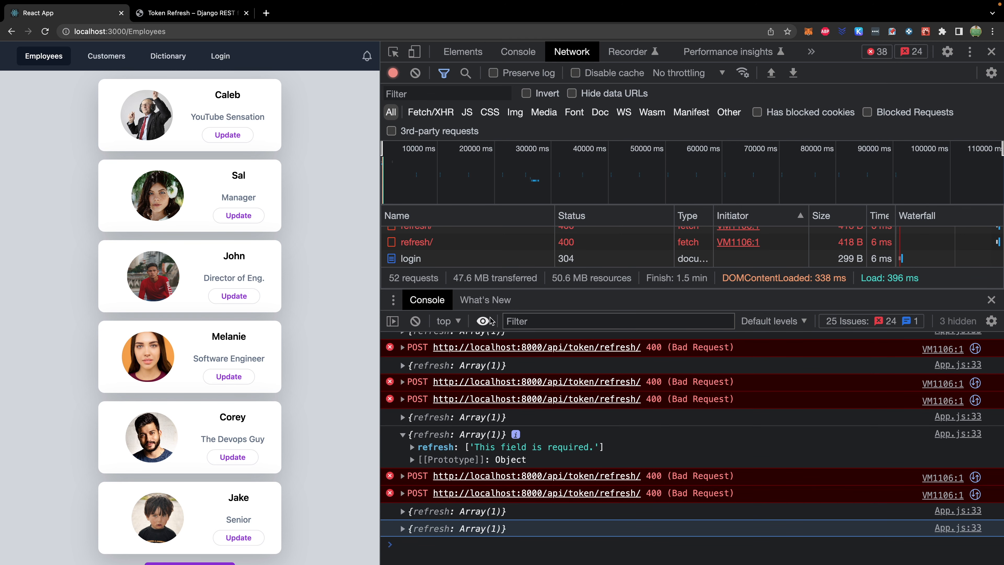
pyautogui.click(418, 242)
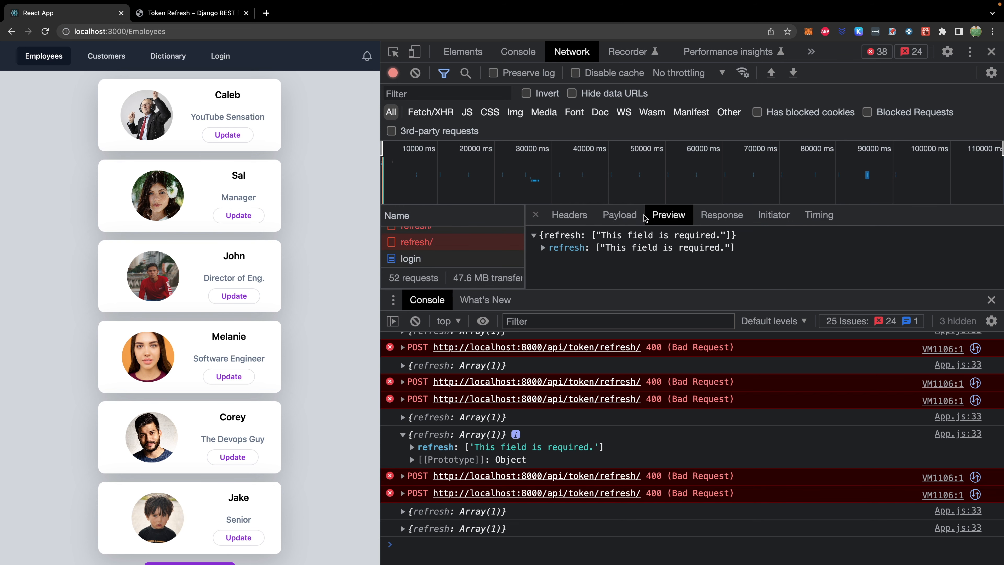
pyautogui.click(618, 215)
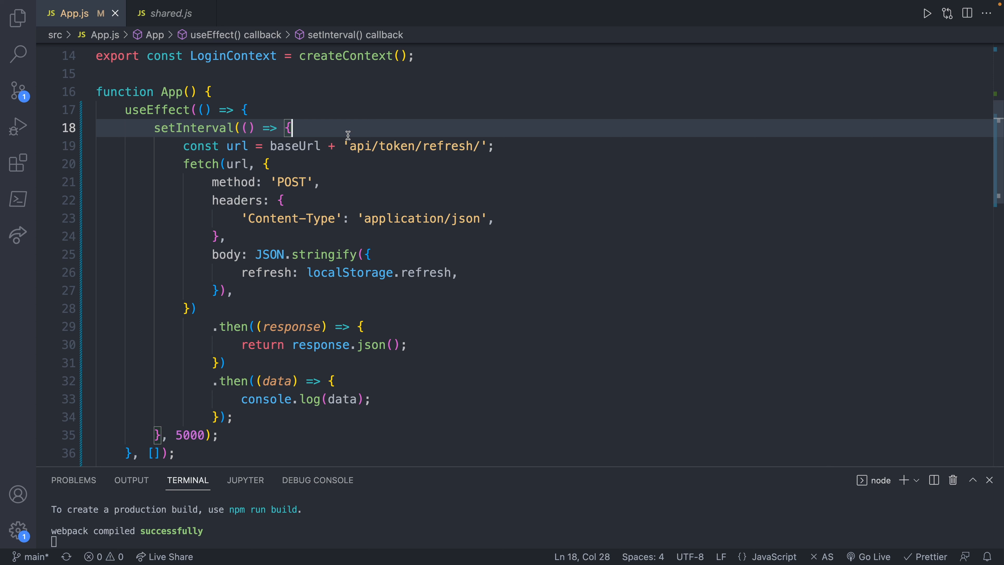
# - Wrap the refresh fetch in if(localStorage.refresh) { ... }
pyautogui.write('if(')
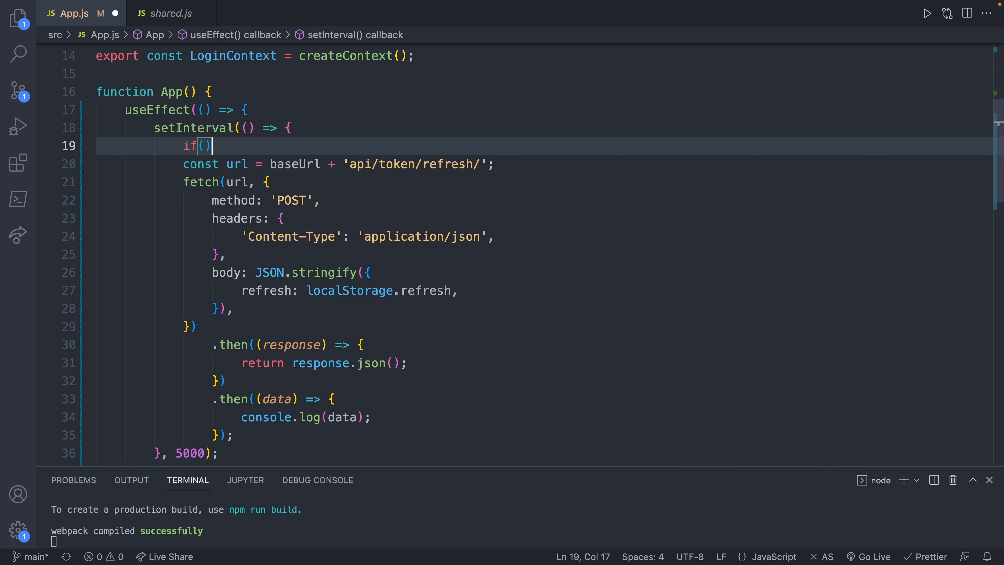
pyautogui.press('Left')
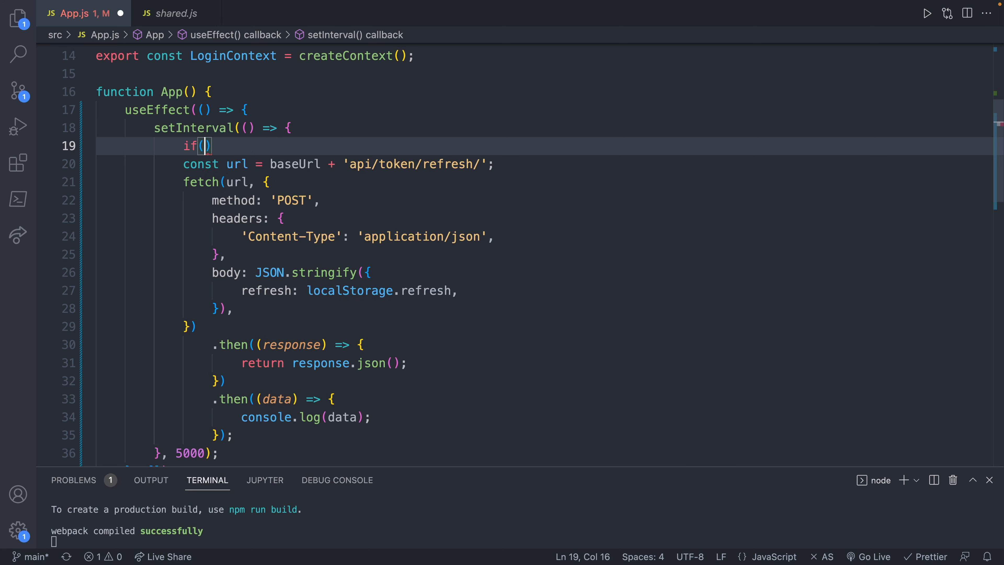
pyautogui.write('localStorage')
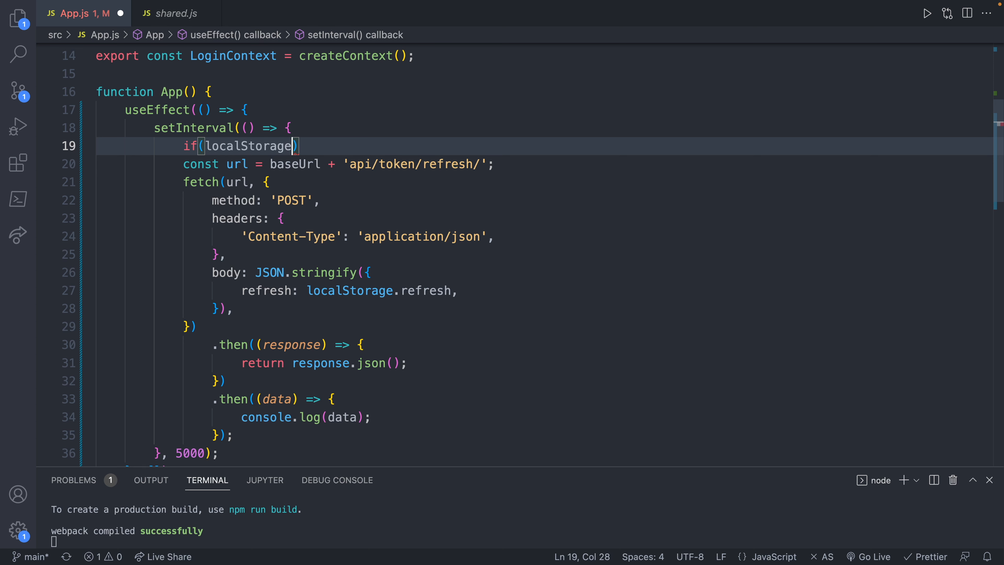
pyautogui.write('.refresh')
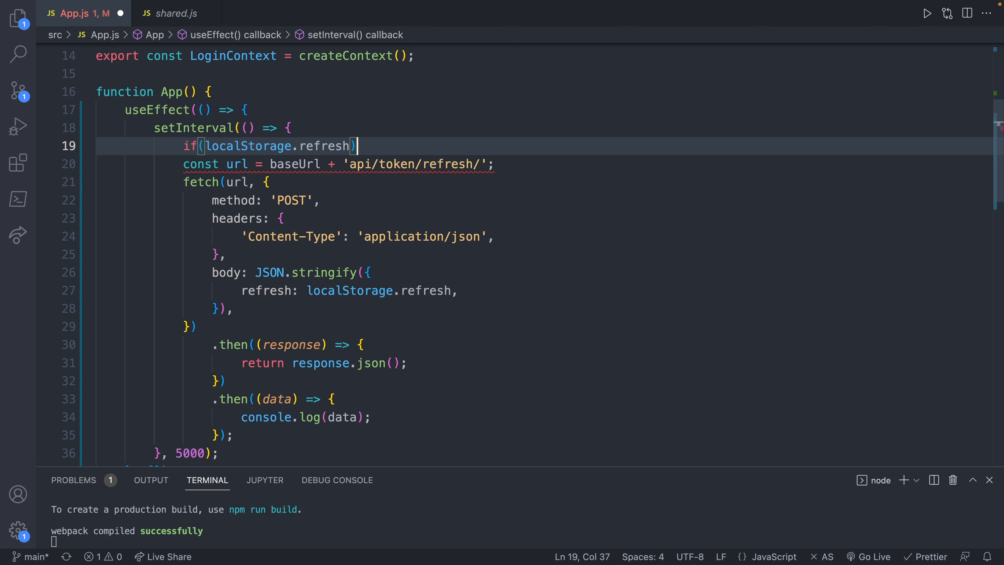
pyautogui.write('{')
pyautogui.write('}')
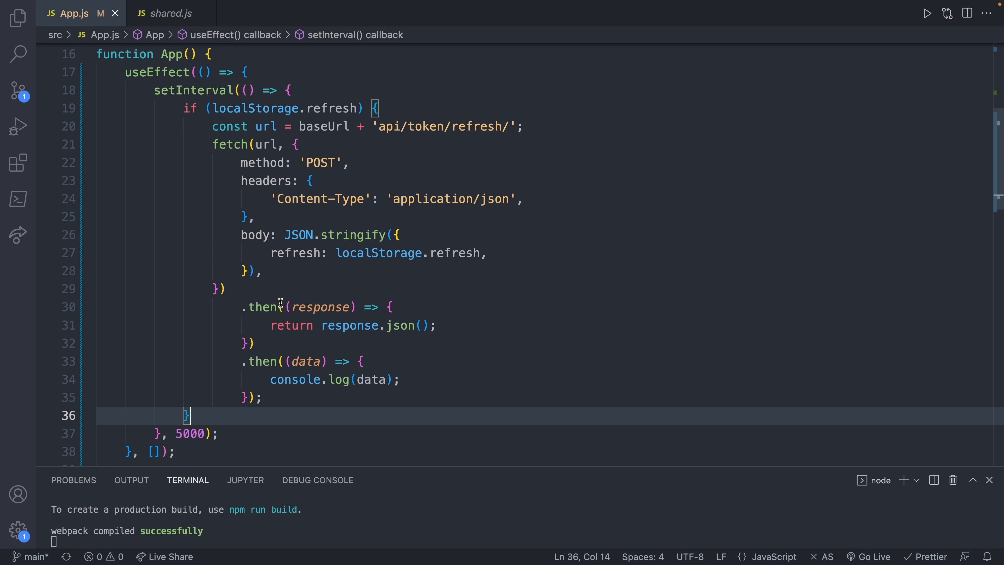
pyautogui.moveTo(311, 142)
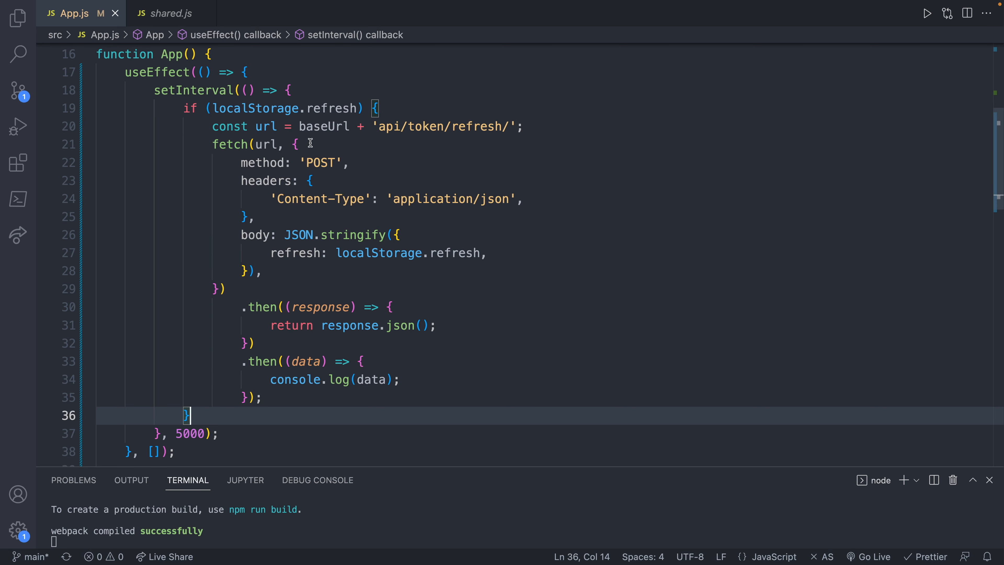
pyautogui.moveTo(513, 296)
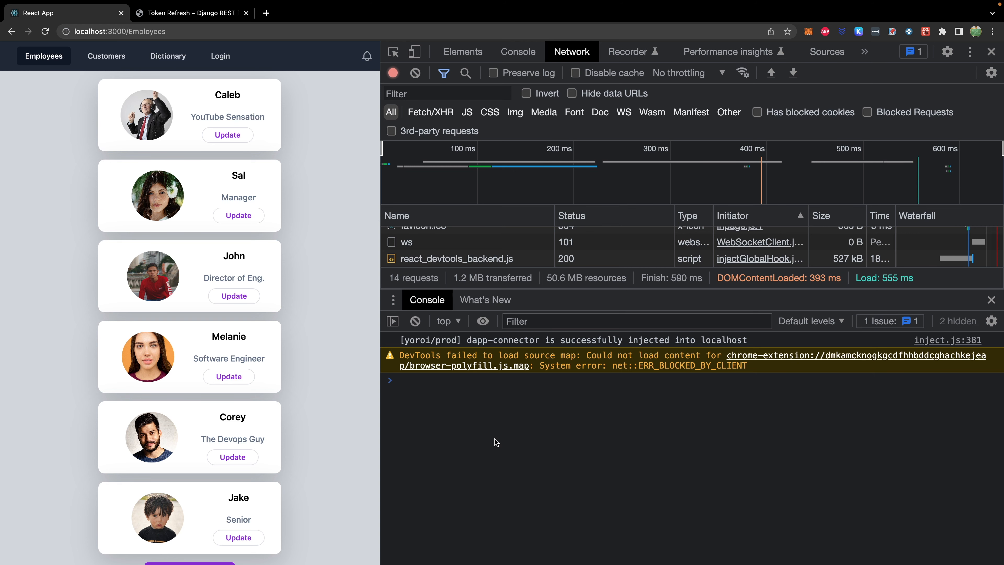
# - Log in through the app's Login page and watch refresh tokens logged in the Console
pyautogui.click(220, 56)
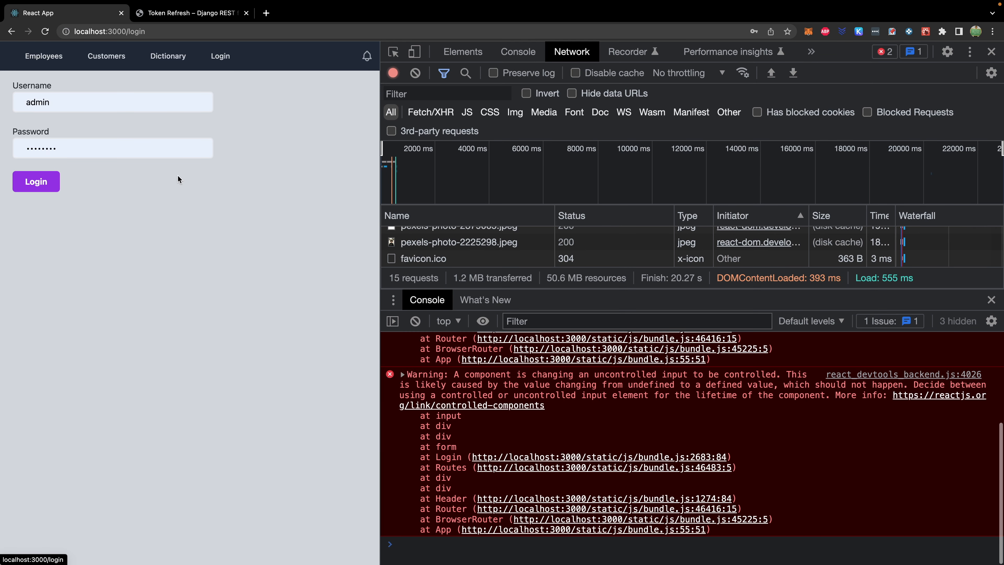
pyautogui.click(36, 182)
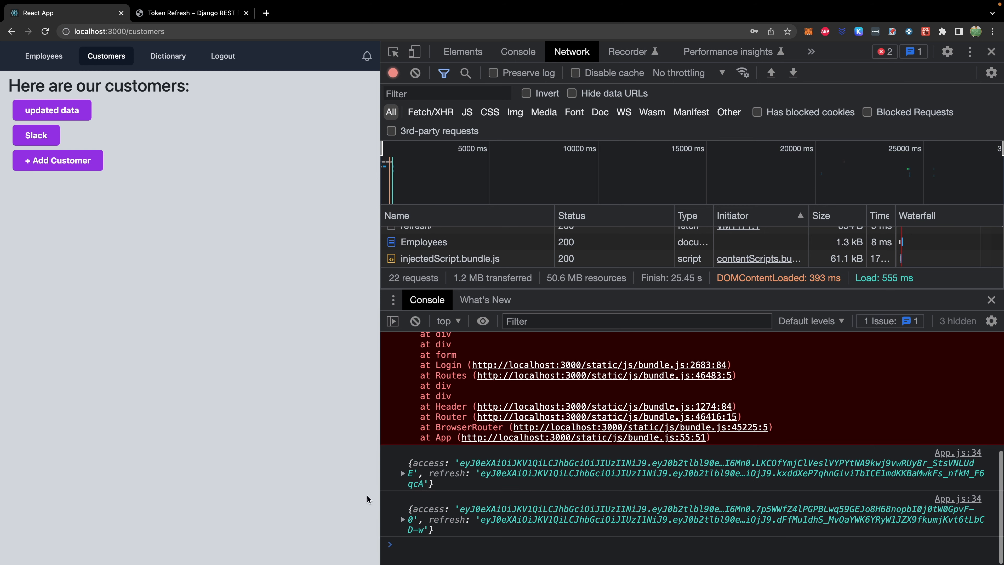
pyautogui.moveTo(473, 541)
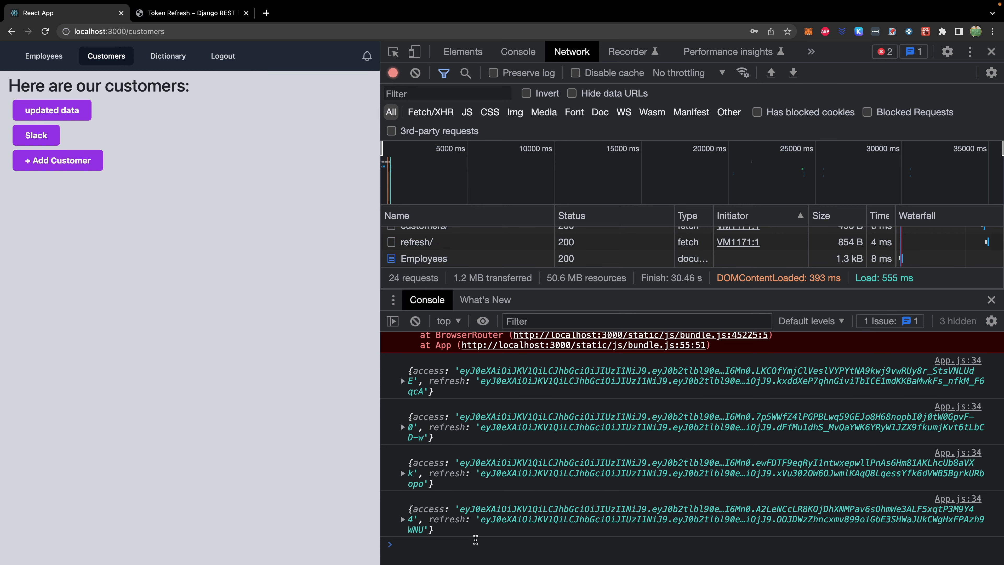
pyautogui.moveTo(421, 540)
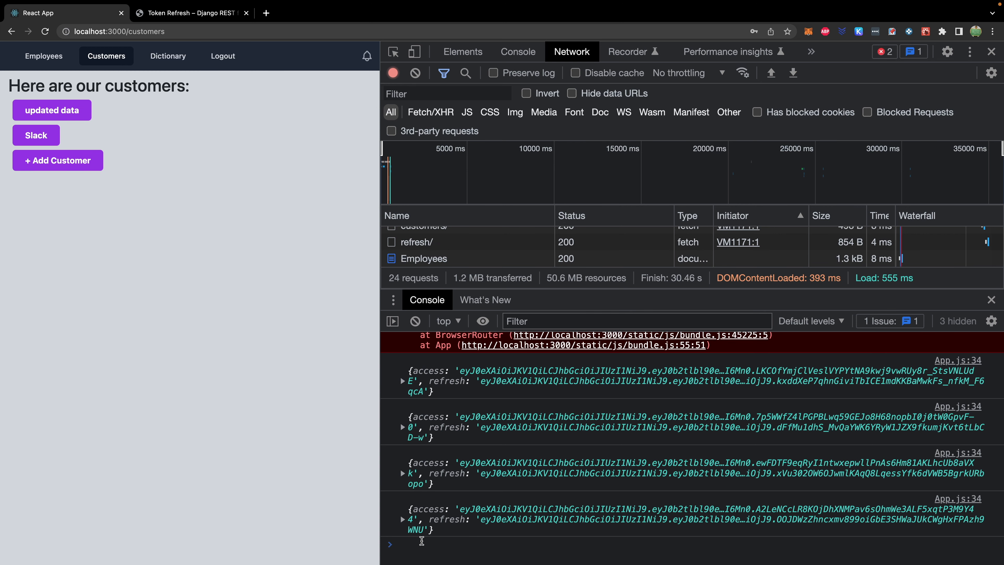
pyautogui.scroll(-3)
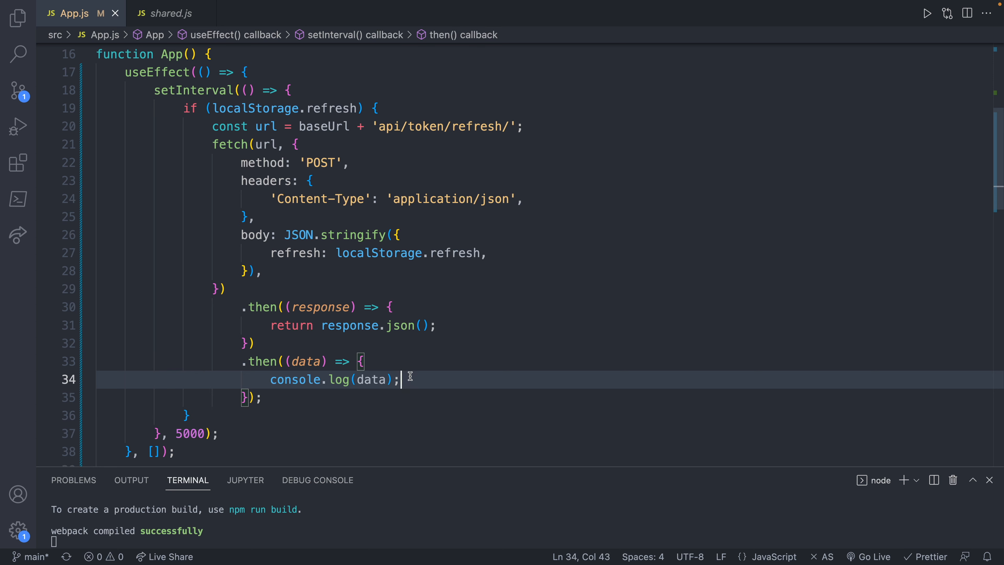
# - Store localStorage.access = data.access and localStorage.refresh = data.refresh in the second .then
pyautogui.write('localStorage.access')
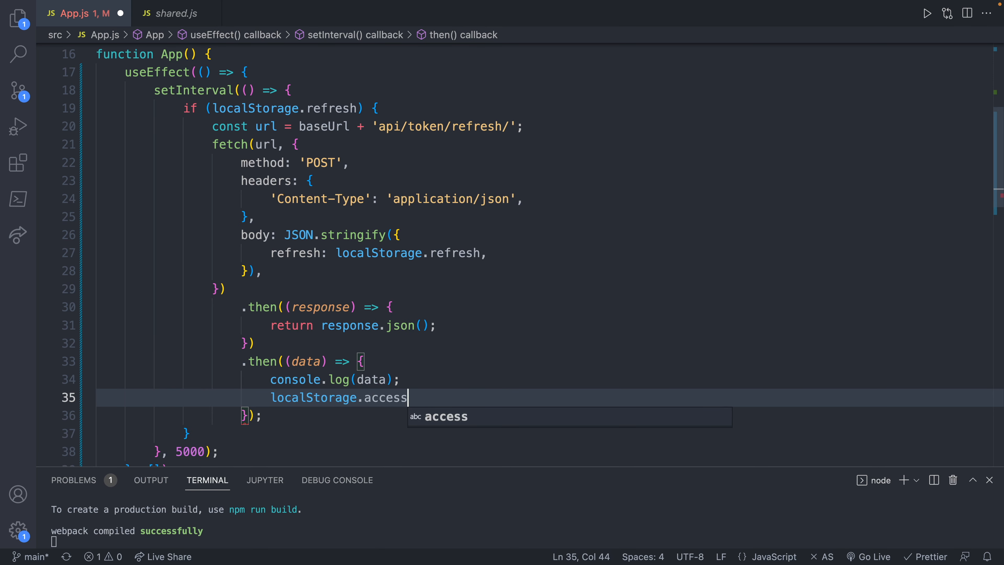
pyautogui.write('= data.acce')
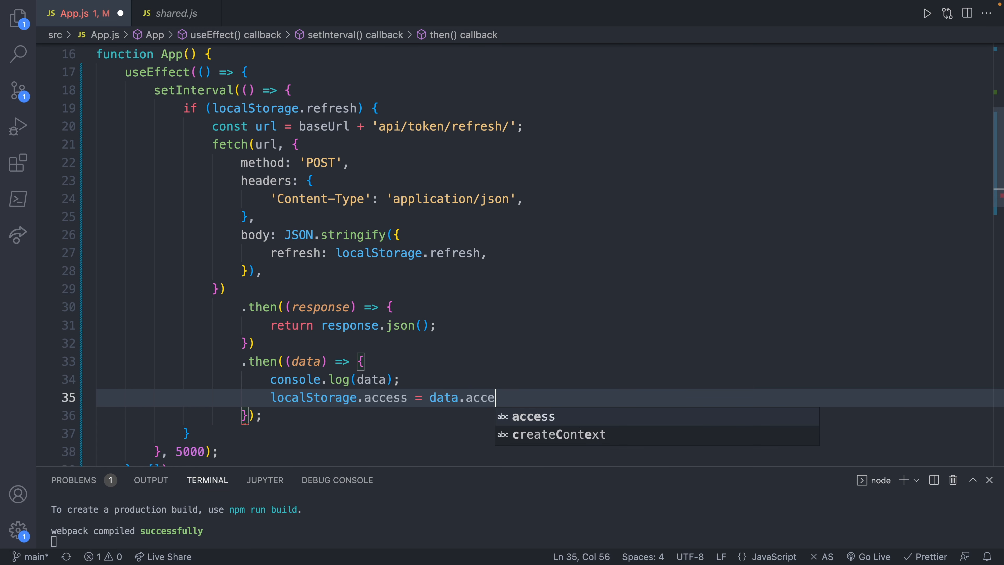
pyautogui.write('ss;')
pyautogui.write('localStorage.refresh = d')
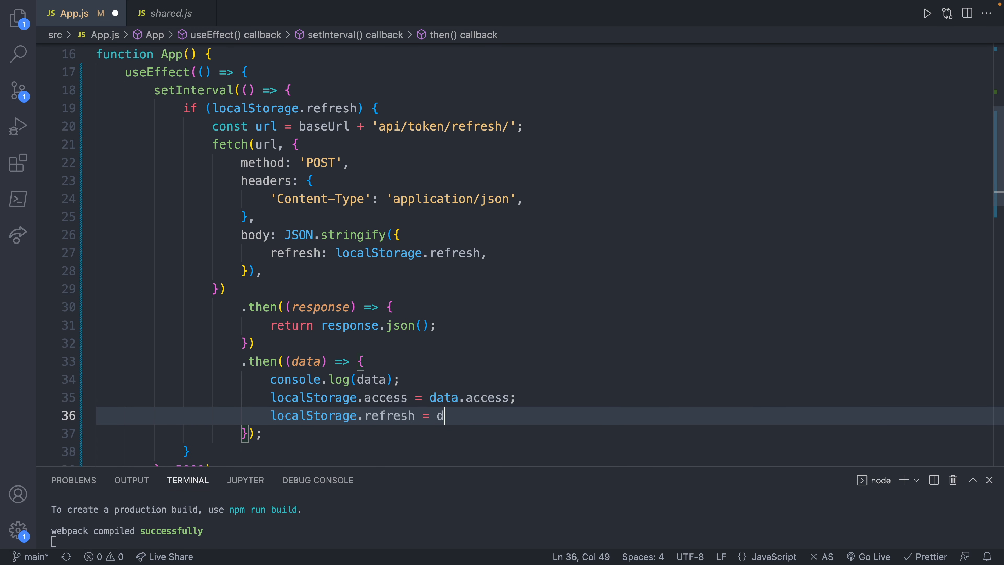
pyautogui.write('ata.refresh;')
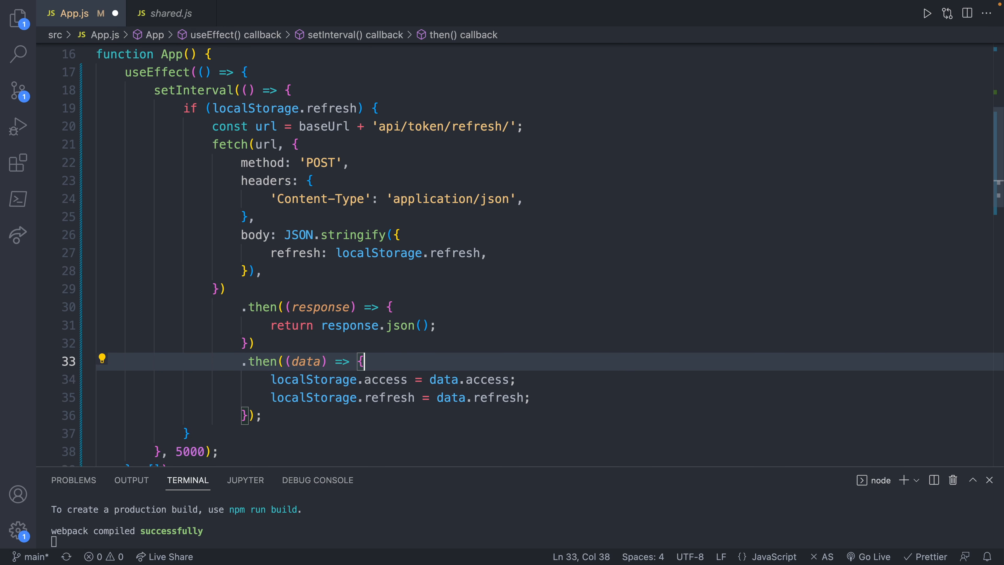
pyautogui.click(219, 439)
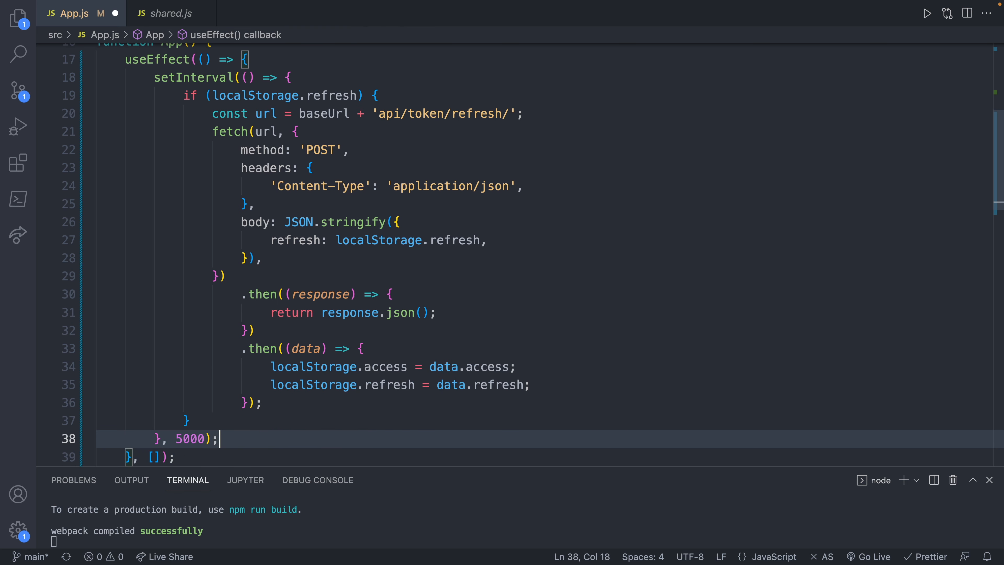
# - Define const minute = 1000 * 60 and set the interval delay to minute * 3
pyautogui.doubleClick(190, 439)
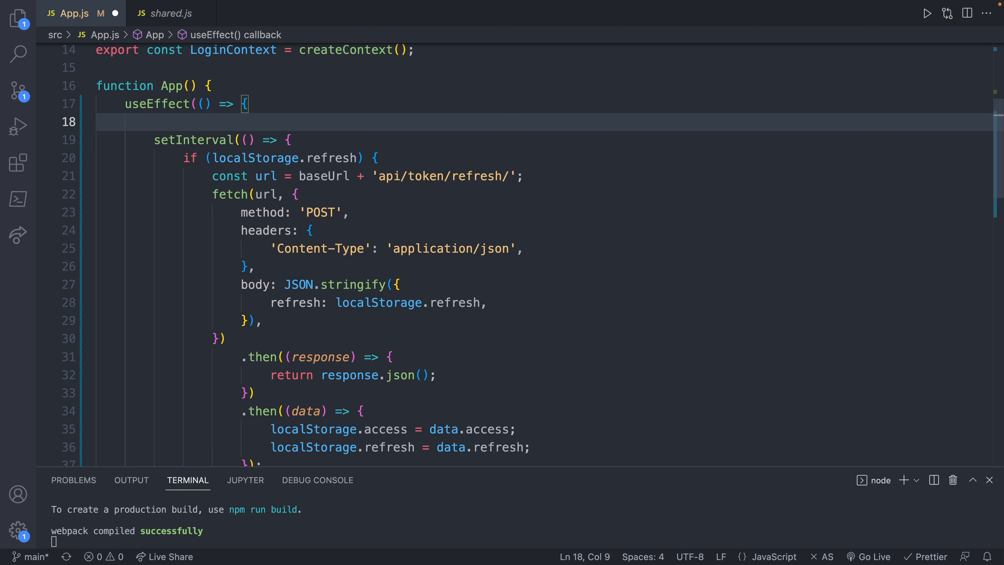
pyautogui.write('const')
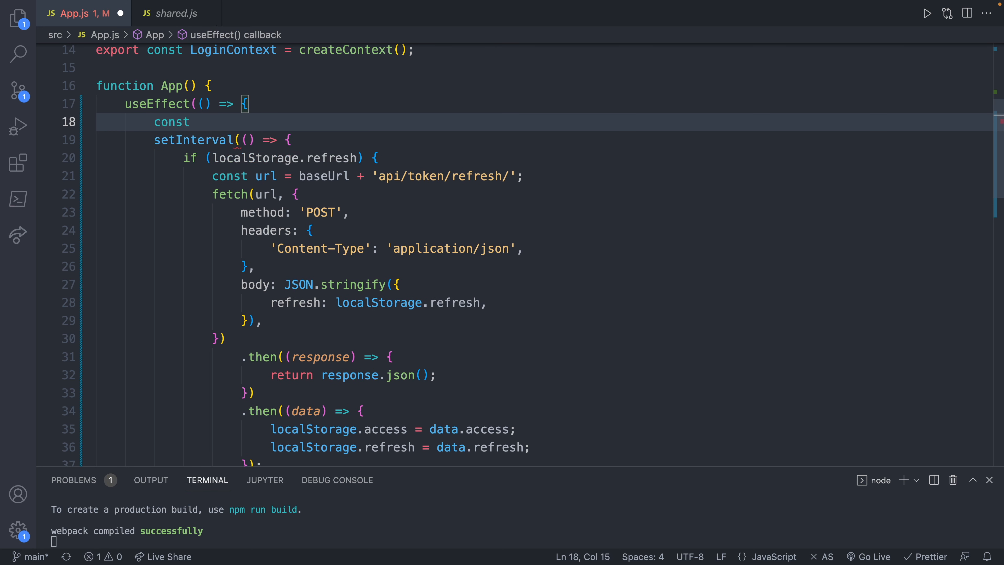
pyautogui.write('minutes =')
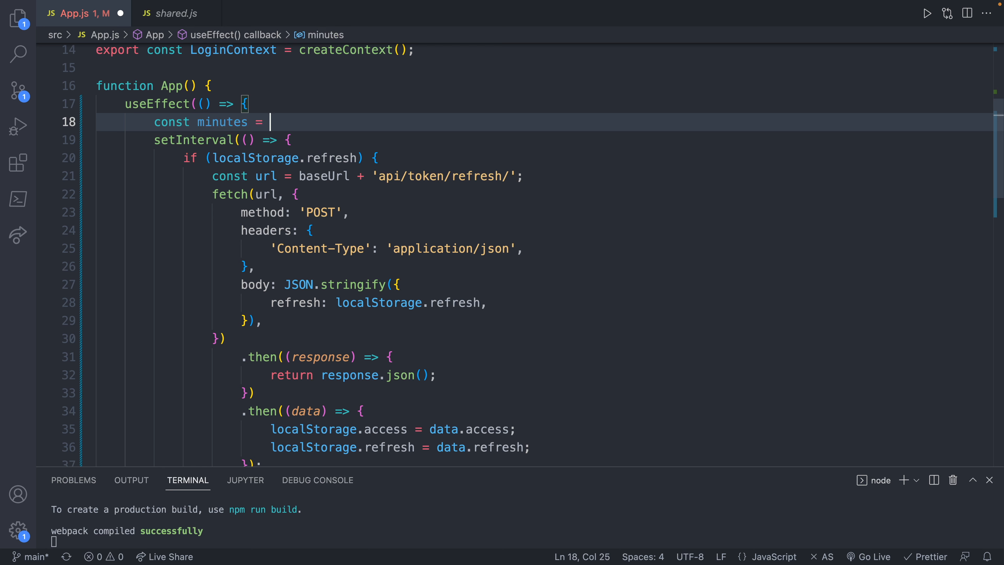
pyautogui.write('1000')
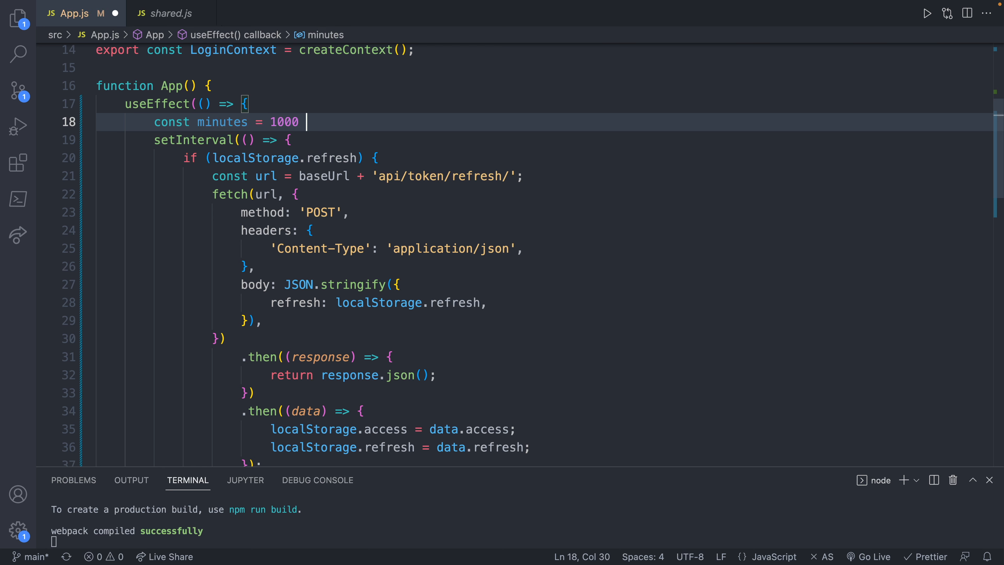
pyautogui.write('*')
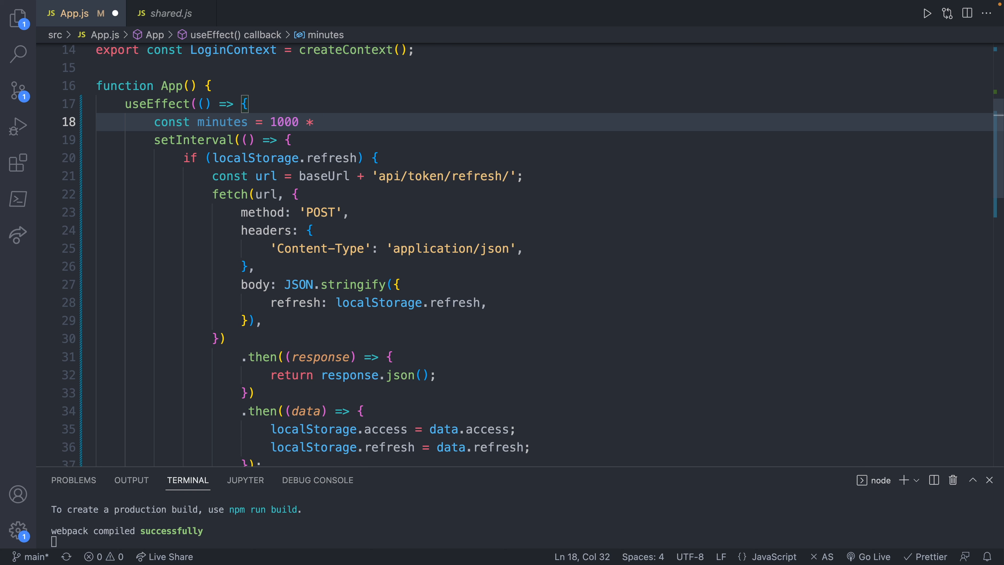
pyautogui.write('60;')
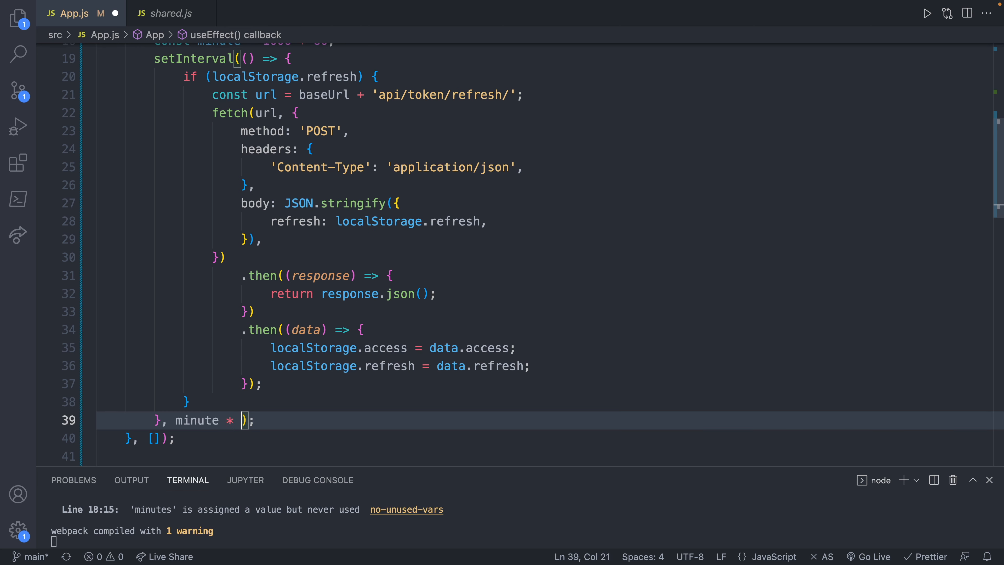
pyautogui.write('3')
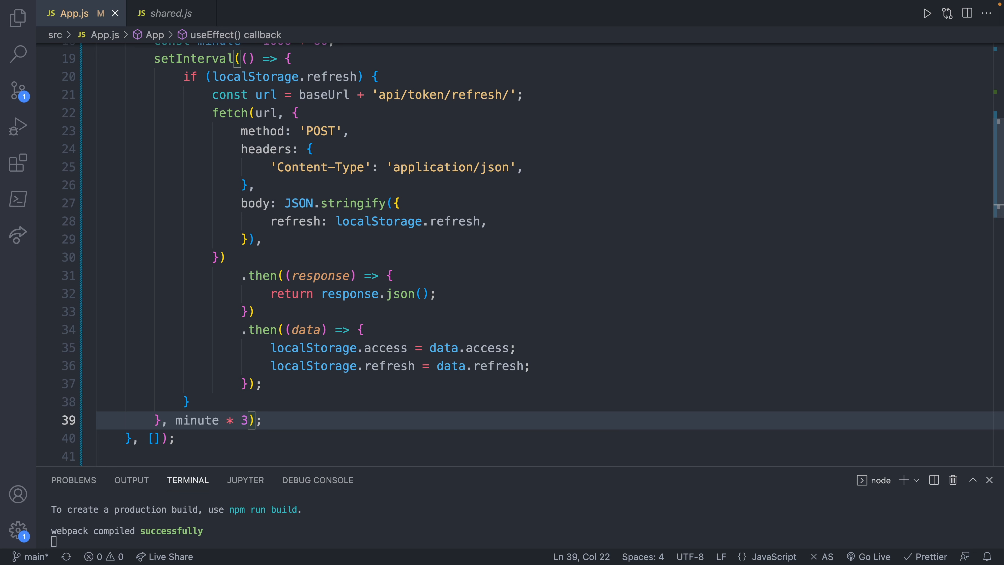
pyautogui.moveTo(282, 414)
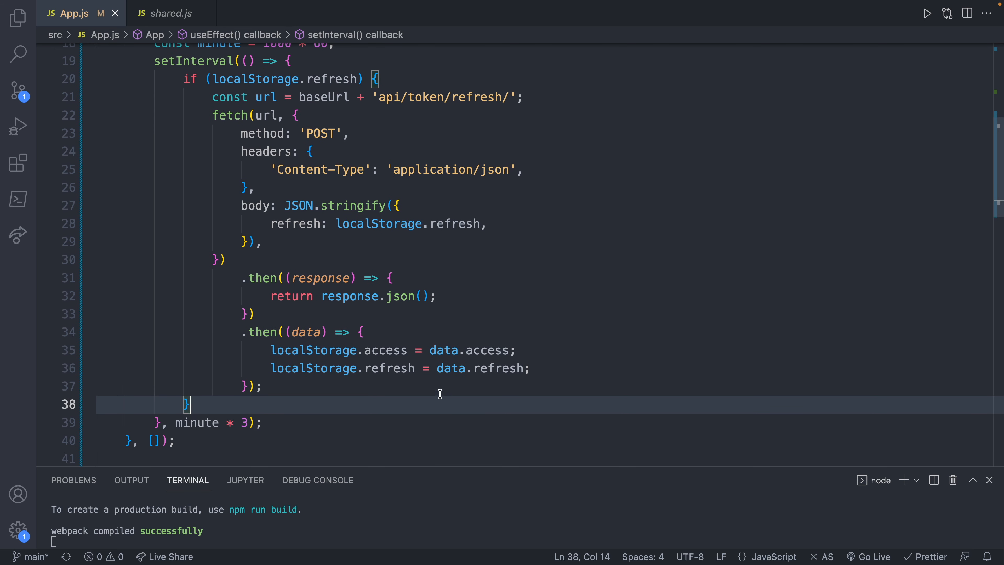
# - Add setLoggedIn(true) after localStorage.refresh is saved in the second .then
pyautogui.press('Enter')
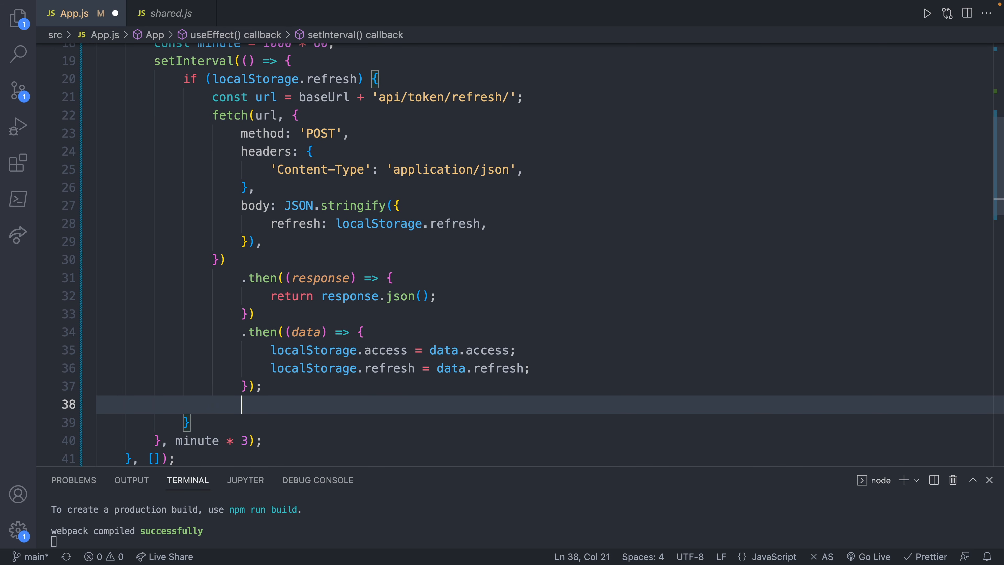
pyautogui.write('setlogge')
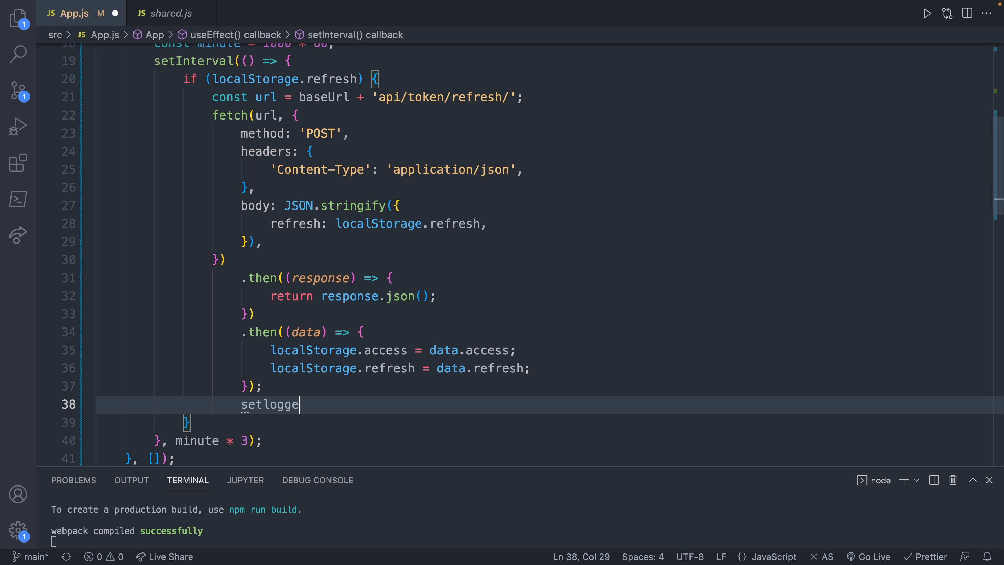
pyautogui.write('d')
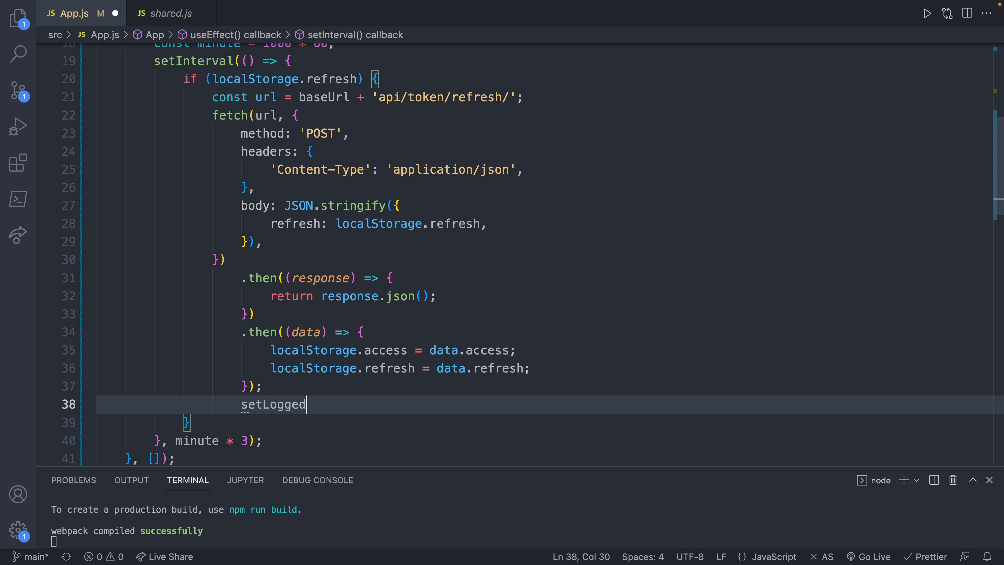
pyautogui.write('In()')
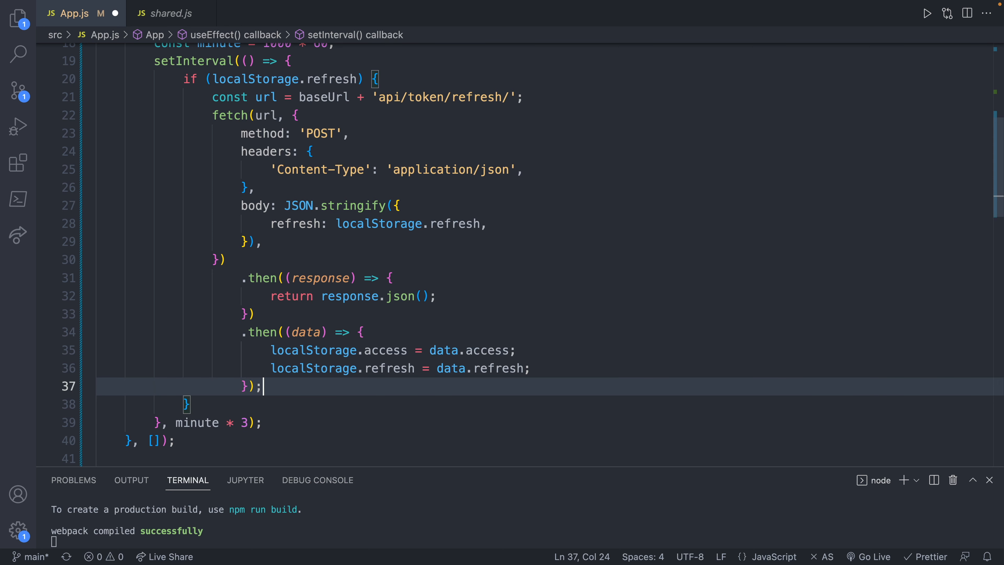
pyautogui.click(532, 368)
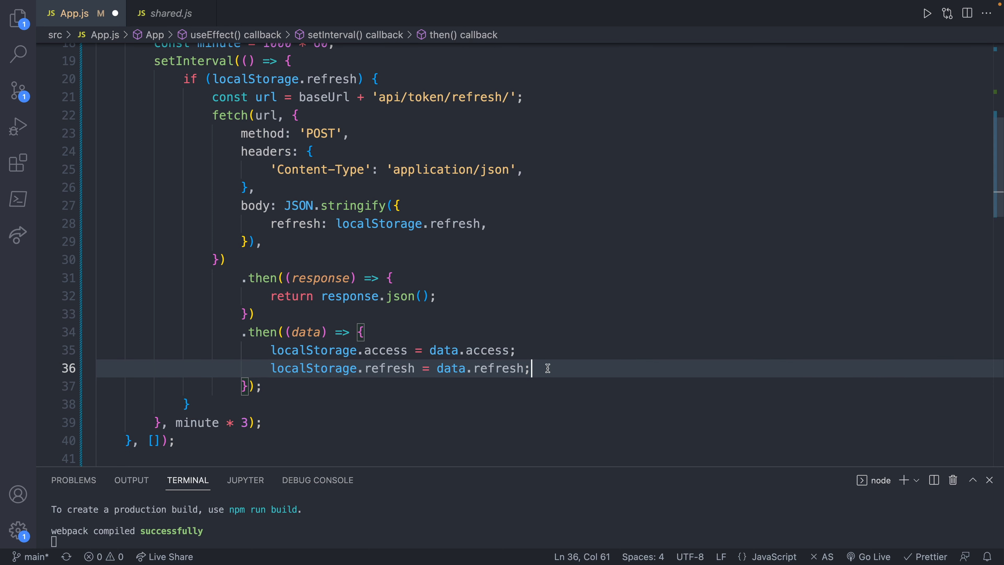
pyautogui.write('setLoggedIn(t')
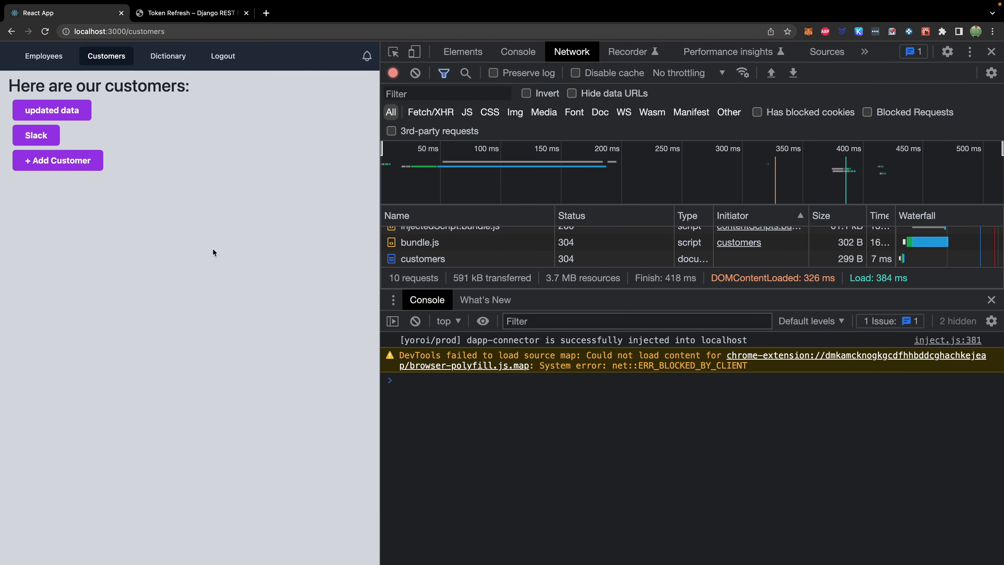
pyautogui.moveTo(280, 252)
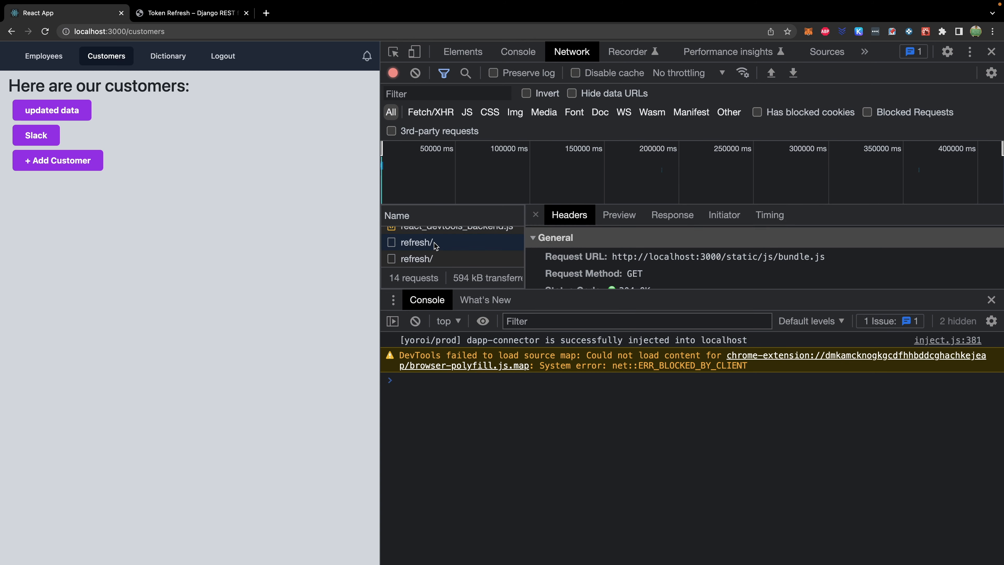
# - Inspect a refresh/ request's Headers panel in the Network tab
pyautogui.click(618, 214)
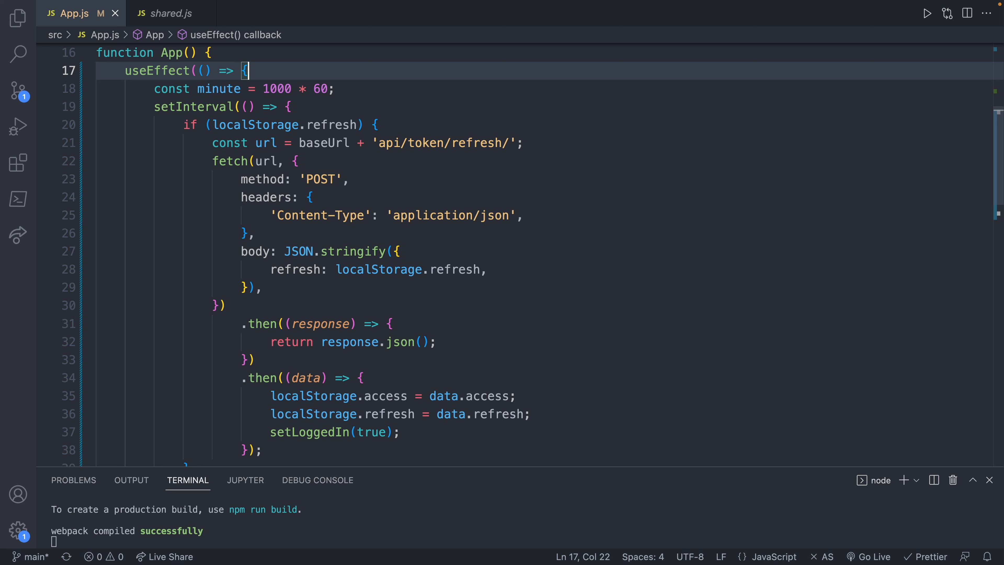
# - Declare function refreshTokens() and move the if block out of the interval into it
pyautogui.write('function')
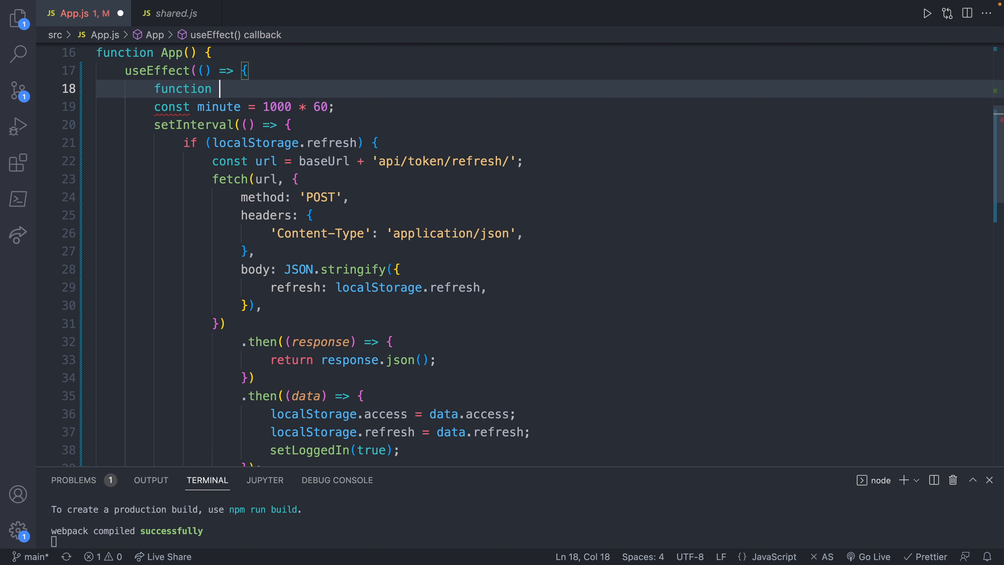
pyautogui.write('refreshToke')
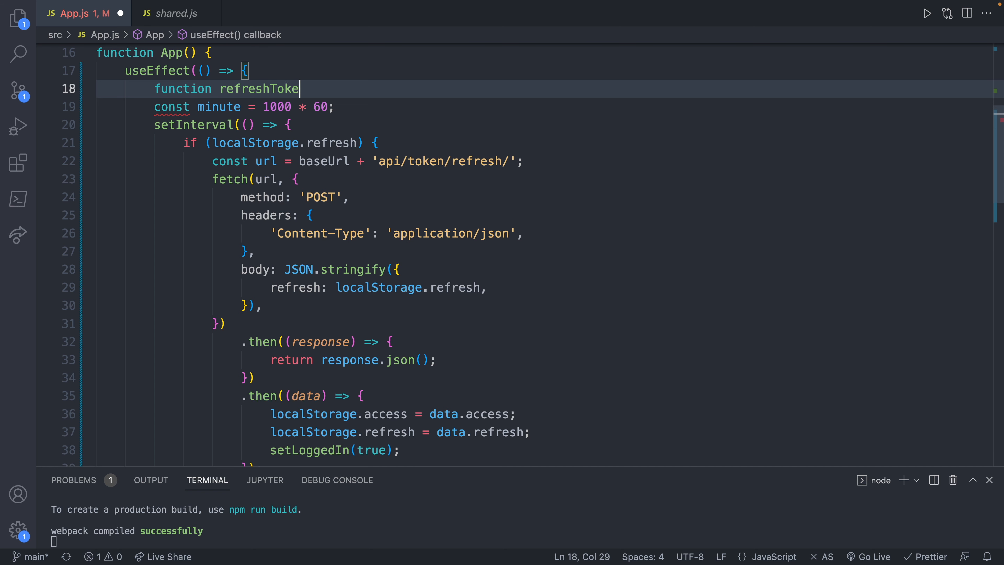
pyautogui.write('ns(){')
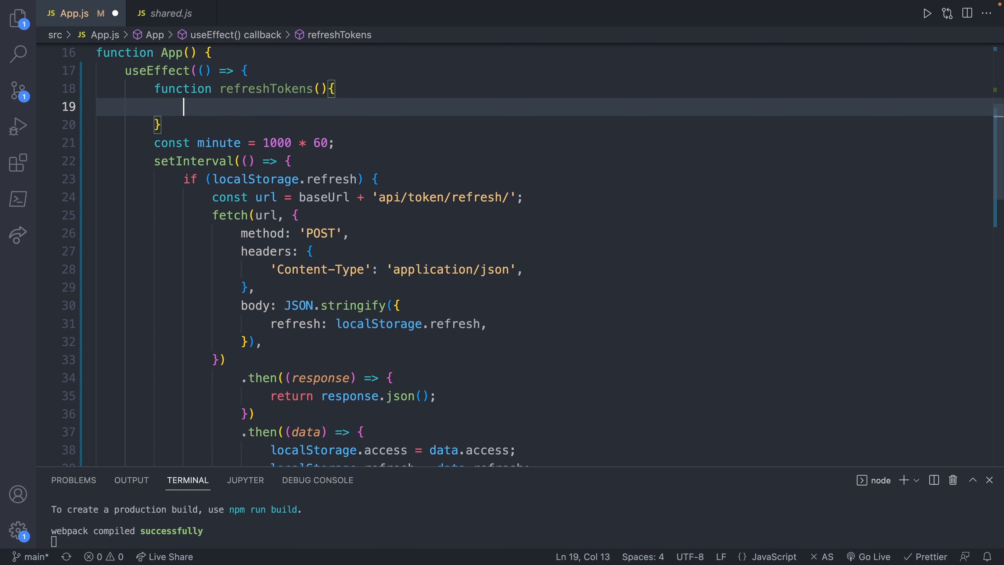
pyautogui.scroll(-3)
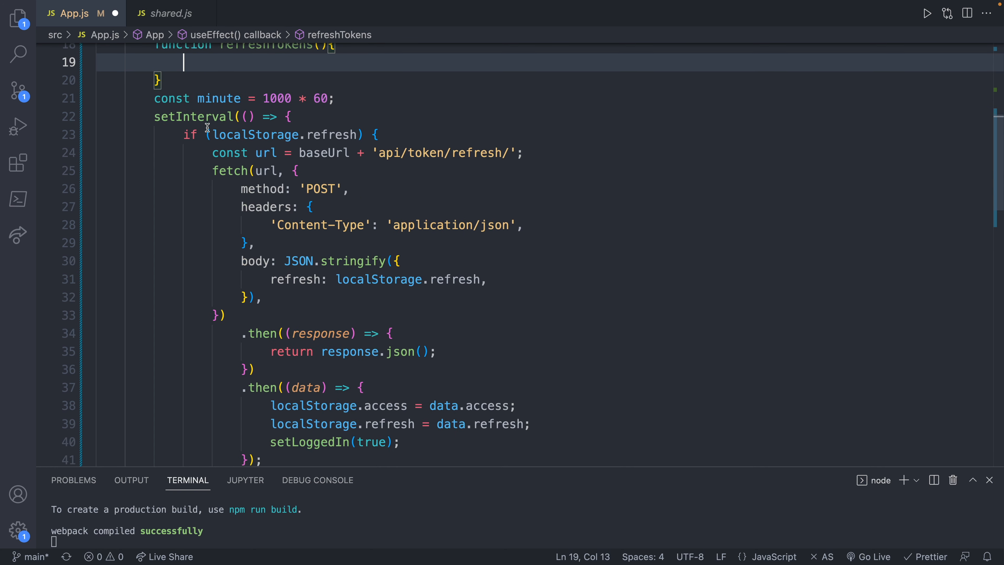
pyautogui.scroll(-3)
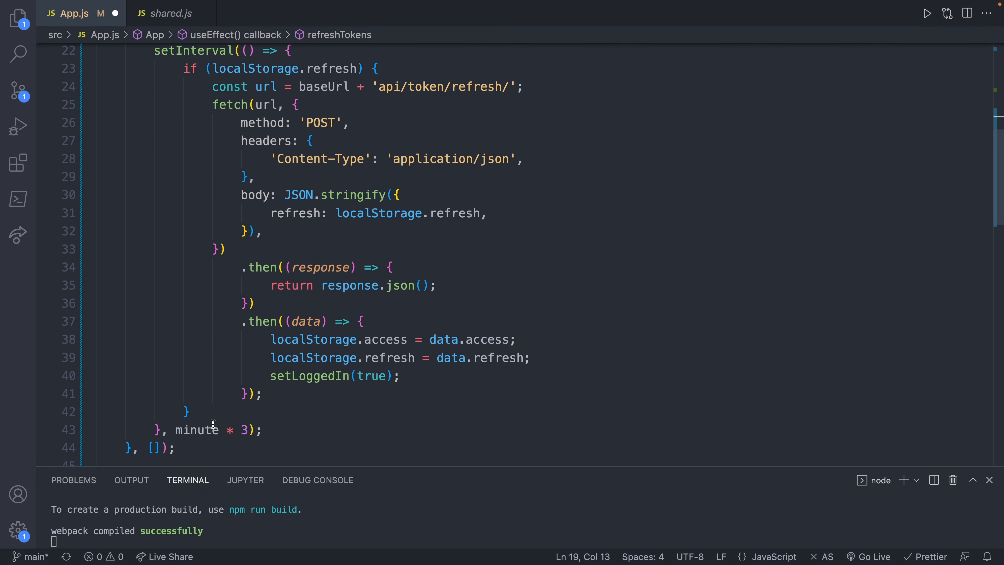
pyautogui.moveTo(282, 412)
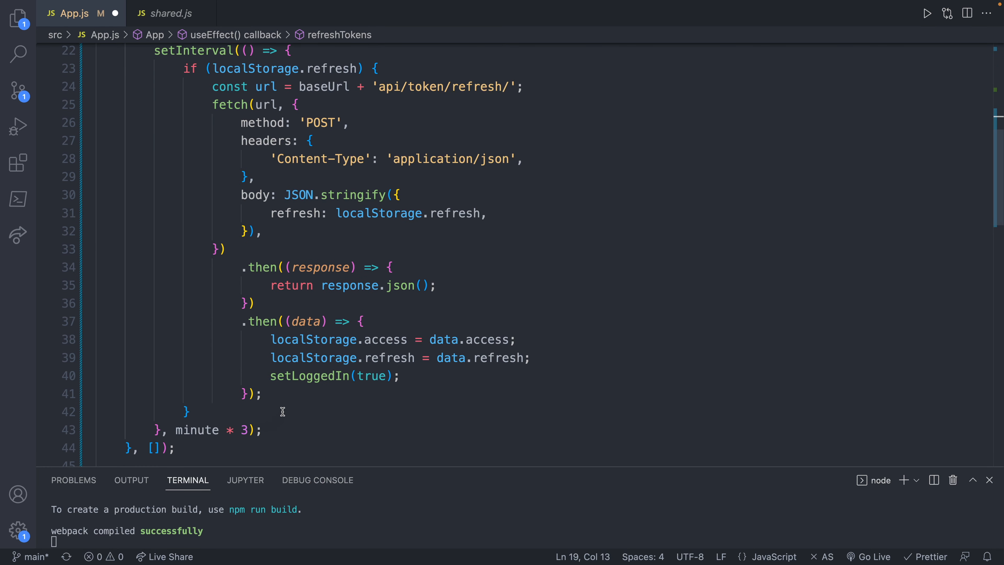
pyautogui.moveTo(183, 68)
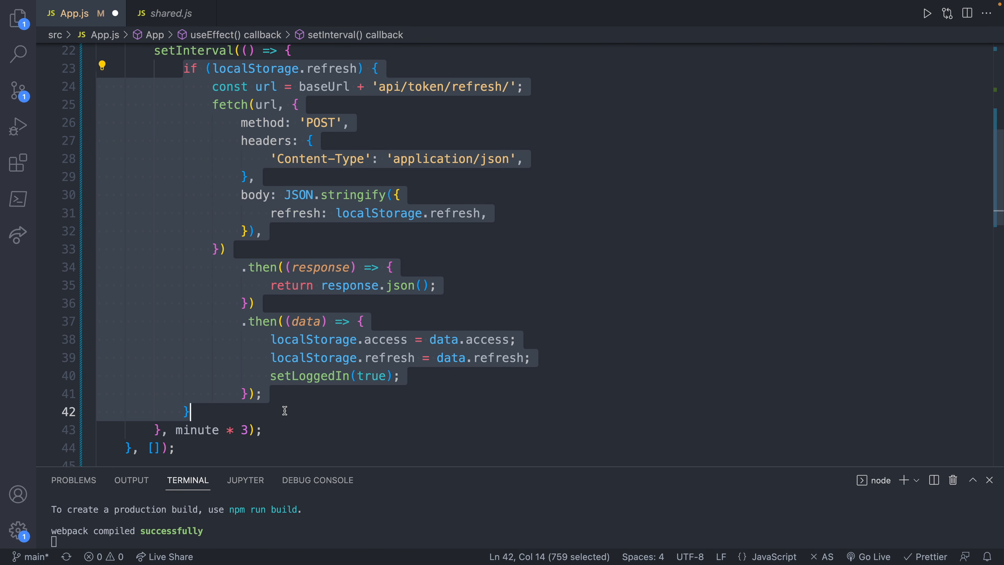
pyautogui.press('Delete')
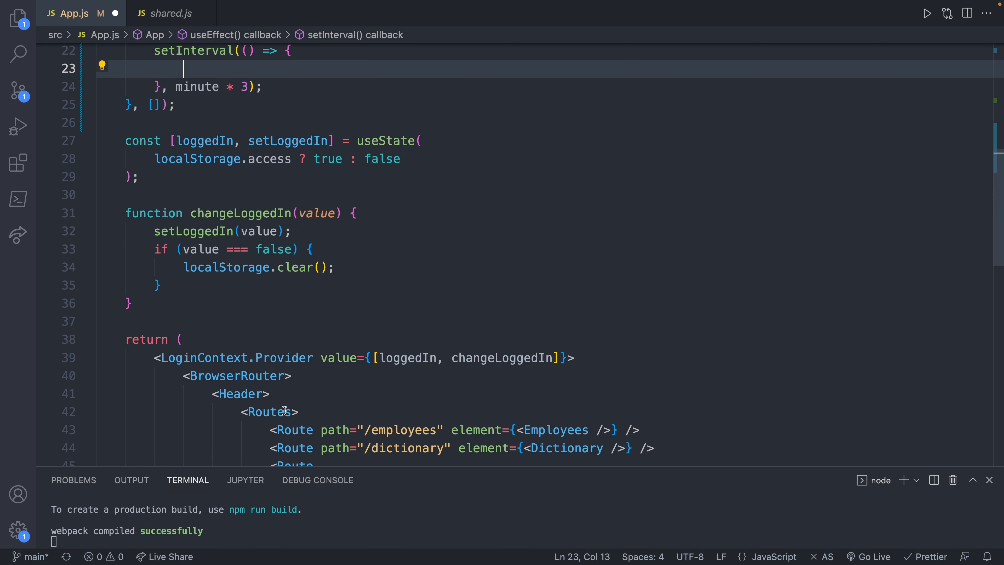
pyautogui.scroll(3)
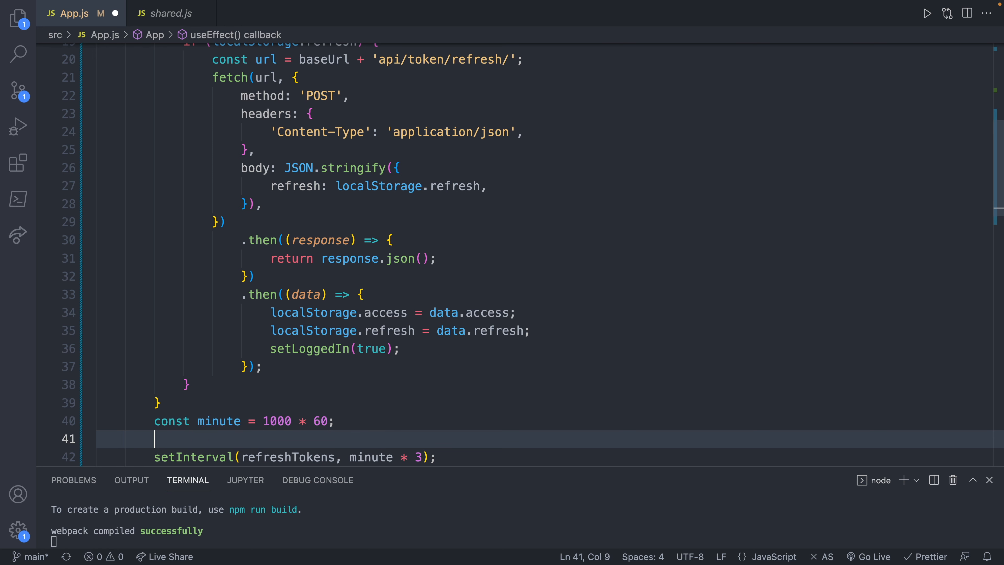
# - Call refreshTokens(); immediately and pass refreshTokens to setInterval with minute * 3
pyautogui.write('refresh')
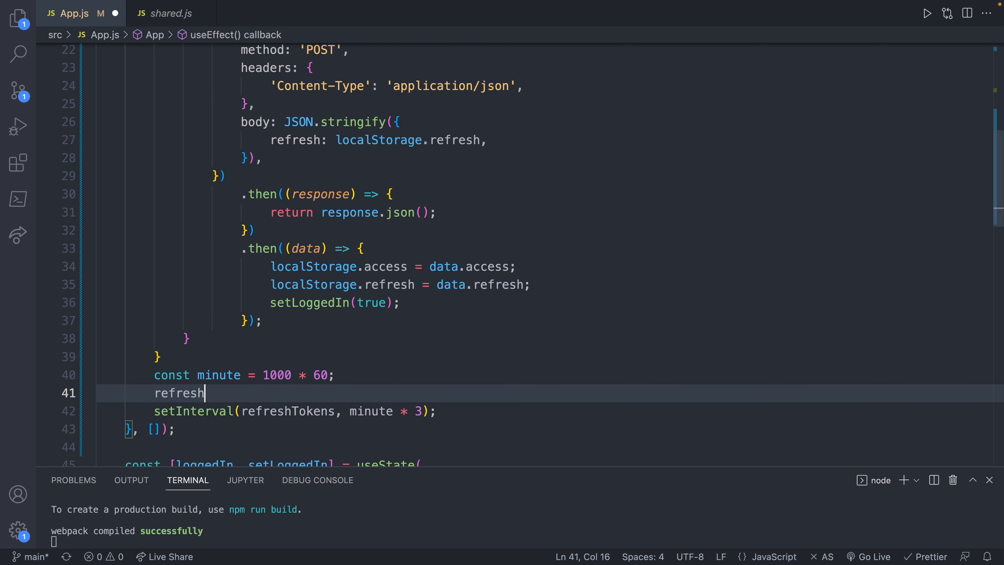
pyautogui.write('Tokens()')
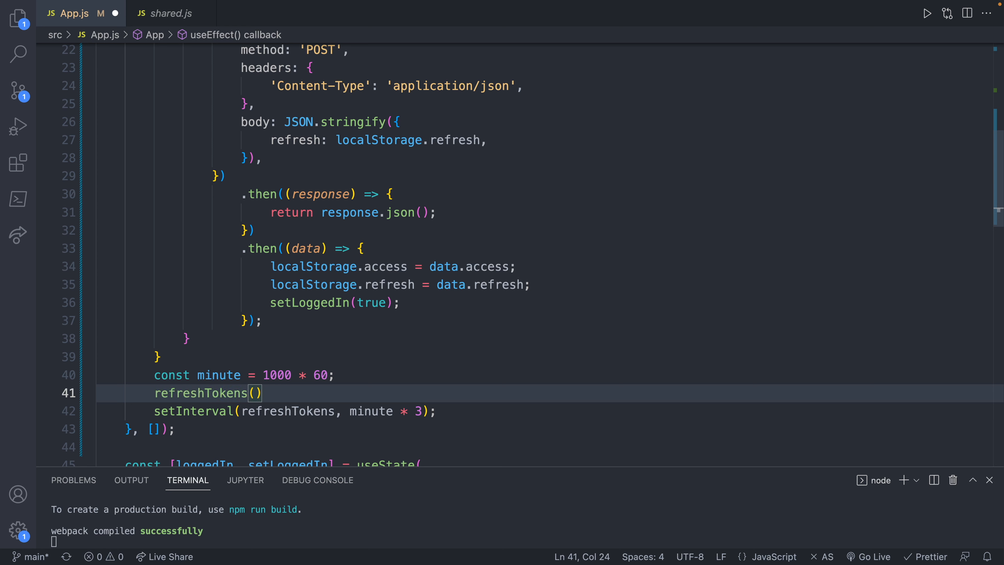
pyautogui.write(';')
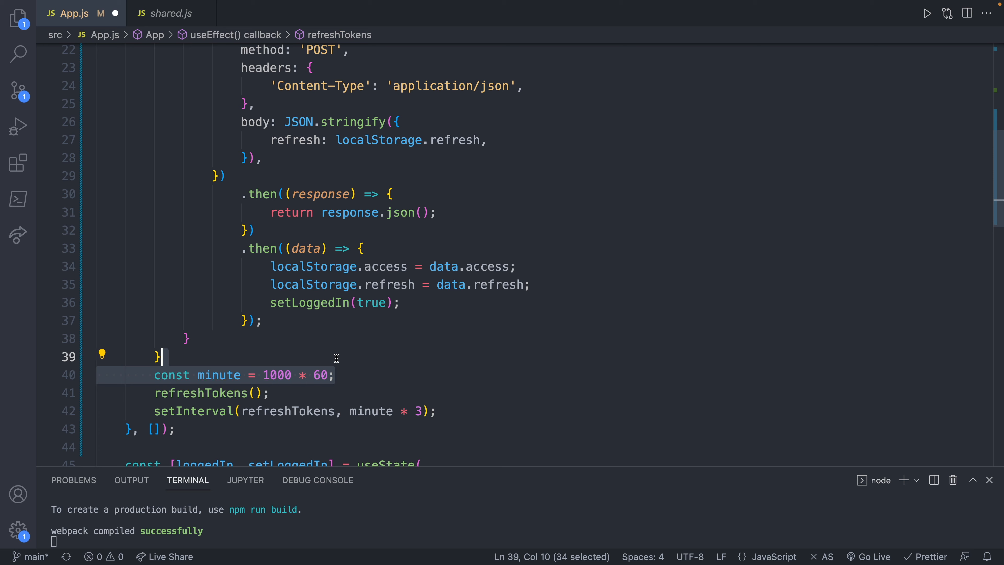
pyautogui.click(168, 14)
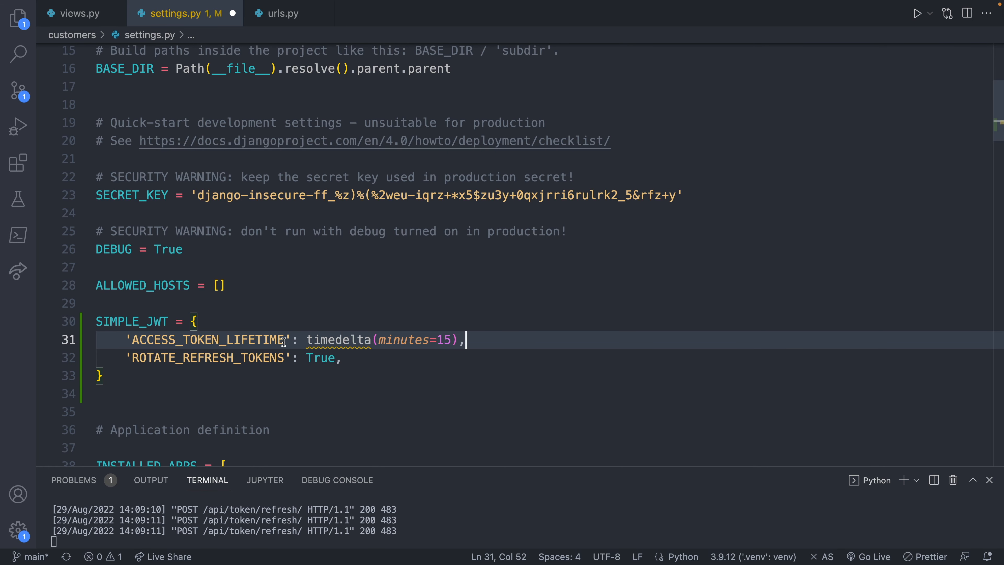
# - Add 'from datetime import timedelta' on a new line above the SIMPLE_JWT block
pyautogui.click(333, 303)
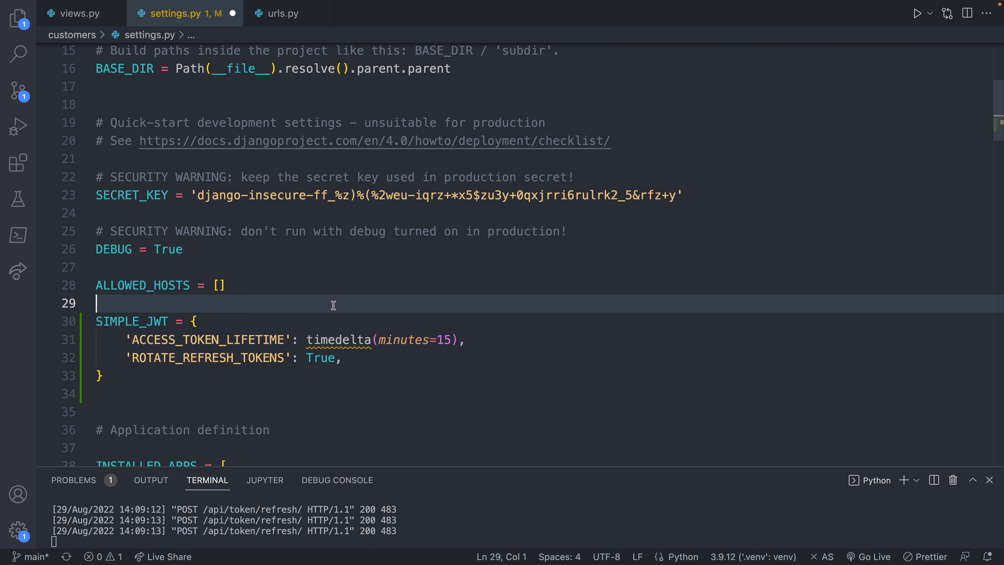
pyautogui.press('Enter')
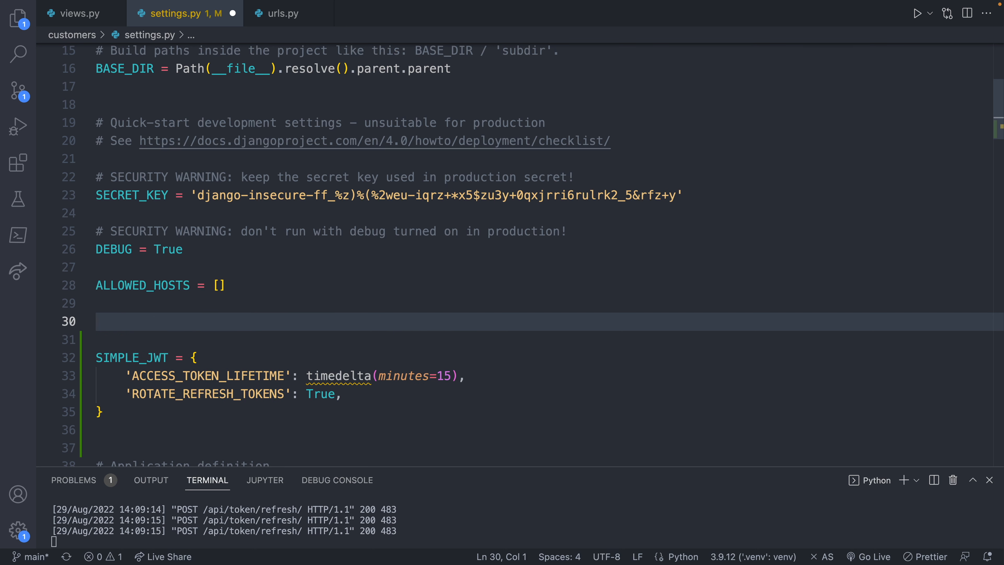
pyautogui.write('from datetim')
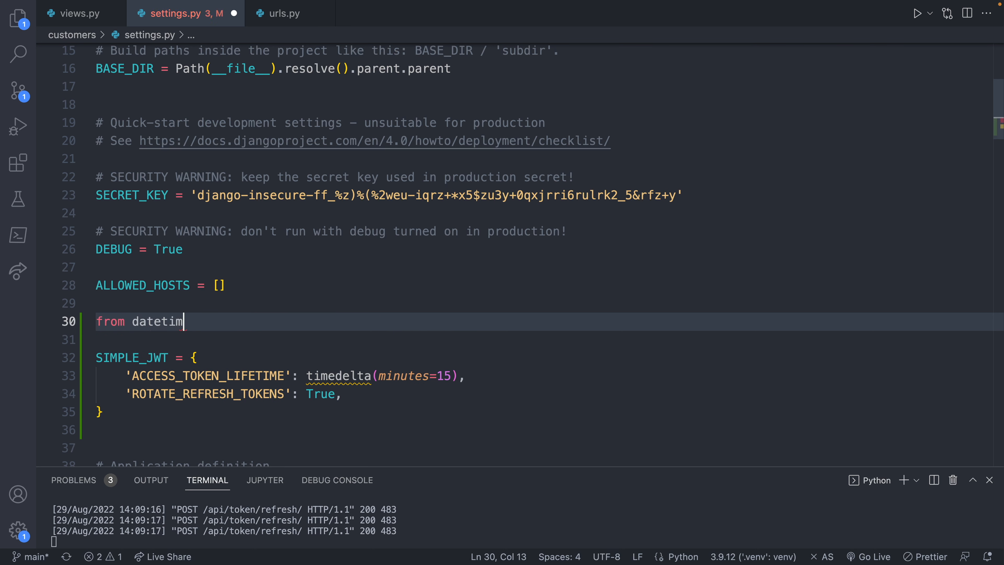
pyautogui.write('e import timede')
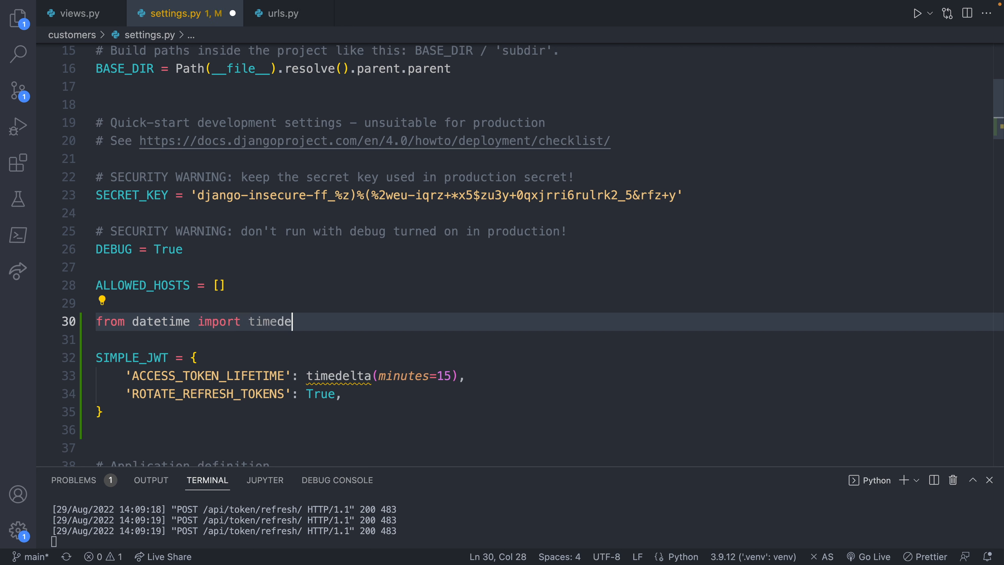
pyautogui.write('lta')
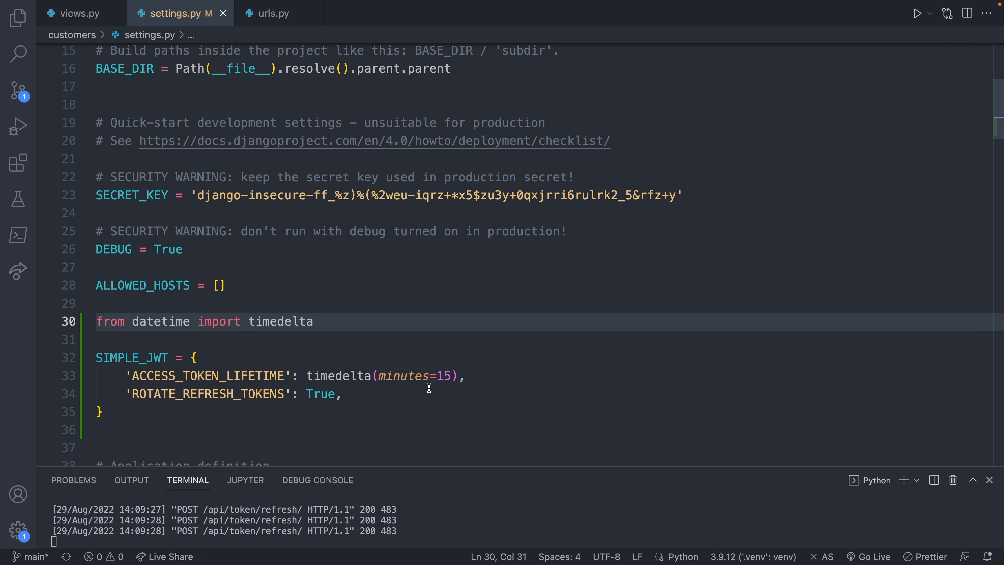